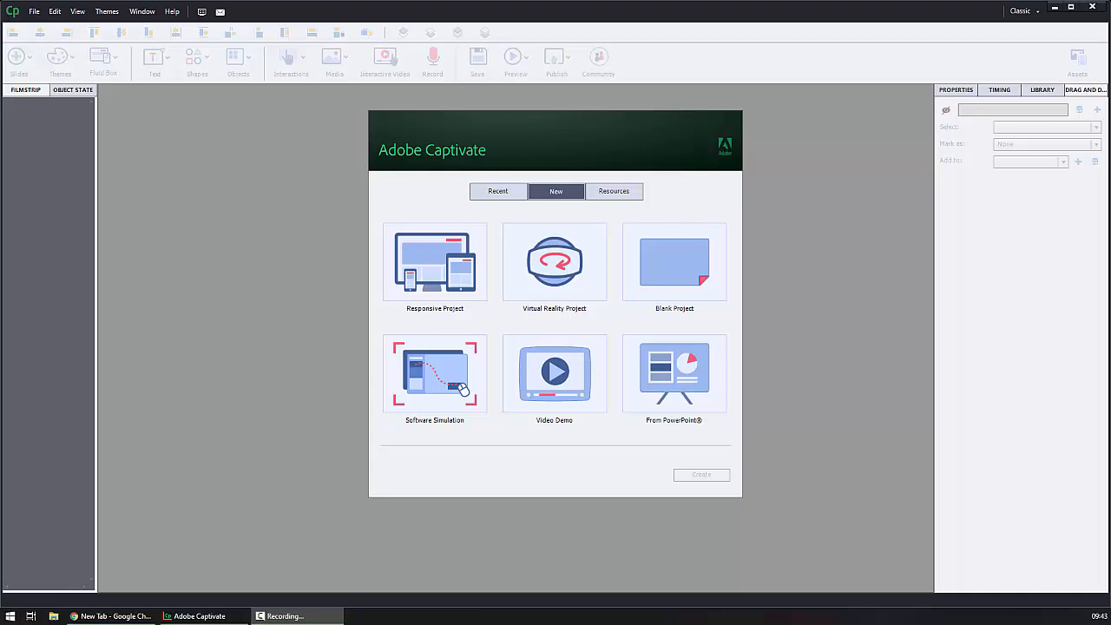
mouse_move(718, 348)
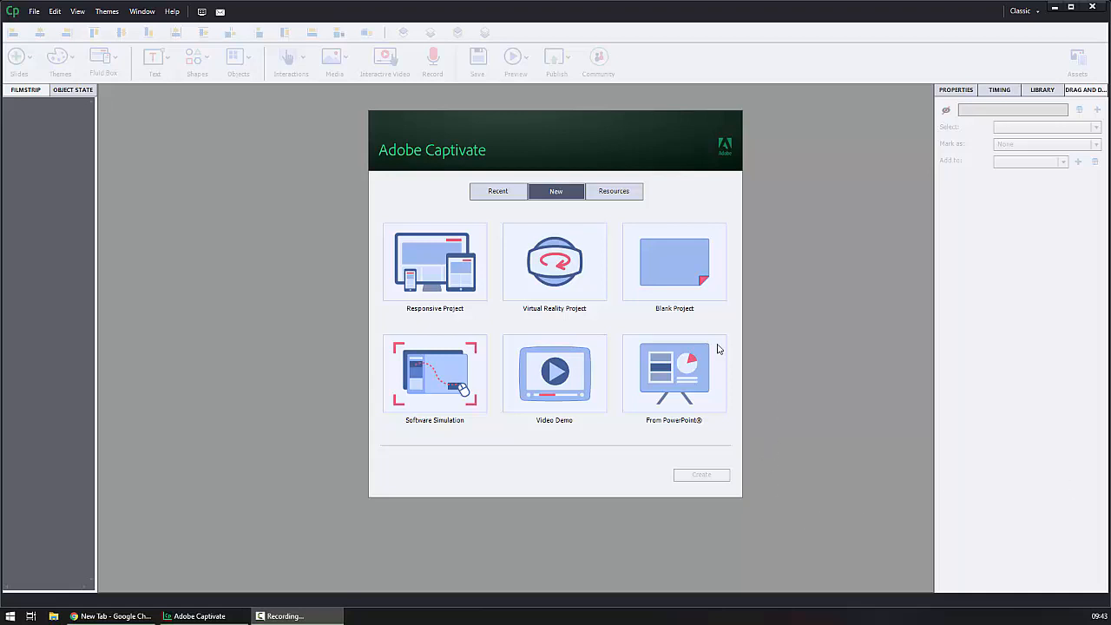
Step: Choose Blank Project as the new project type on the welcome screen
left_click(673, 262)
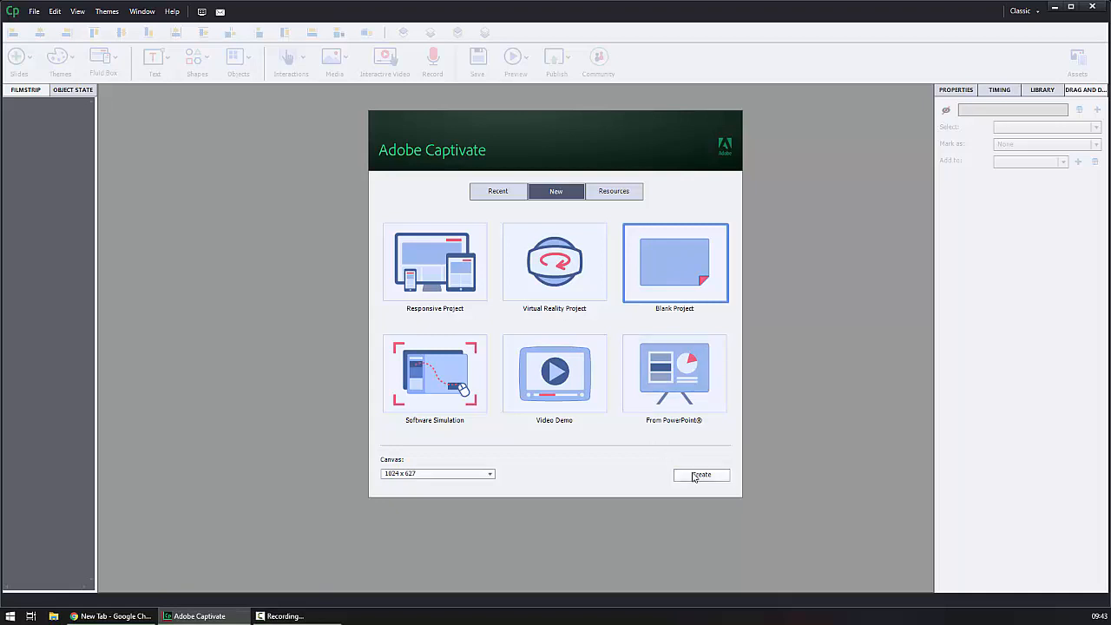
Step: Create the blank project and delete its default title placeholder, confirming the deletion
left_click(701, 476)
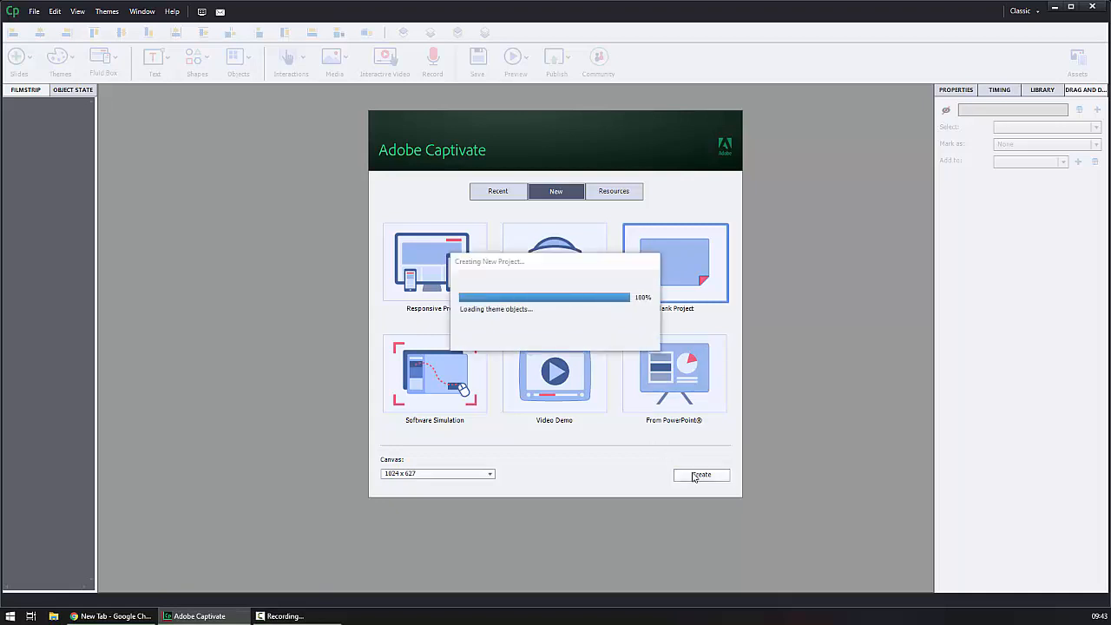
left_click(702, 476)
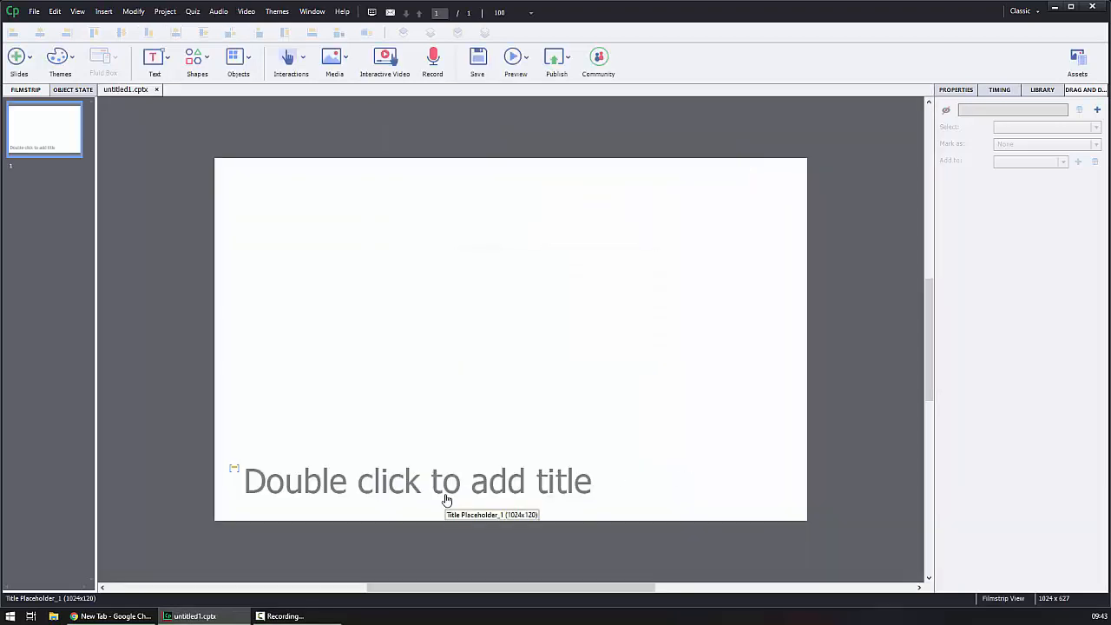
left_click(445, 493)
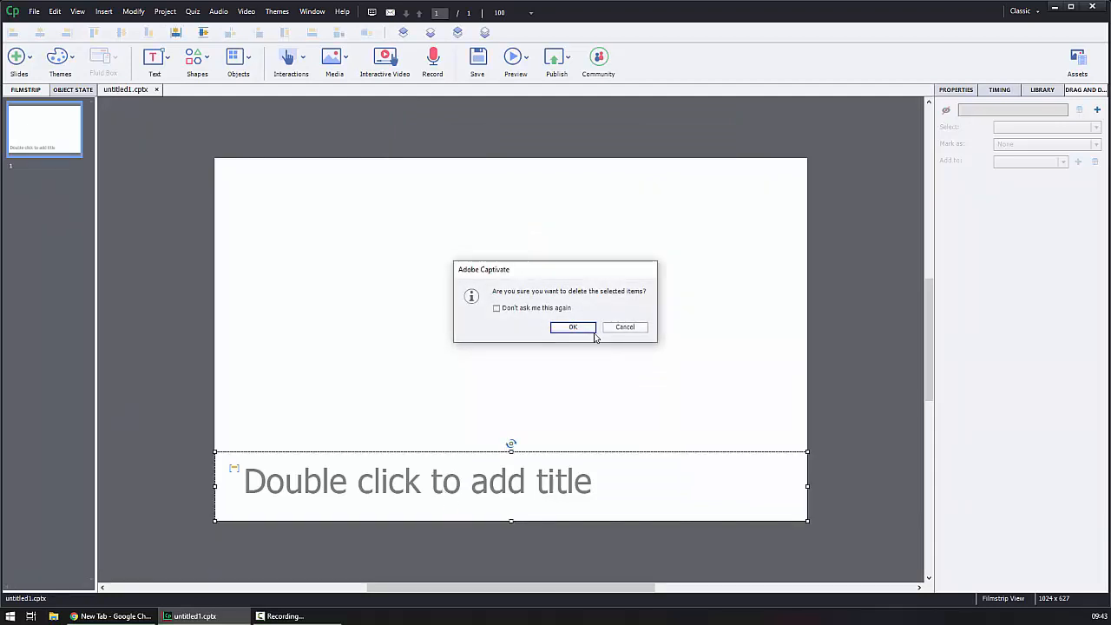
left_click(573, 326)
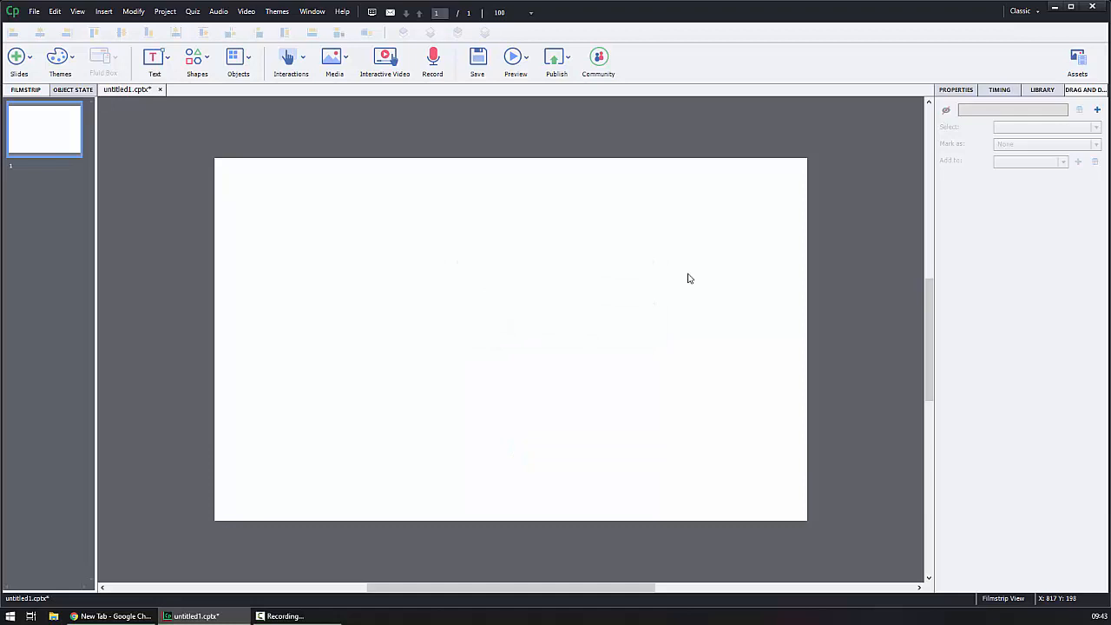
mouse_move(684, 276)
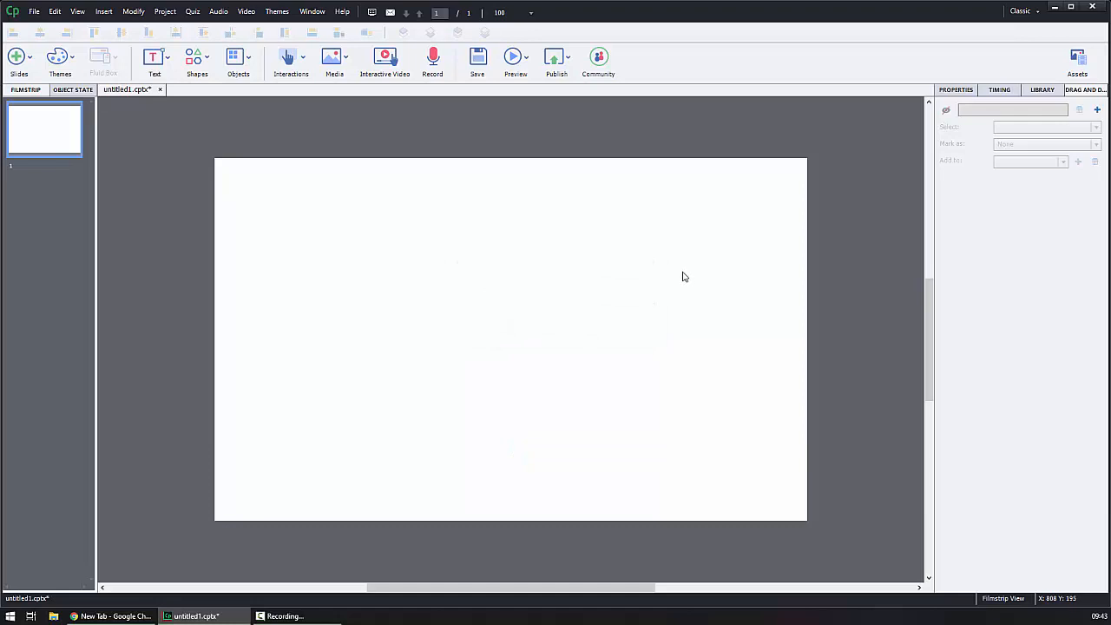
mouse_move(56, 132)
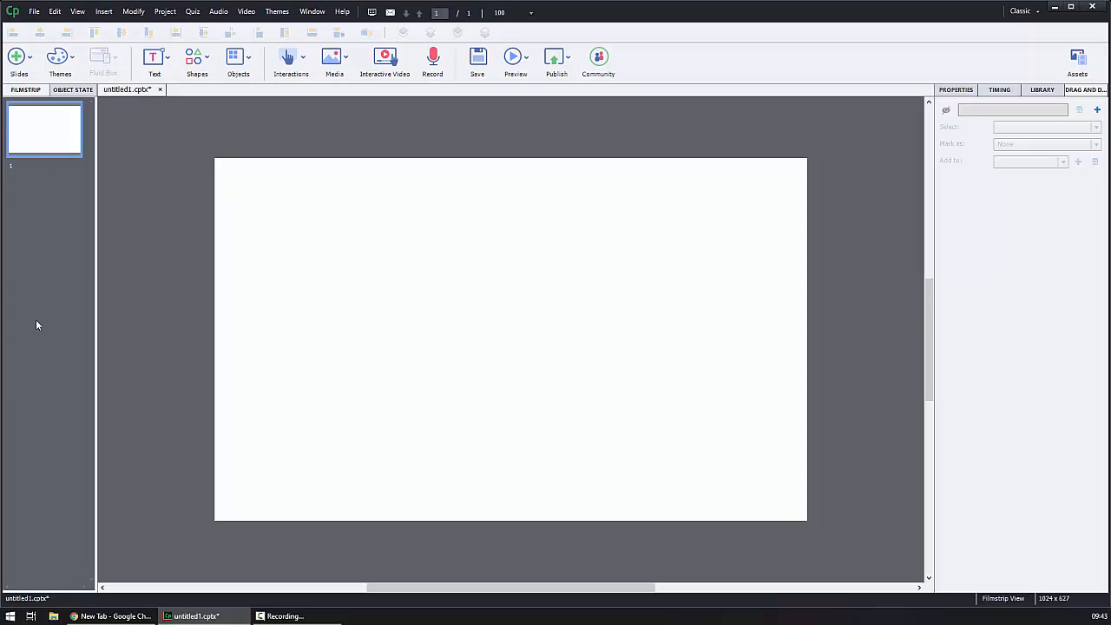
mouse_move(305, 302)
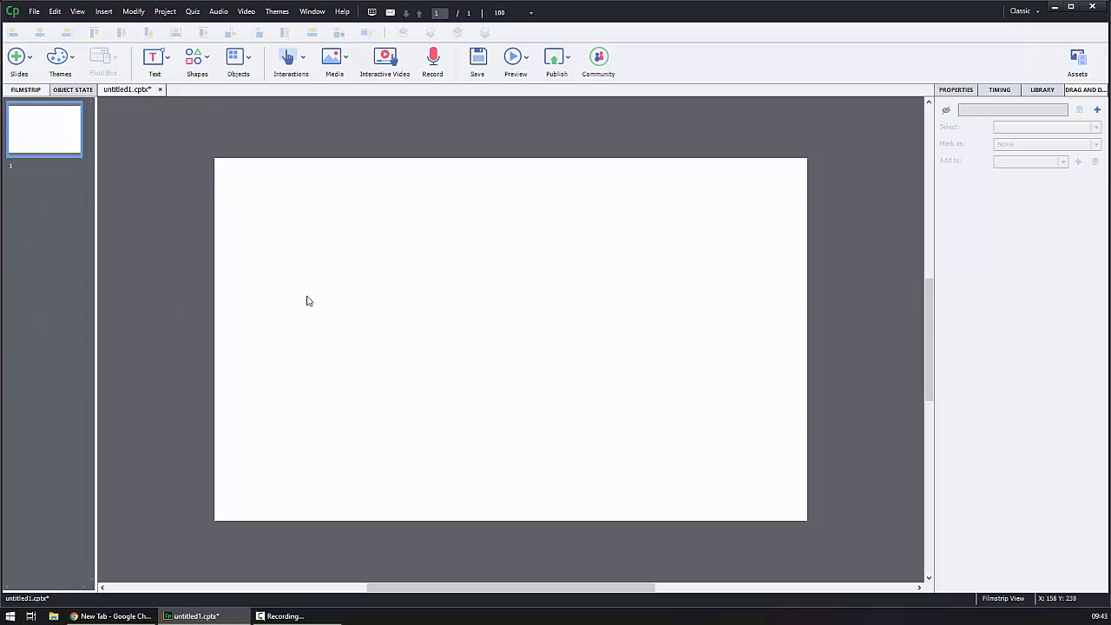
Step: Pick the rectangle from the Shapes gallery to draw near the top of the slide
left_click(198, 56)
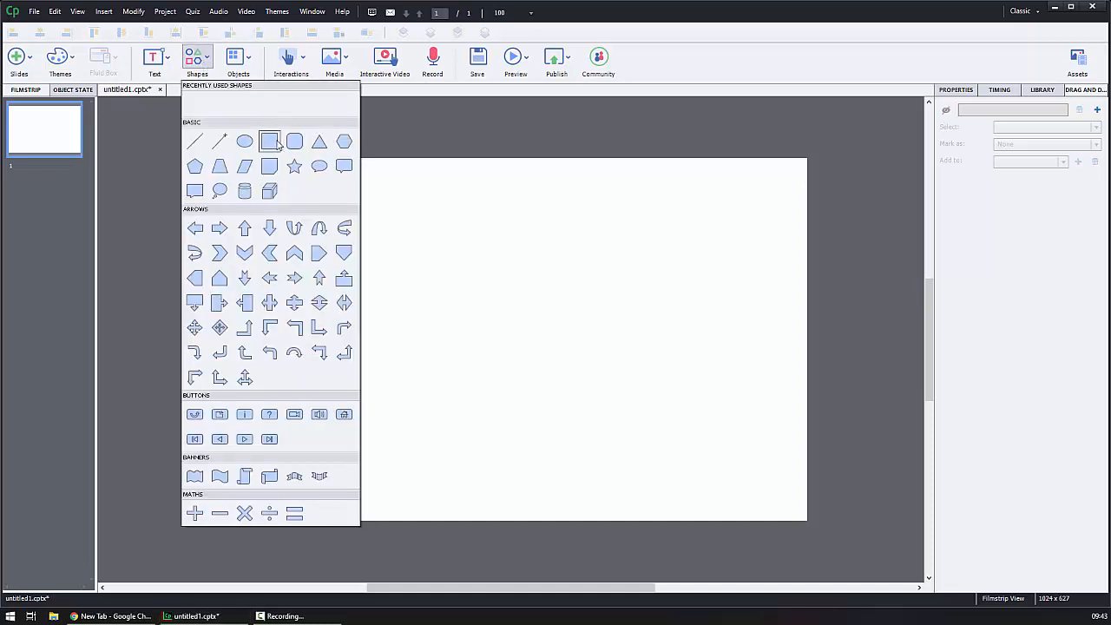
left_click(271, 141)
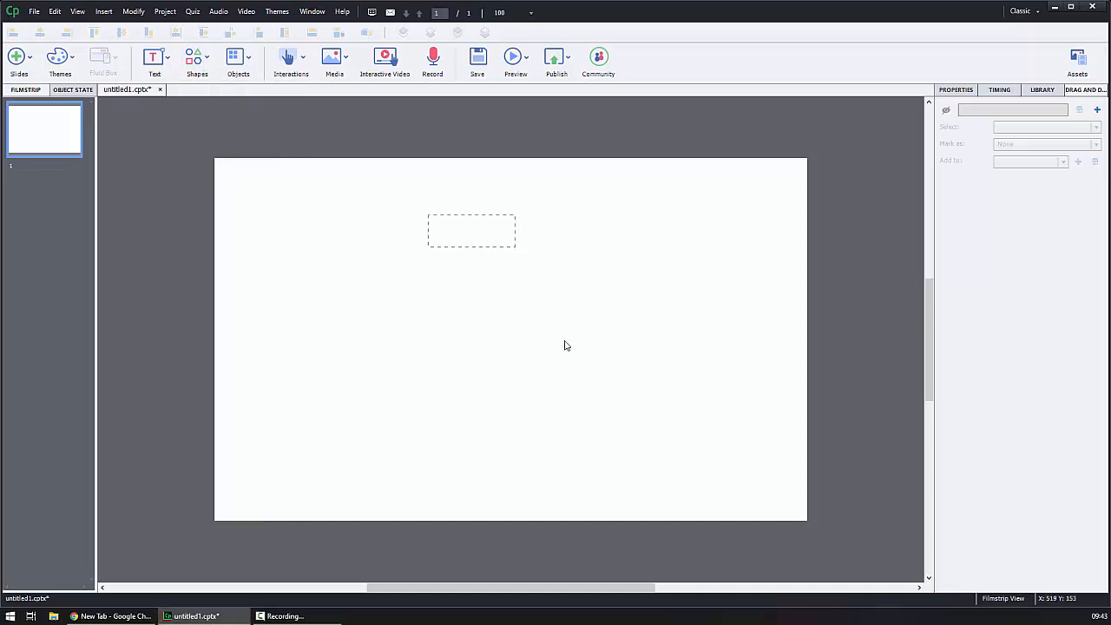
mouse_move(569, 364)
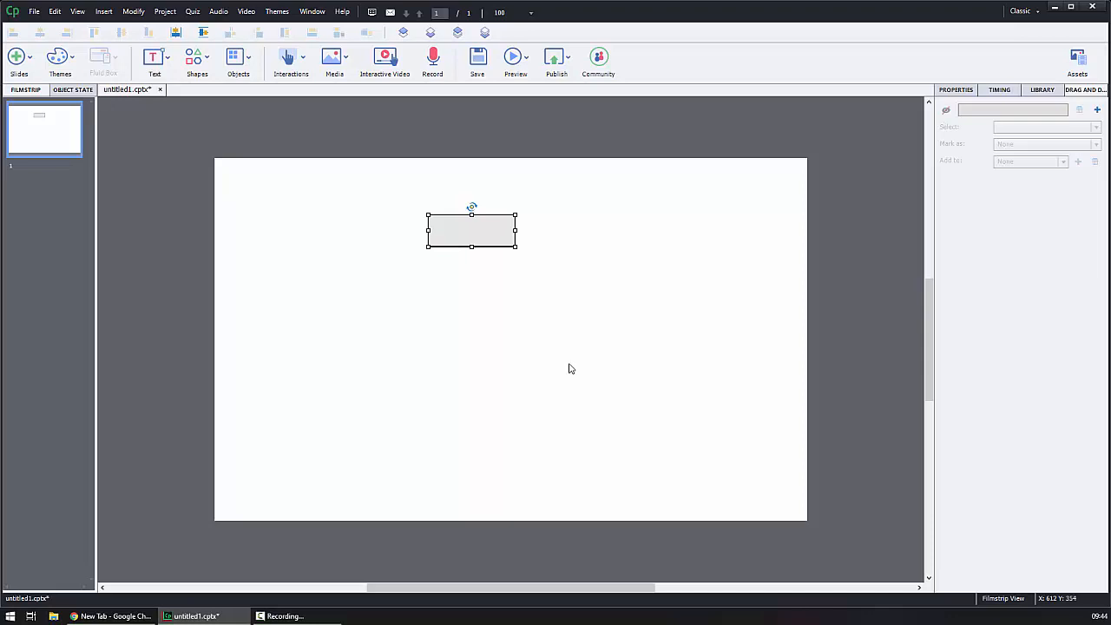
Step: Preview the project as HTML5 in Browser from the Preview menu
left_click(510, 56)
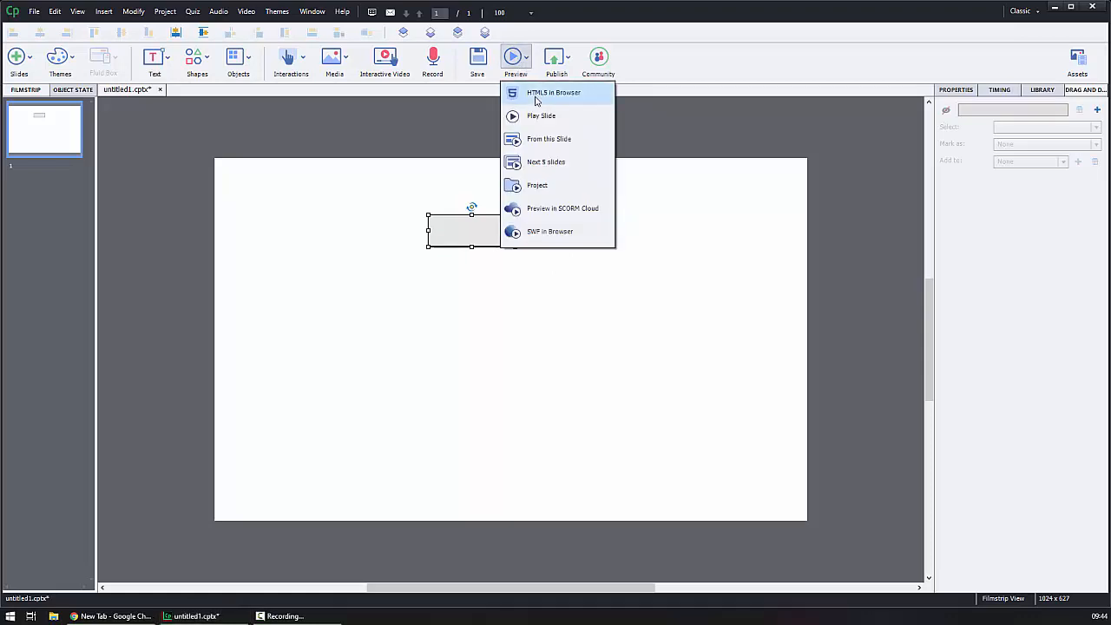
left_click(557, 93)
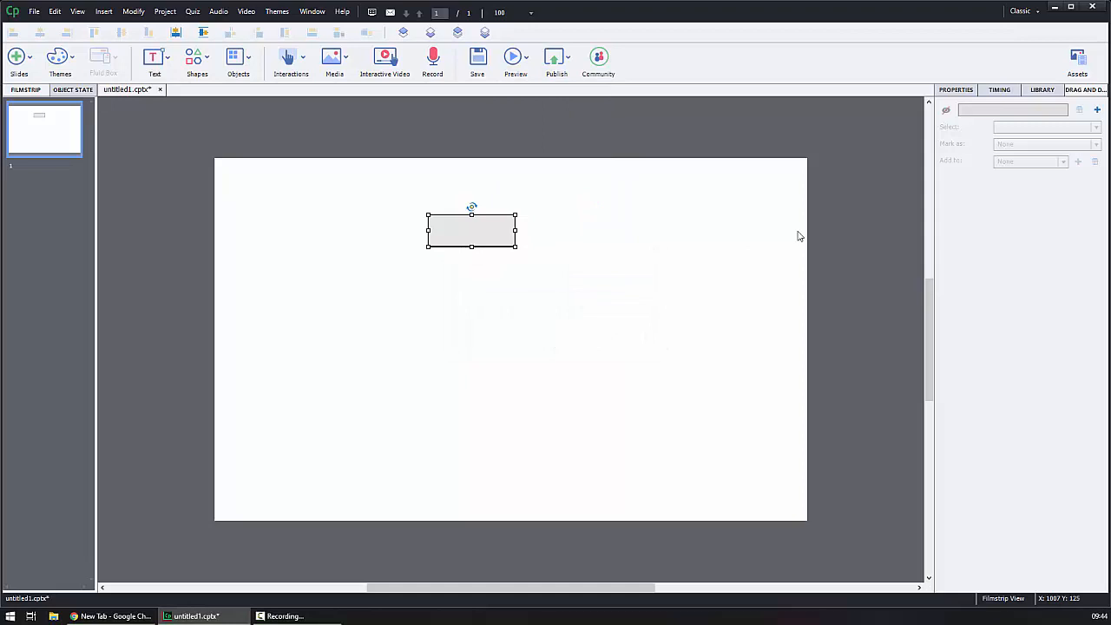
left_click(510, 55)
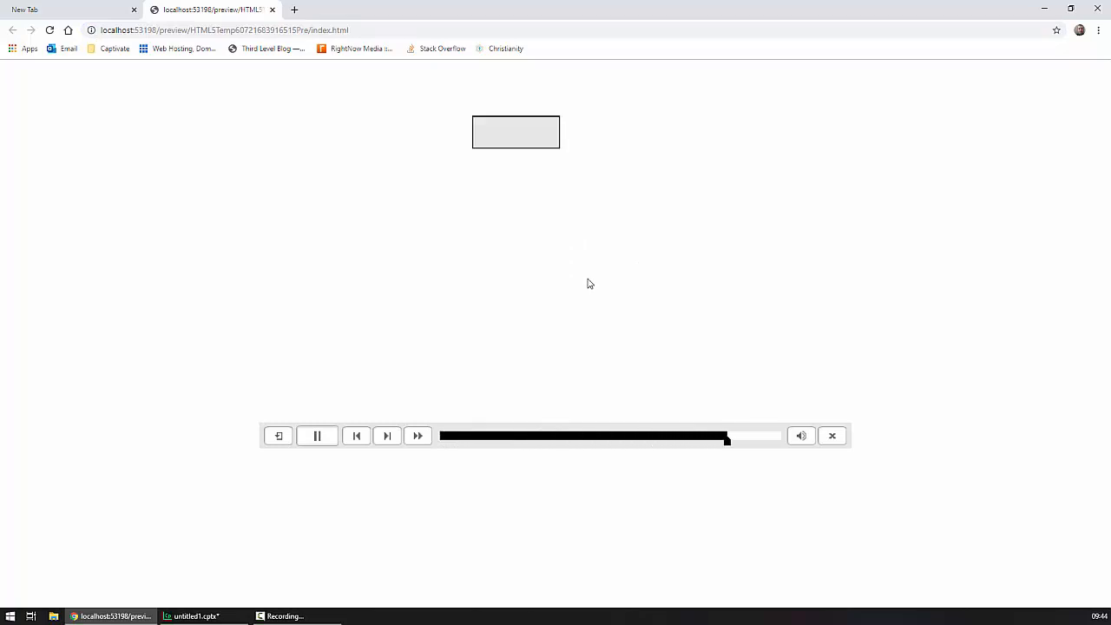
Step: Let the HTML5 preview of the rectangle slide play through in Chrome
left_click(315, 435)
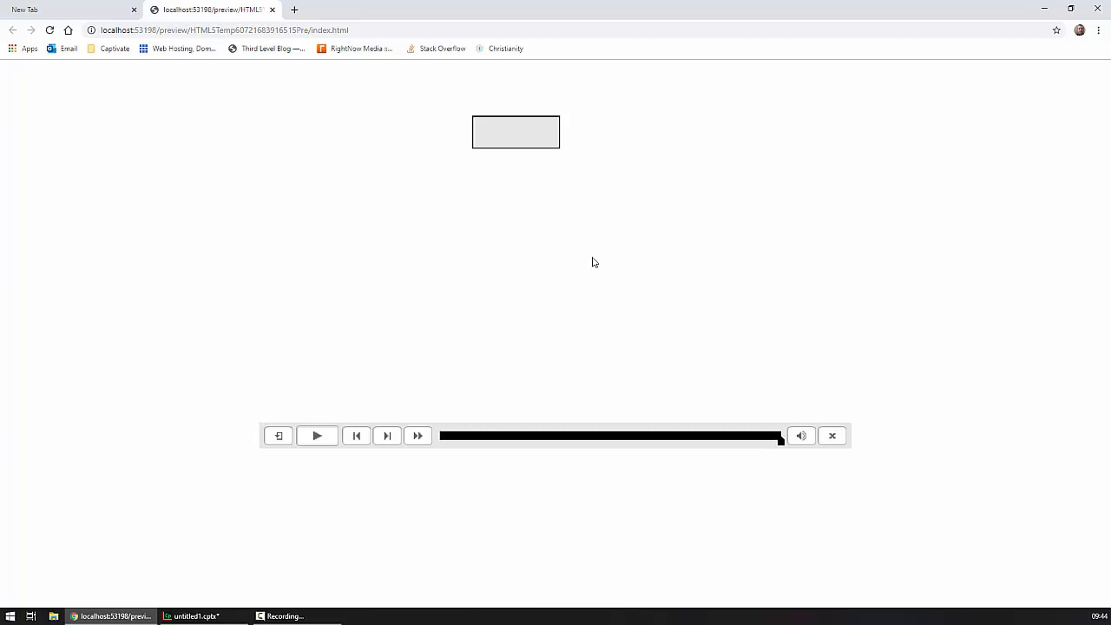
mouse_move(548, 229)
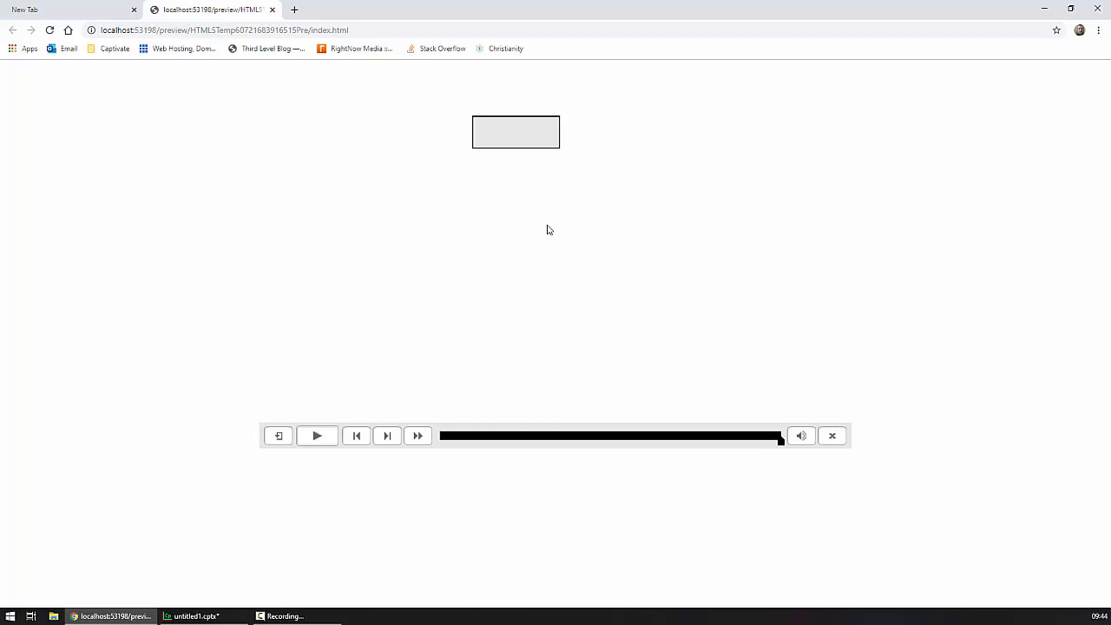
mouse_move(550, 243)
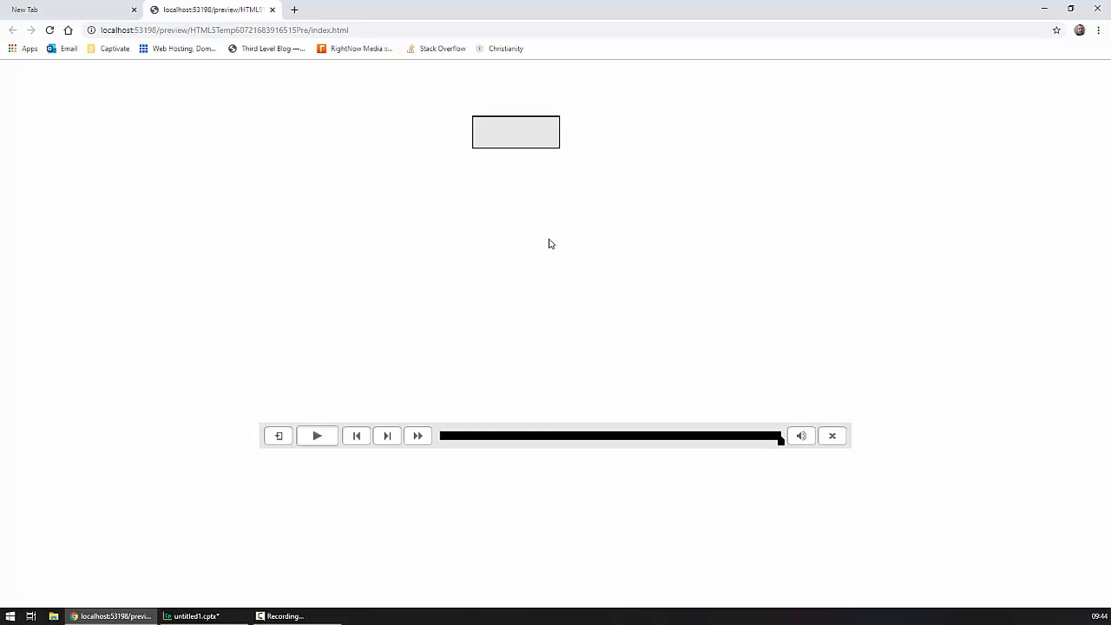
mouse_move(431, 173)
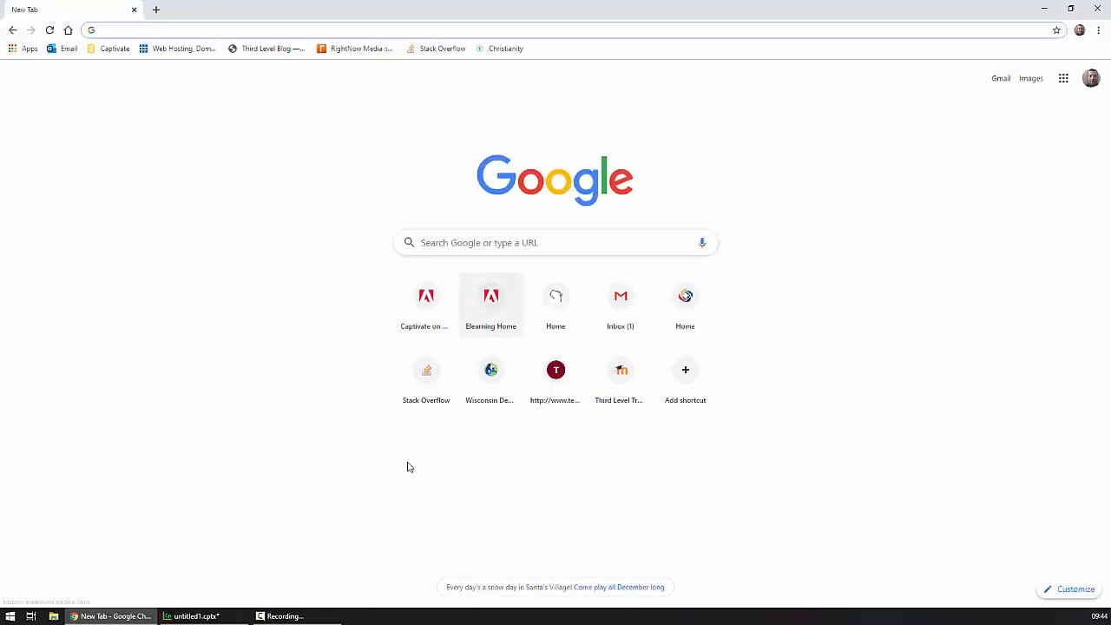
Step: Return to the untitled1 project and start publishing it to this computer
left_click(189, 616)
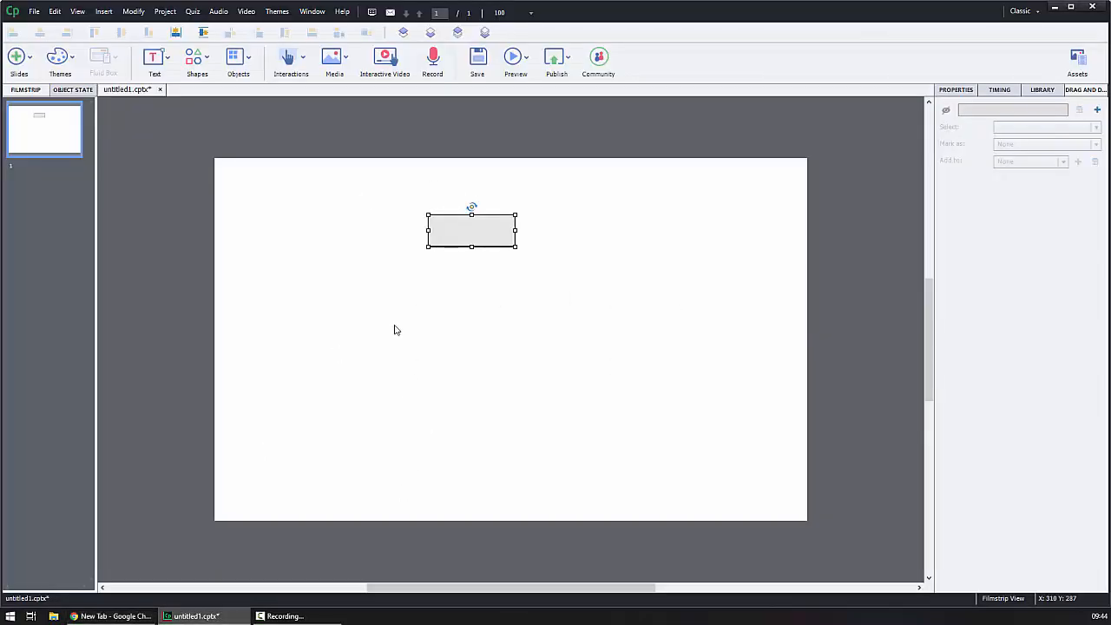
left_click(555, 55)
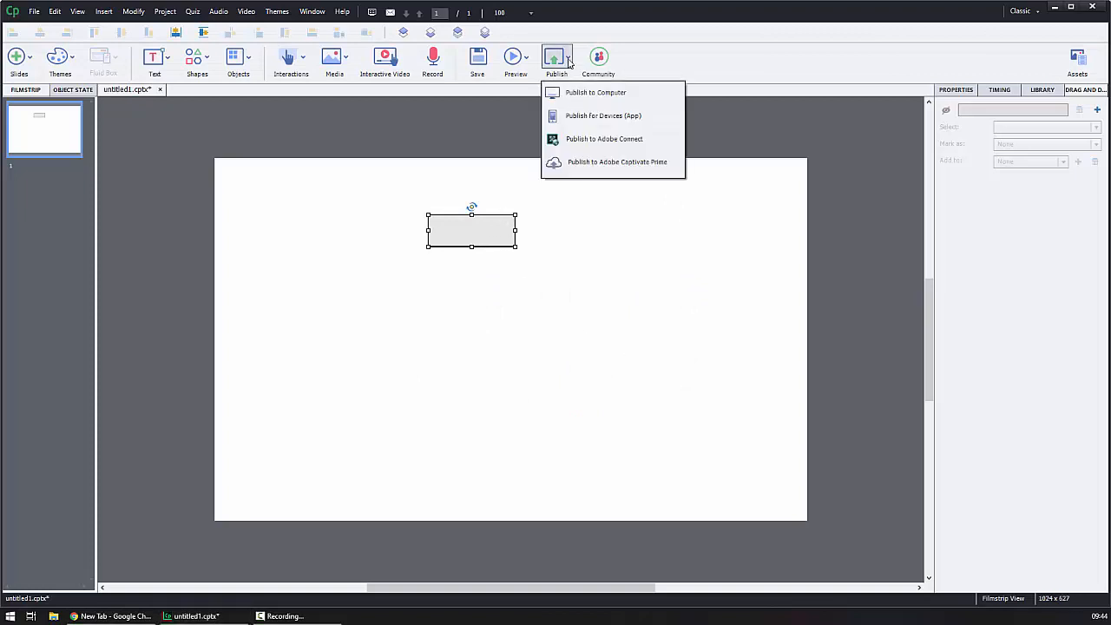
left_click(594, 92)
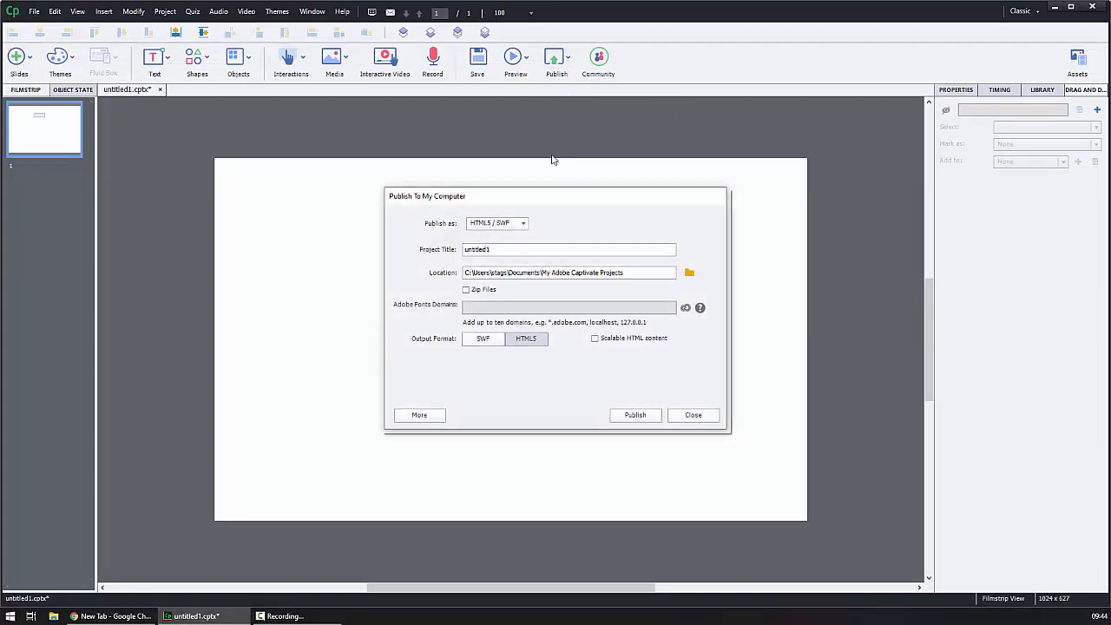
mouse_move(493, 264)
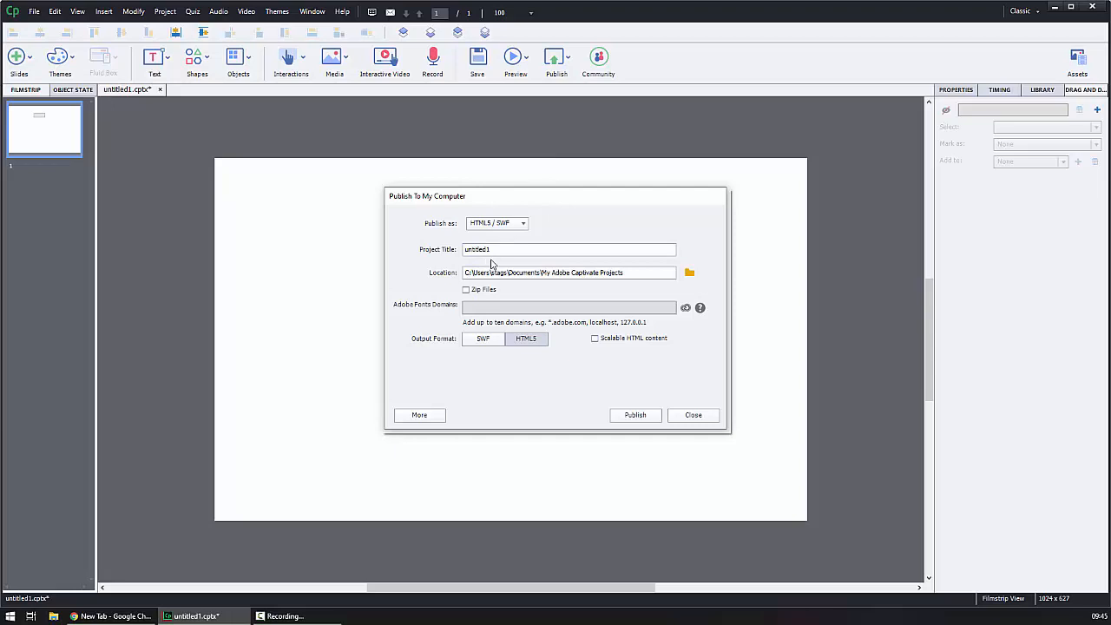
Step: Set the Desktop as the output folder and publish the project as HTML5
left_click(688, 272)
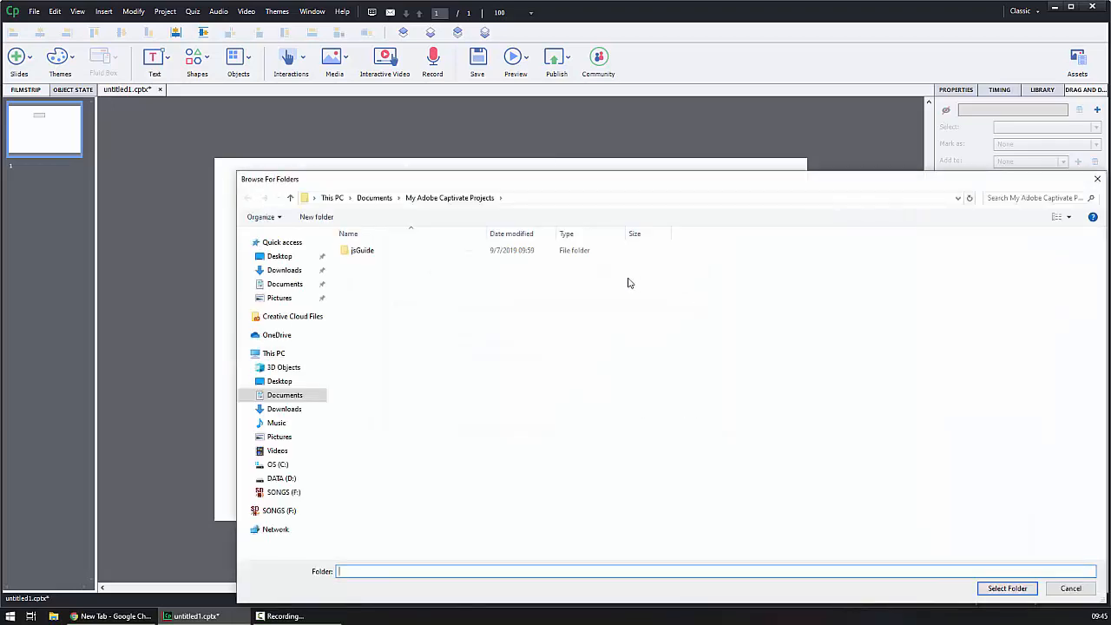
left_click(280, 382)
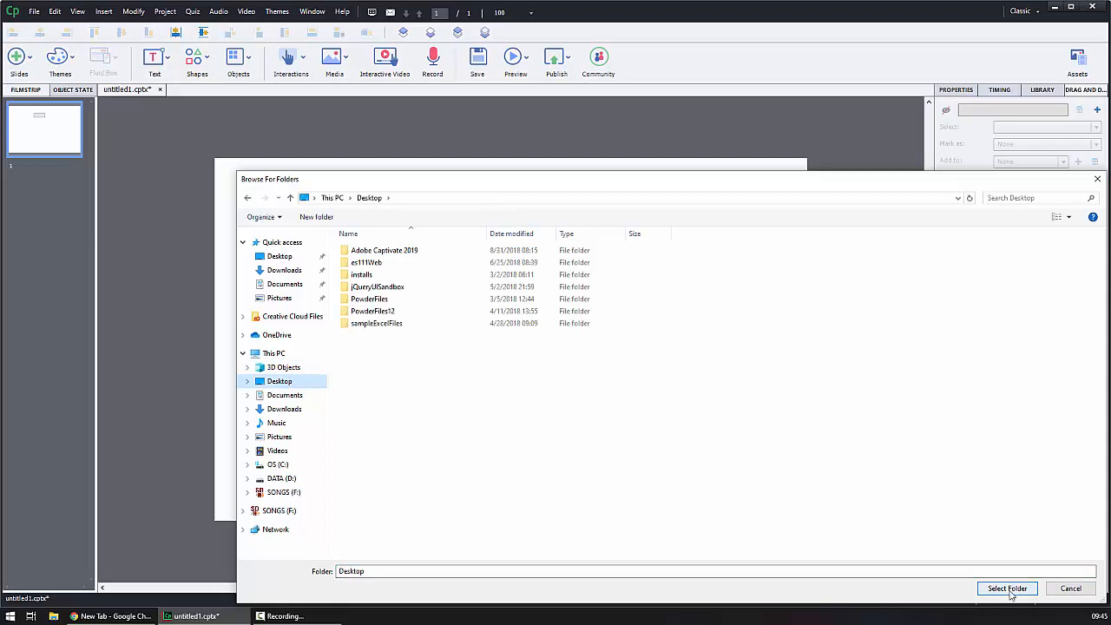
left_click(1008, 589)
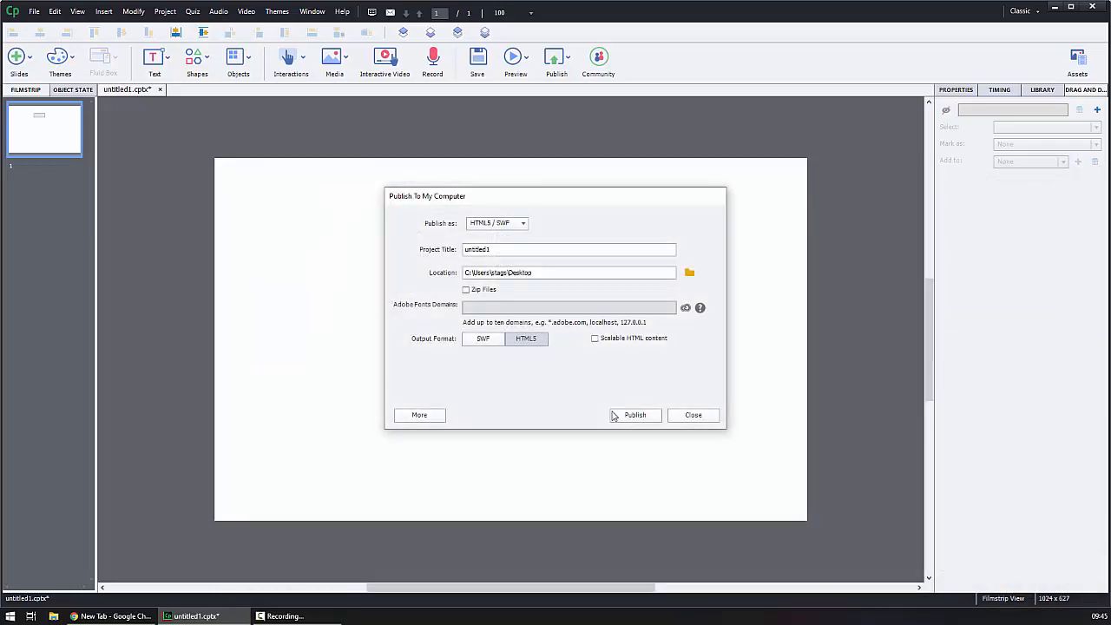
left_click(636, 415)
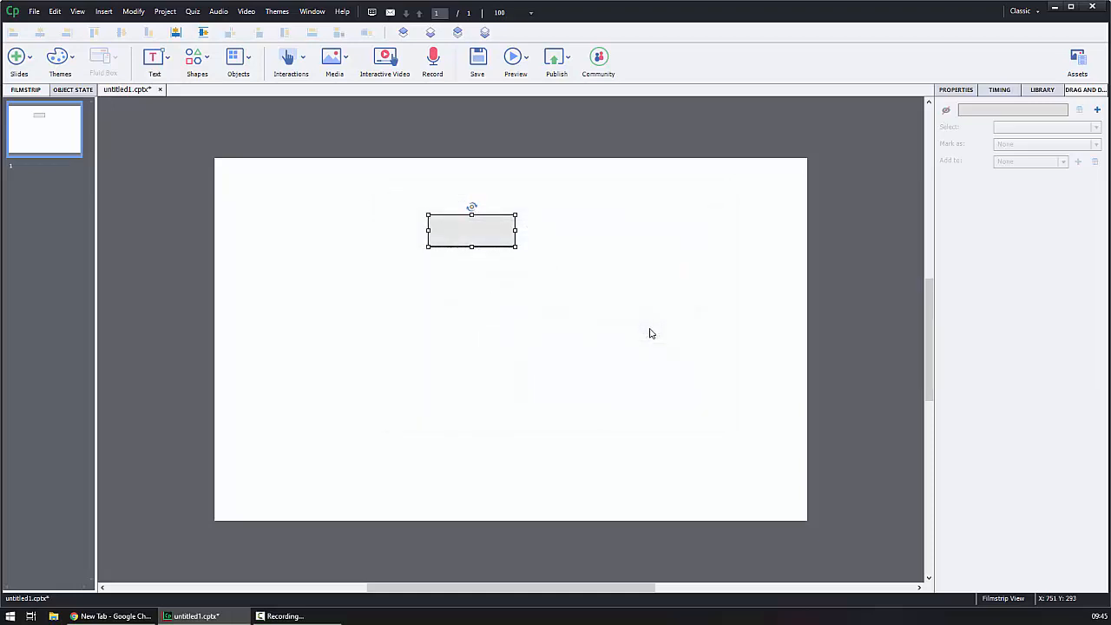
mouse_move(184, 502)
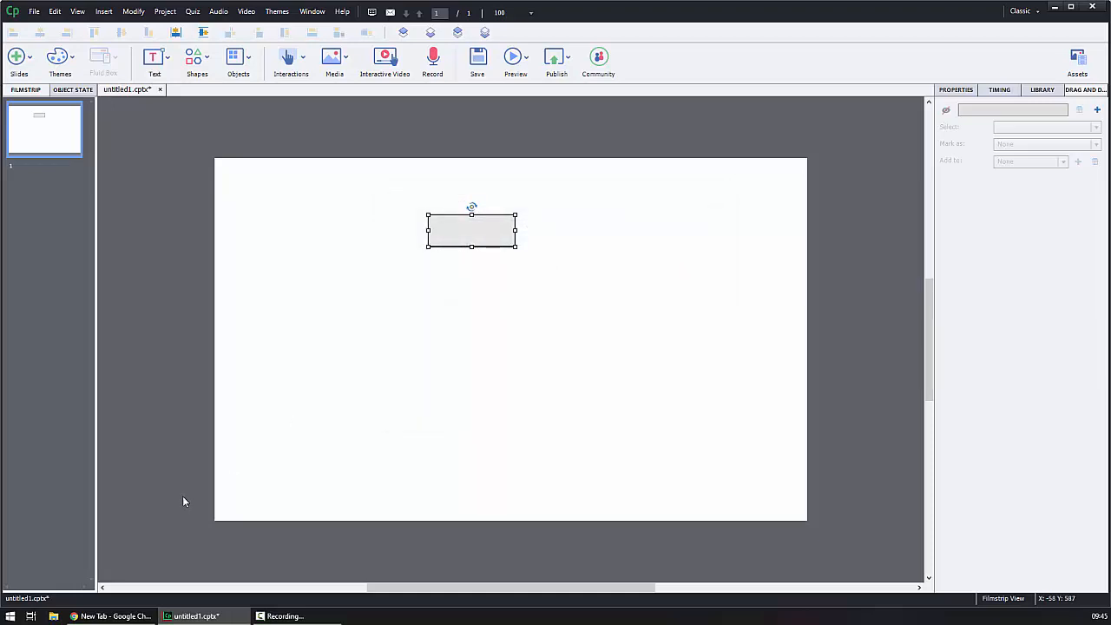
mouse_move(189, 504)
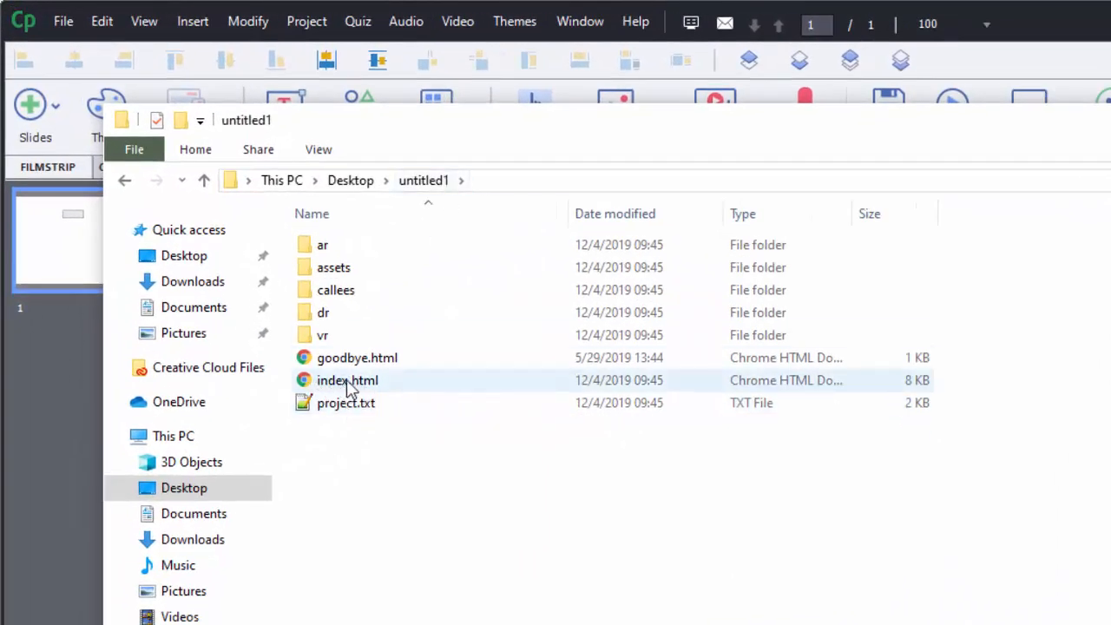
mouse_move(323, 396)
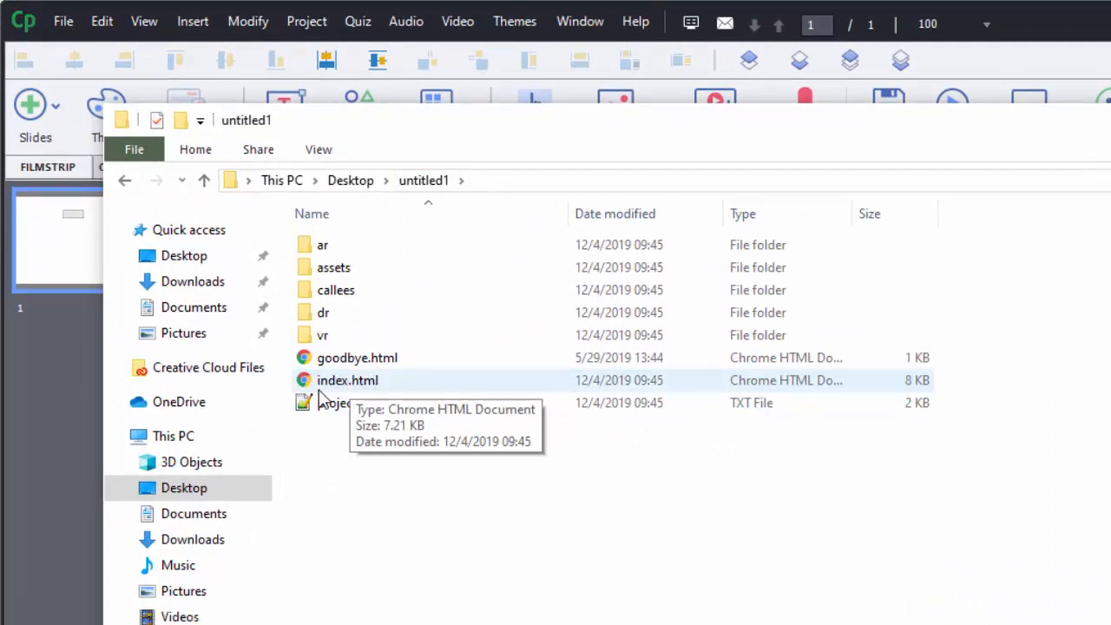
mouse_move(341, 392)
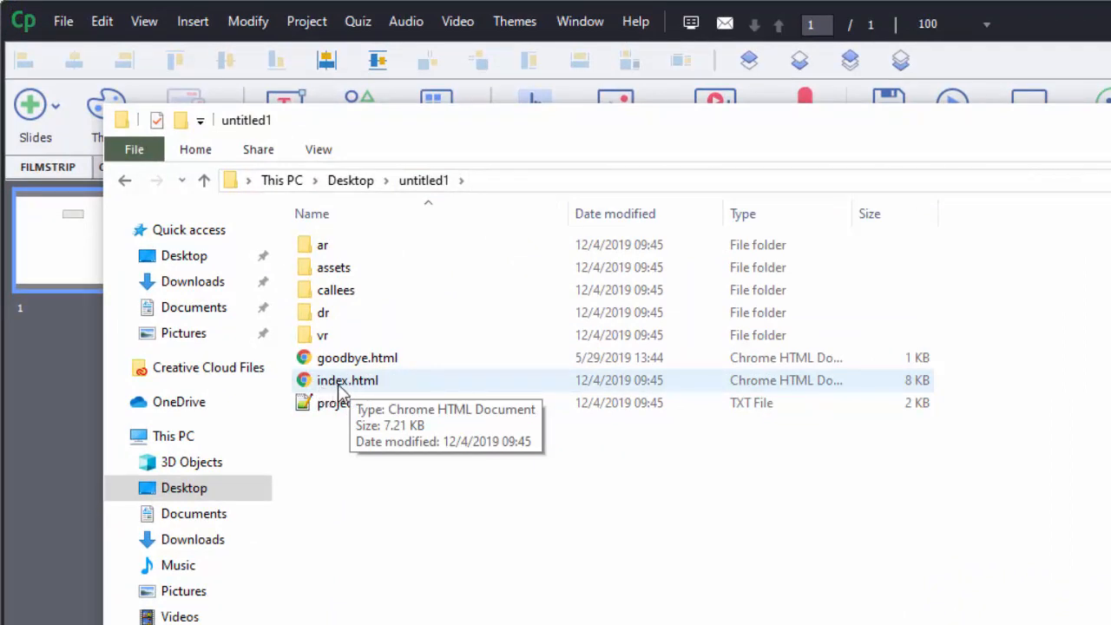
mouse_move(332, 380)
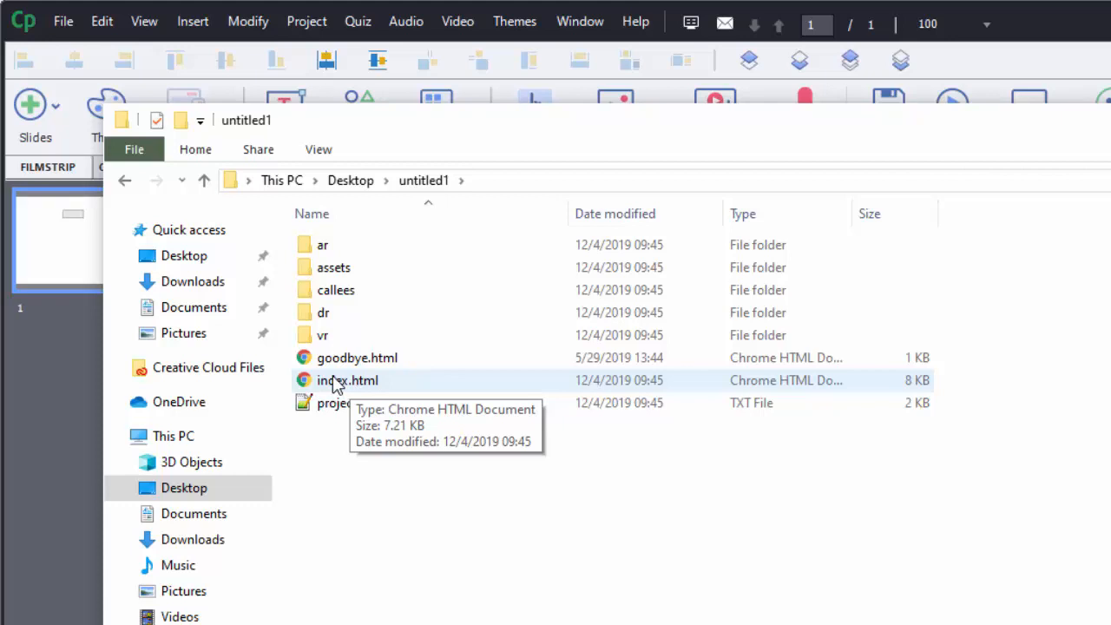
Step: Bring up the context menu on index.html in the published untitled1 folder
right_click(347, 380)
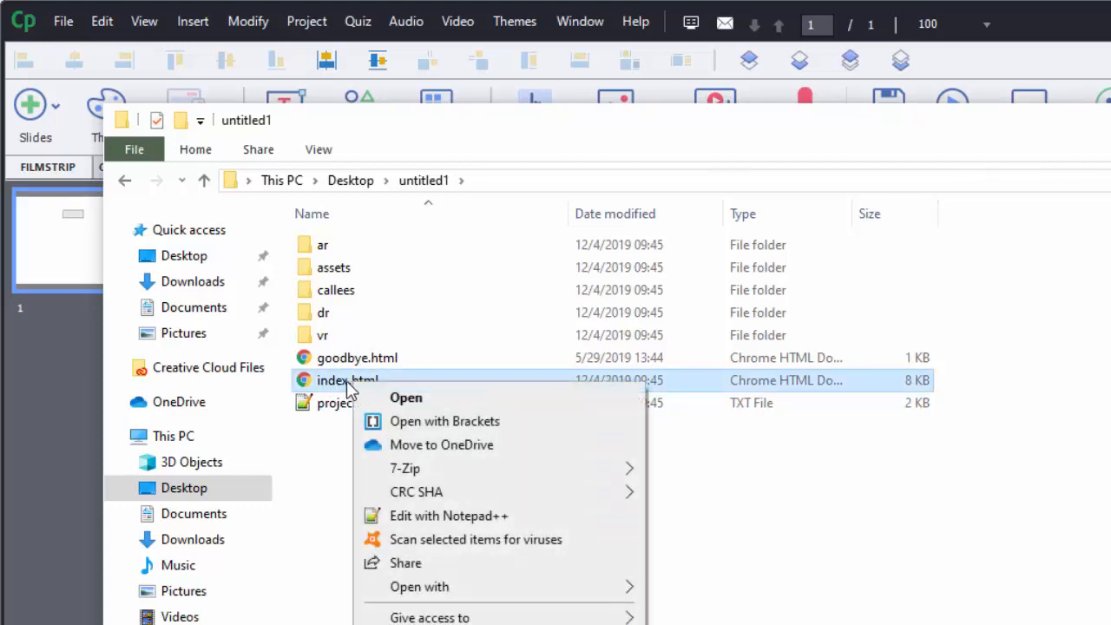
mouse_move(339, 387)
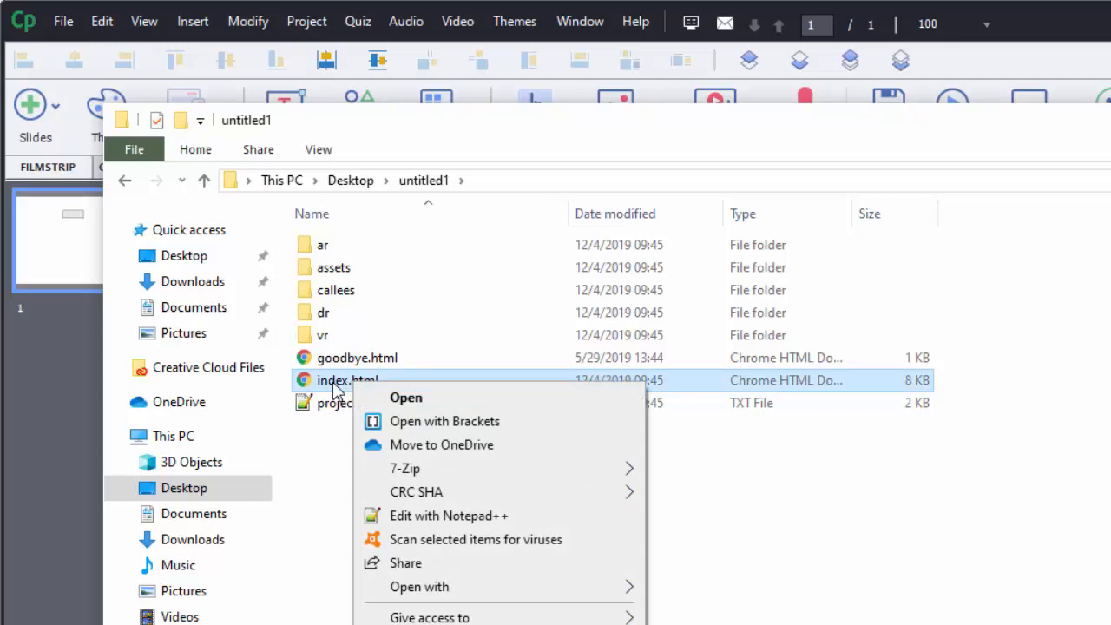
mouse_move(452, 516)
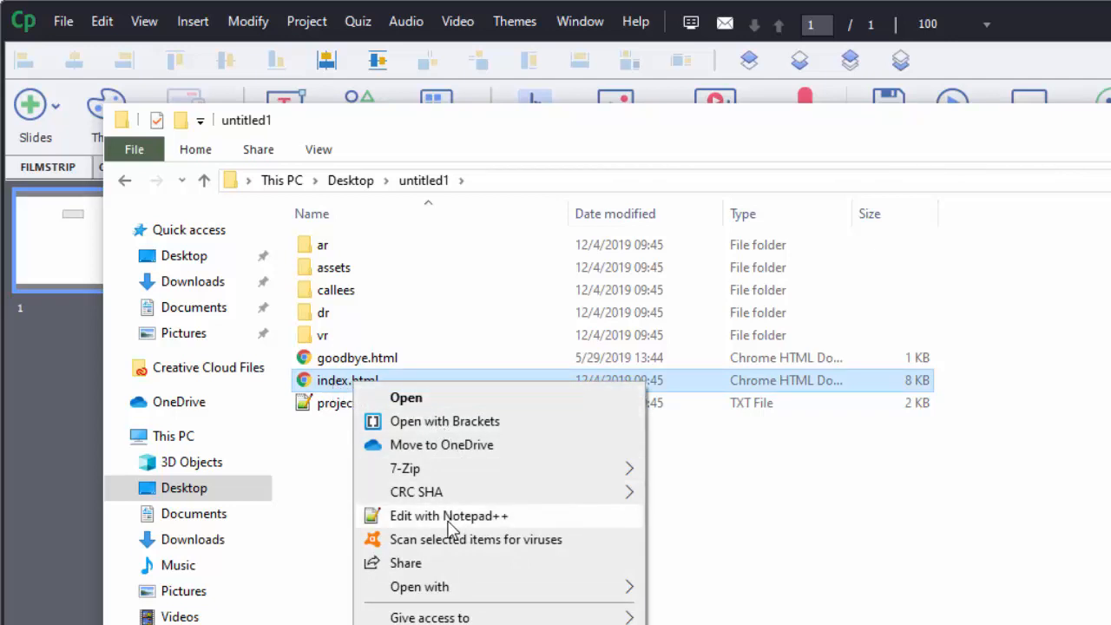
mouse_move(493, 523)
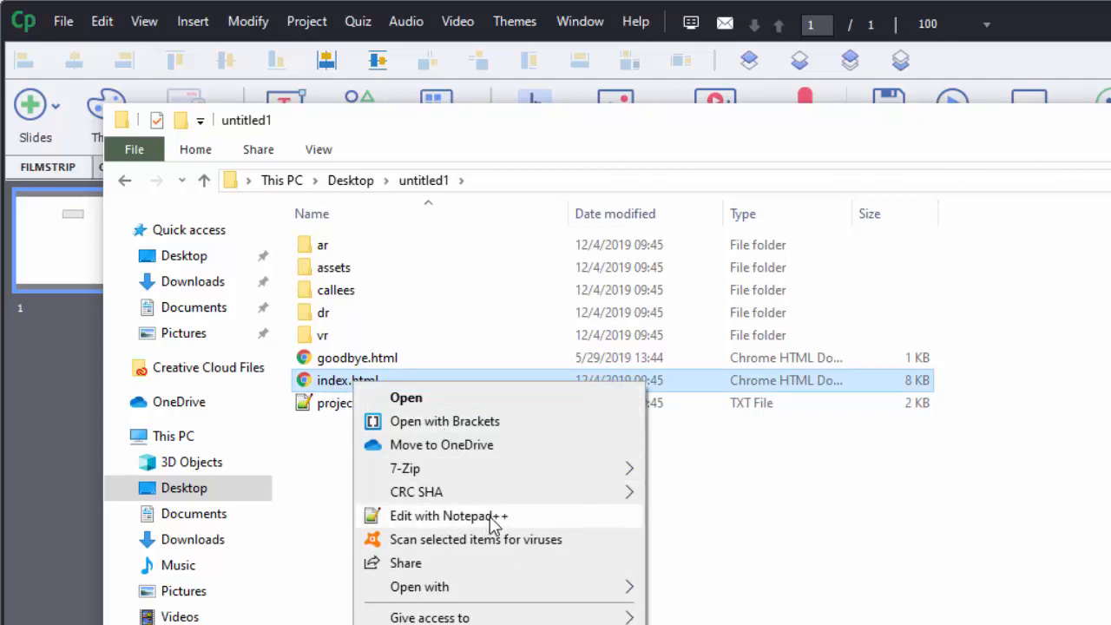
mouse_move(493, 458)
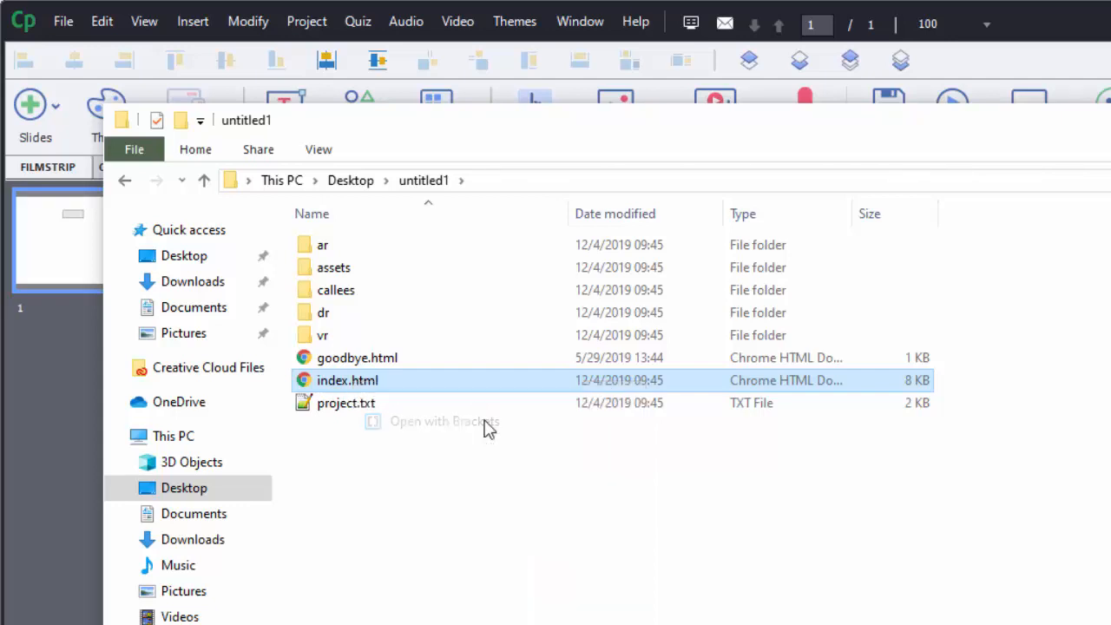
Step: Open index.html in Brackets and start a new line right after the cpInit(); call
double_click(347, 381)
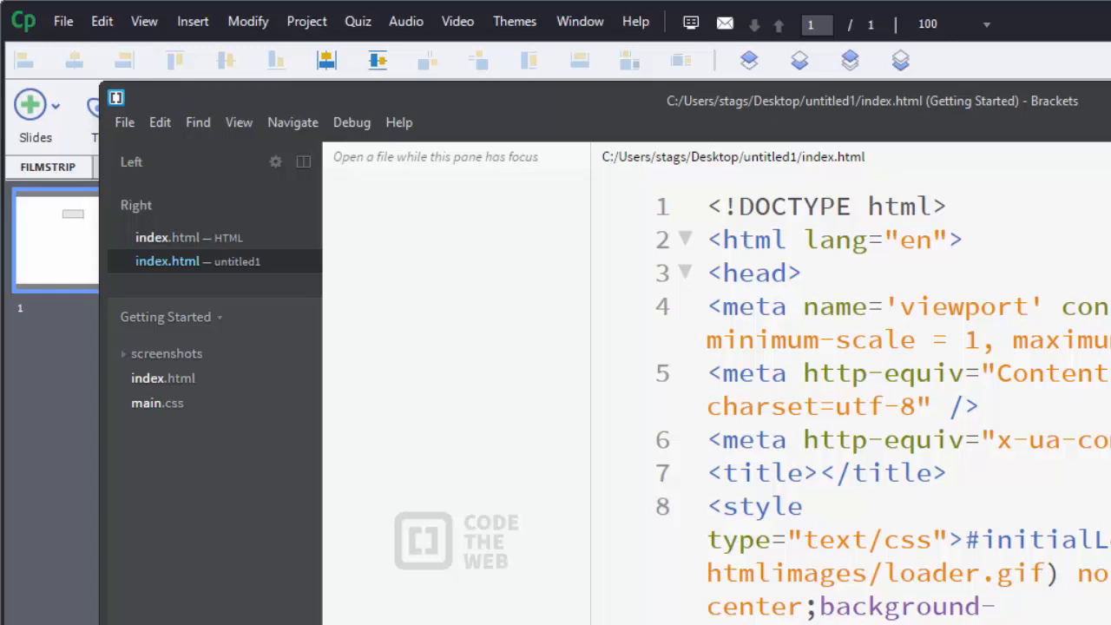
mouse_move(691, 272)
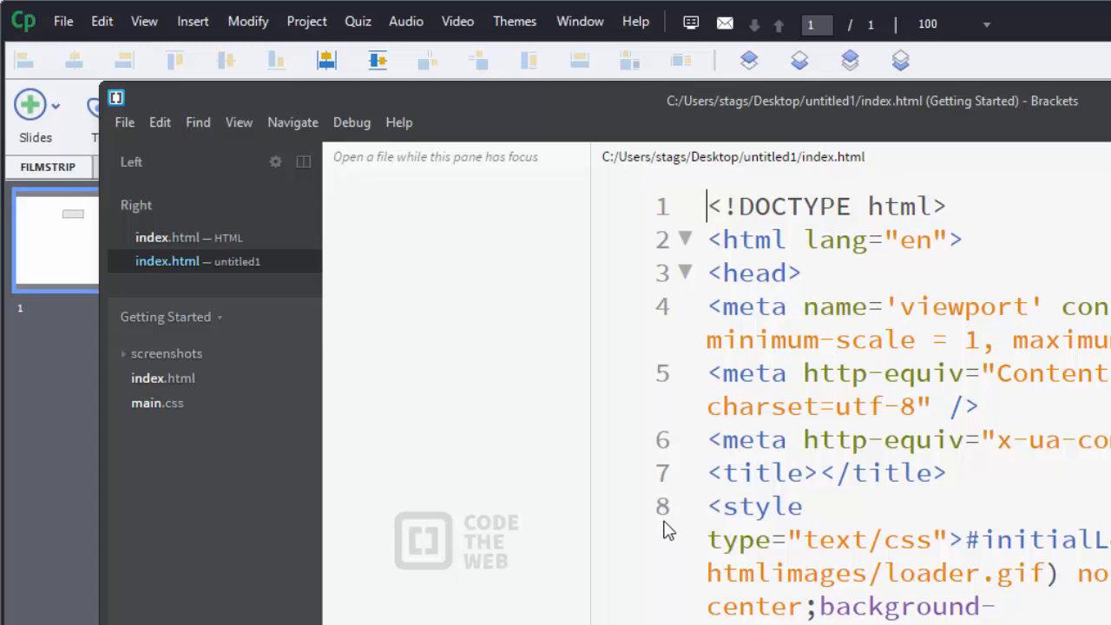
mouse_move(684, 354)
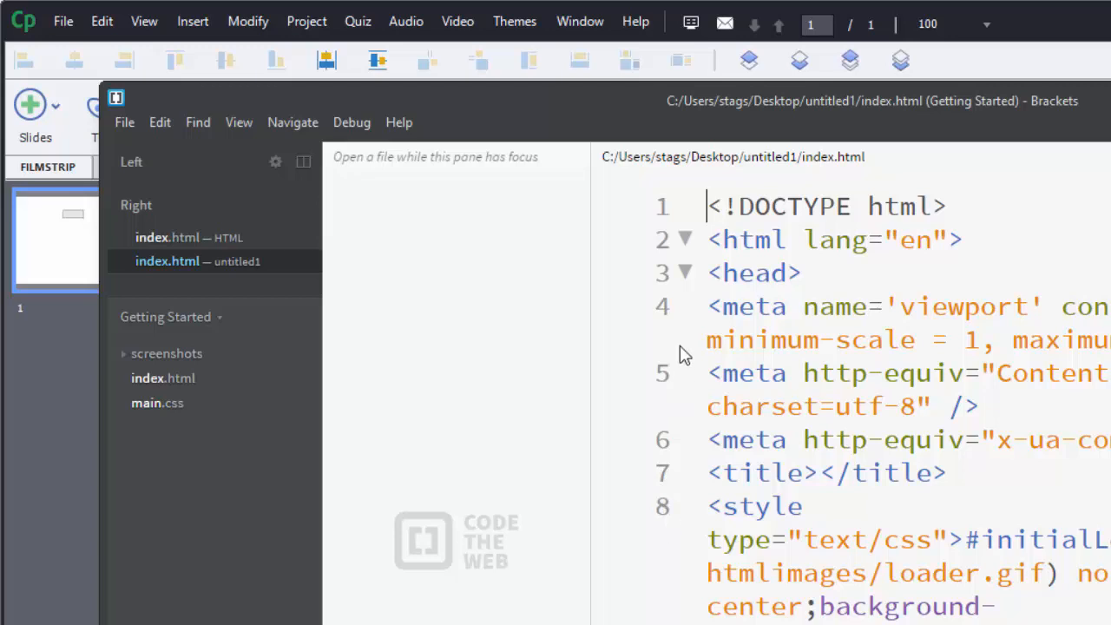
mouse_move(670, 601)
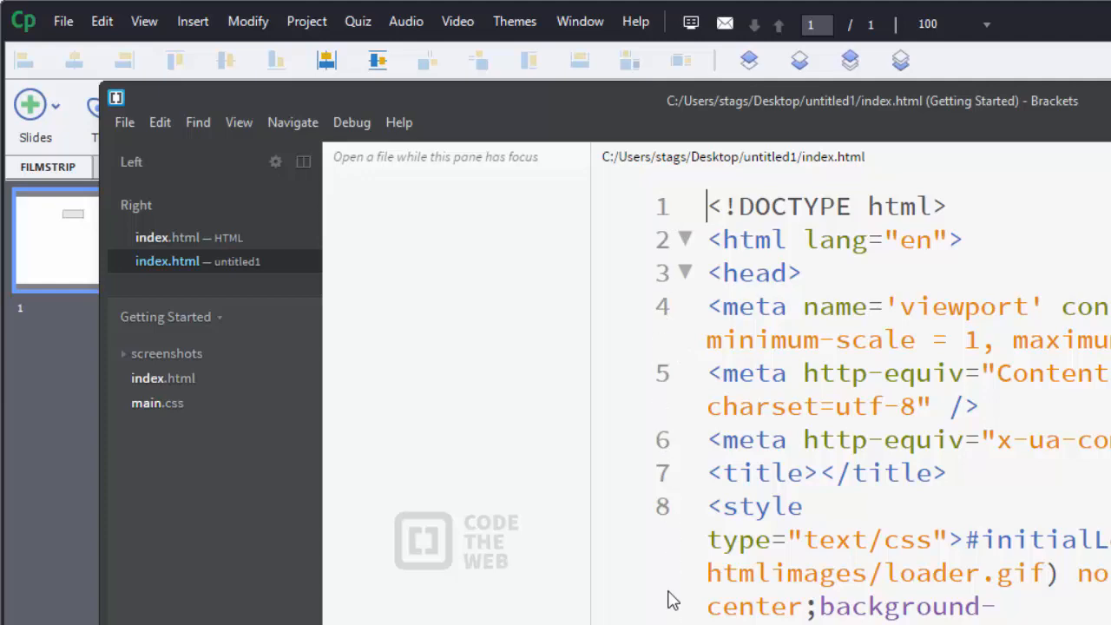
scroll("down", 3)
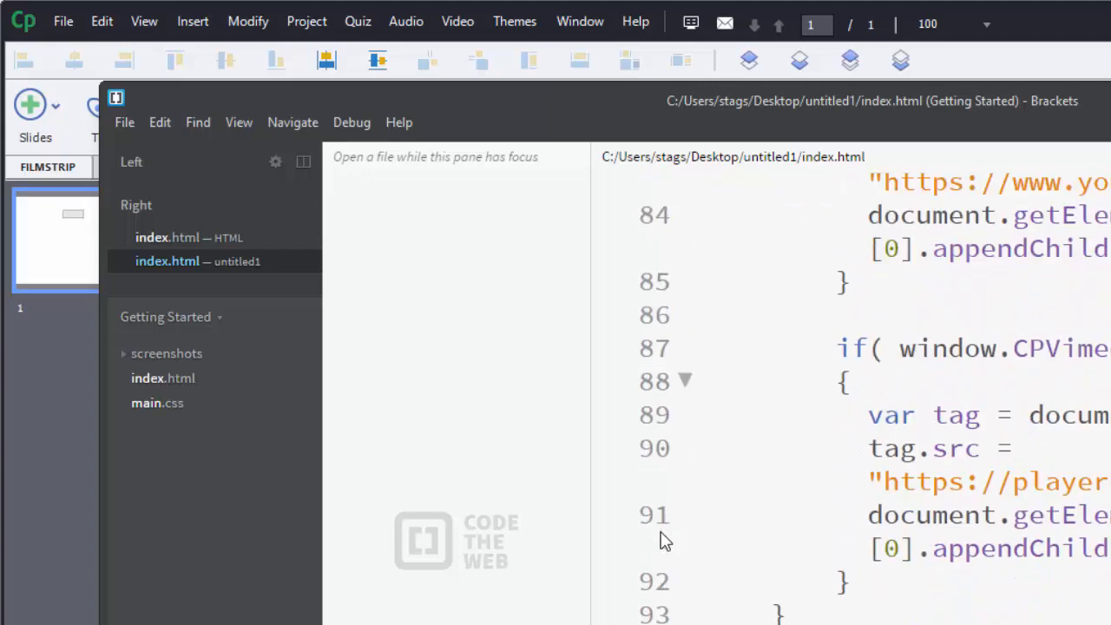
scroll("down", 3)
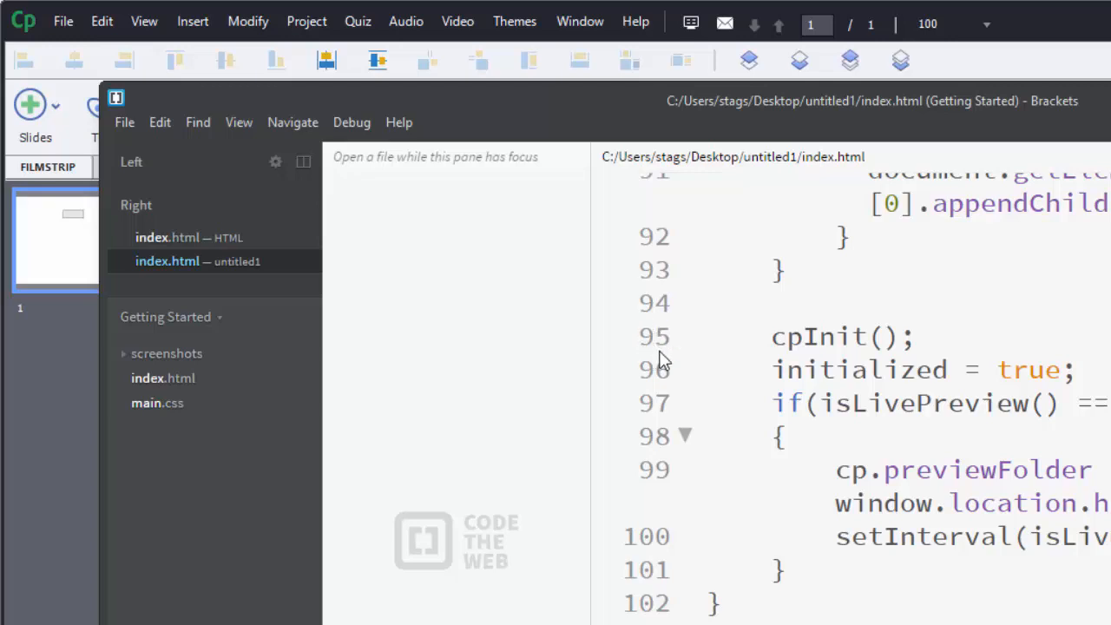
double_click(789, 337)
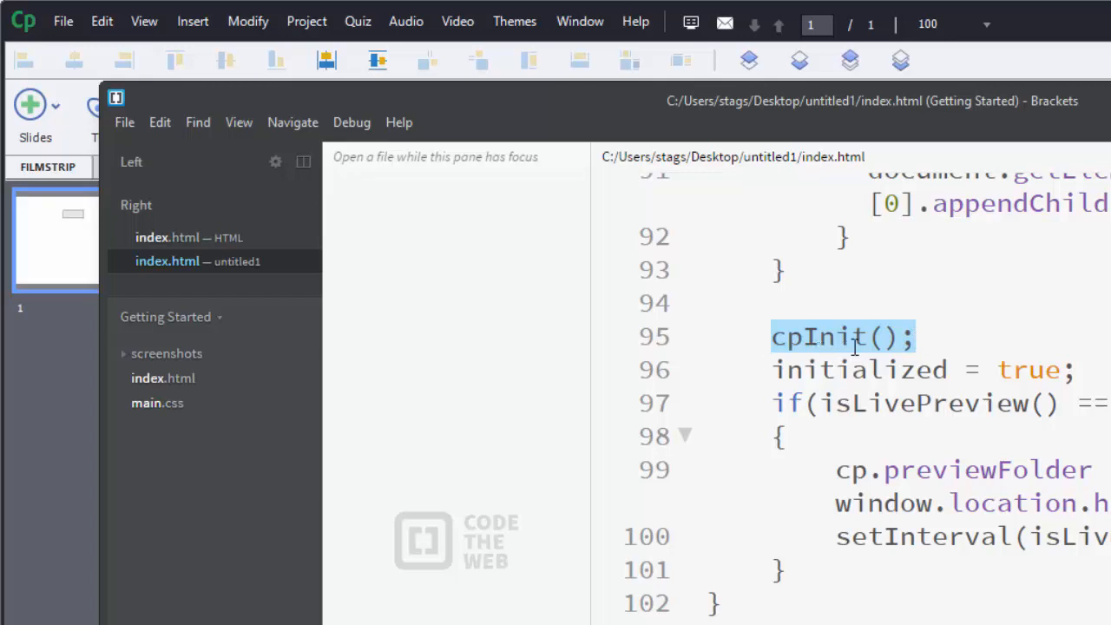
left_click(965, 337)
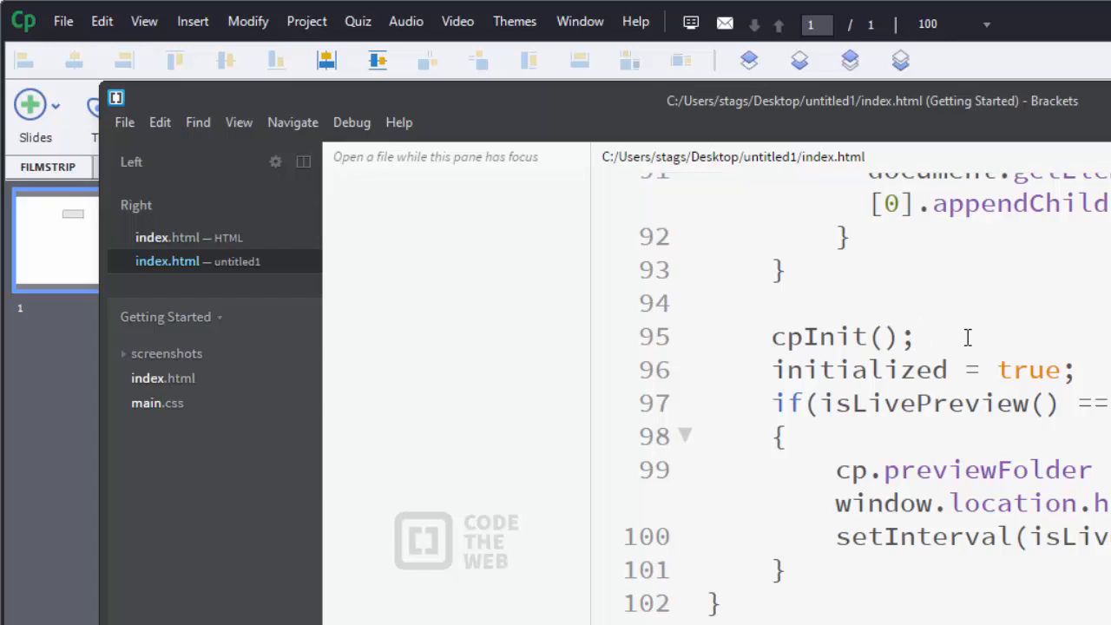
key("Enter")
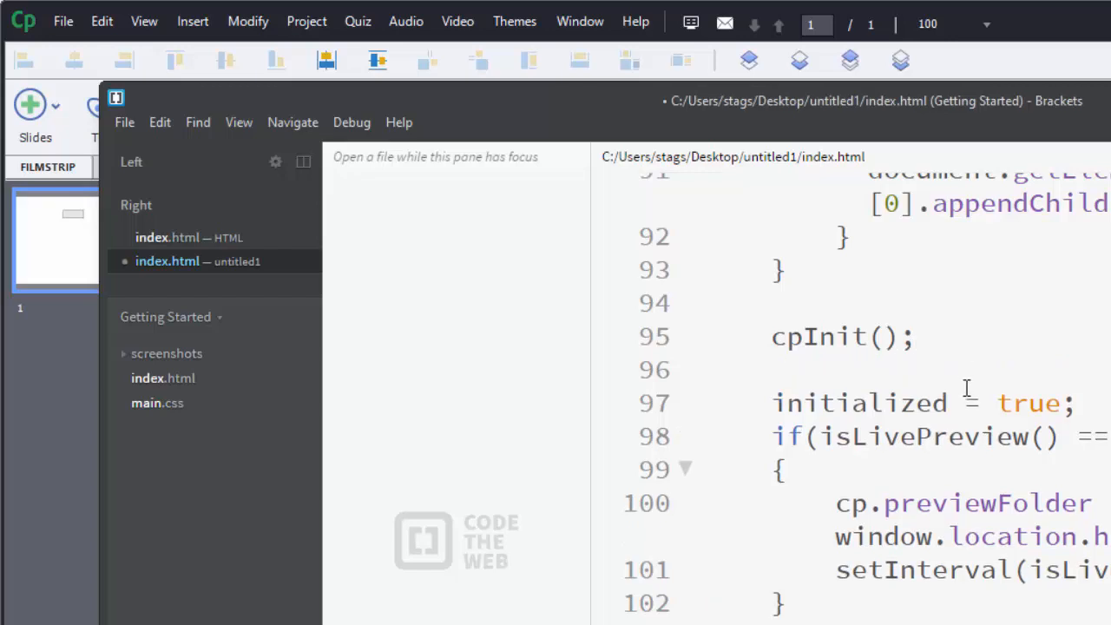
mouse_move(703, 388)
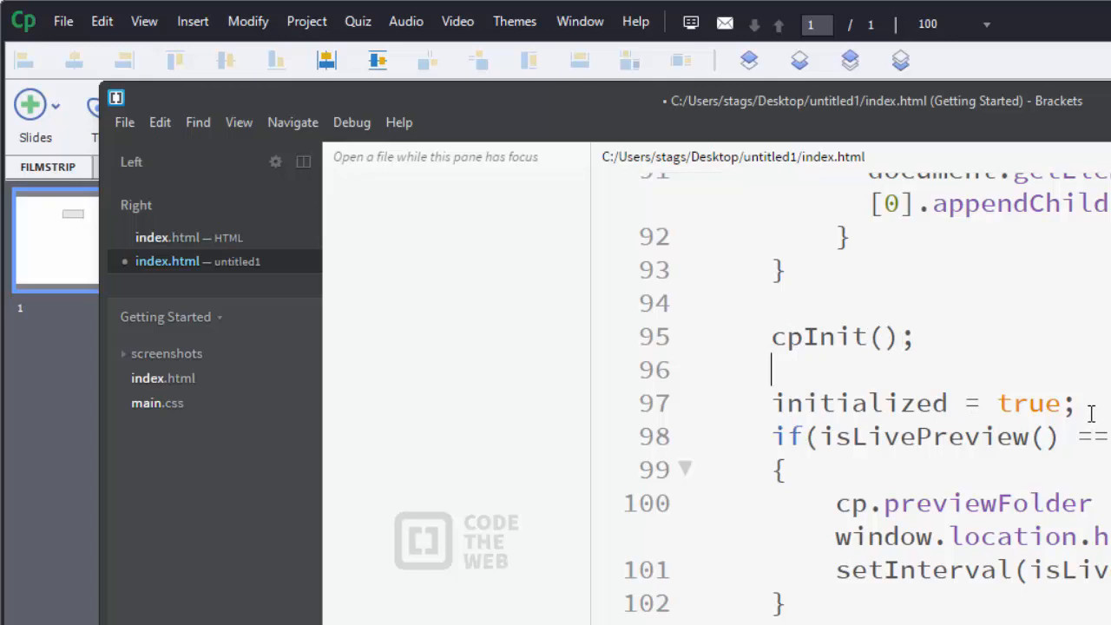
Step: Write the opening $(document).ready(function() { line below cpInit();
type("$")
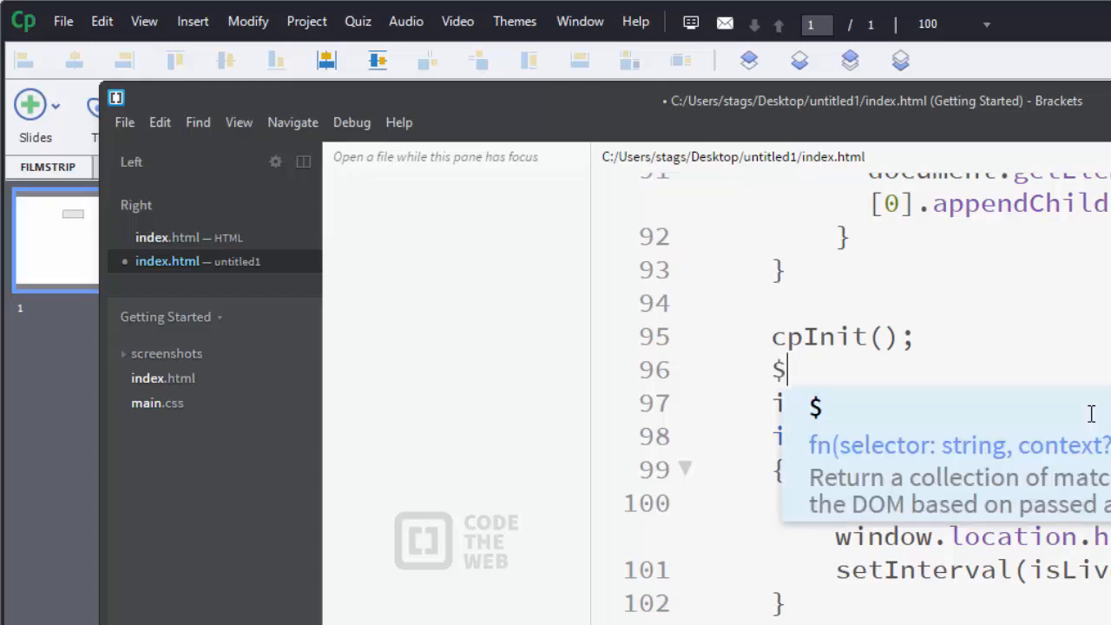
type("(")
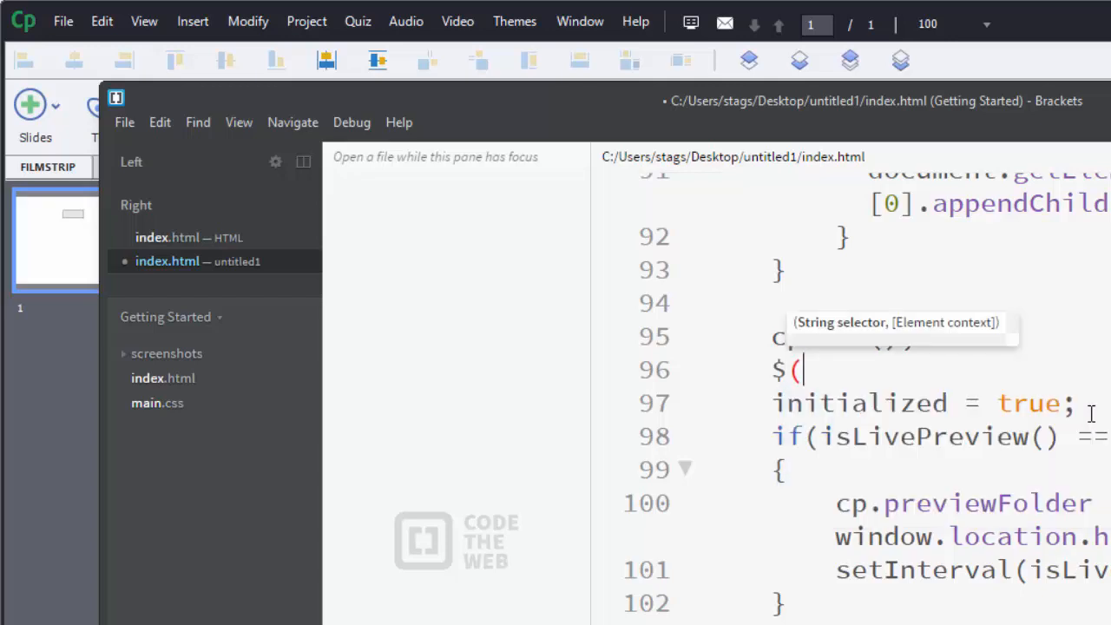
type("document")
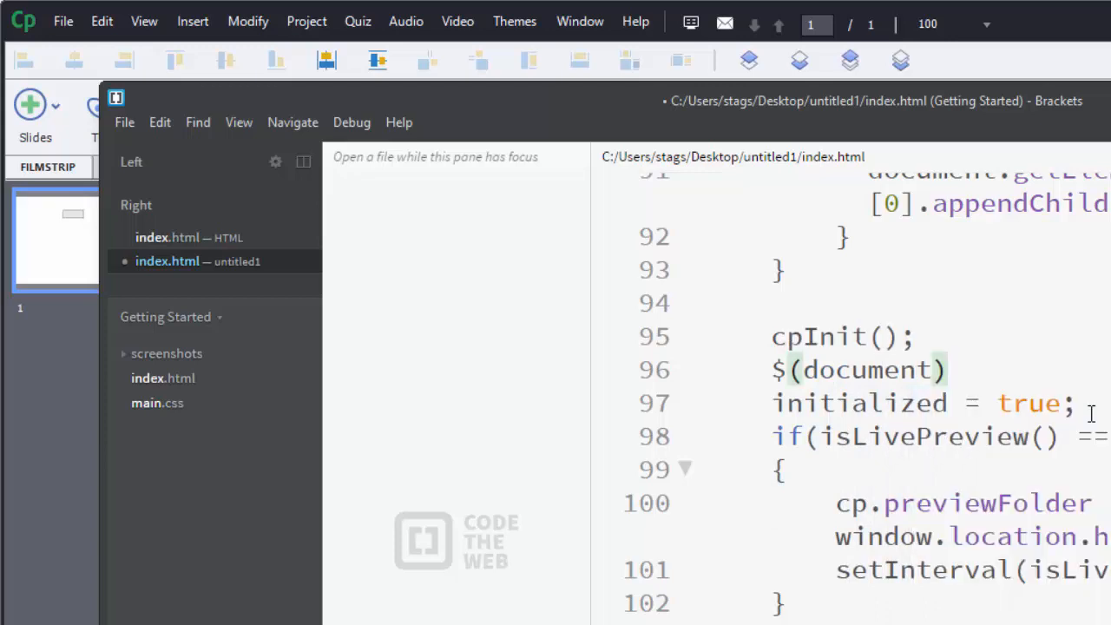
type(".ready(")
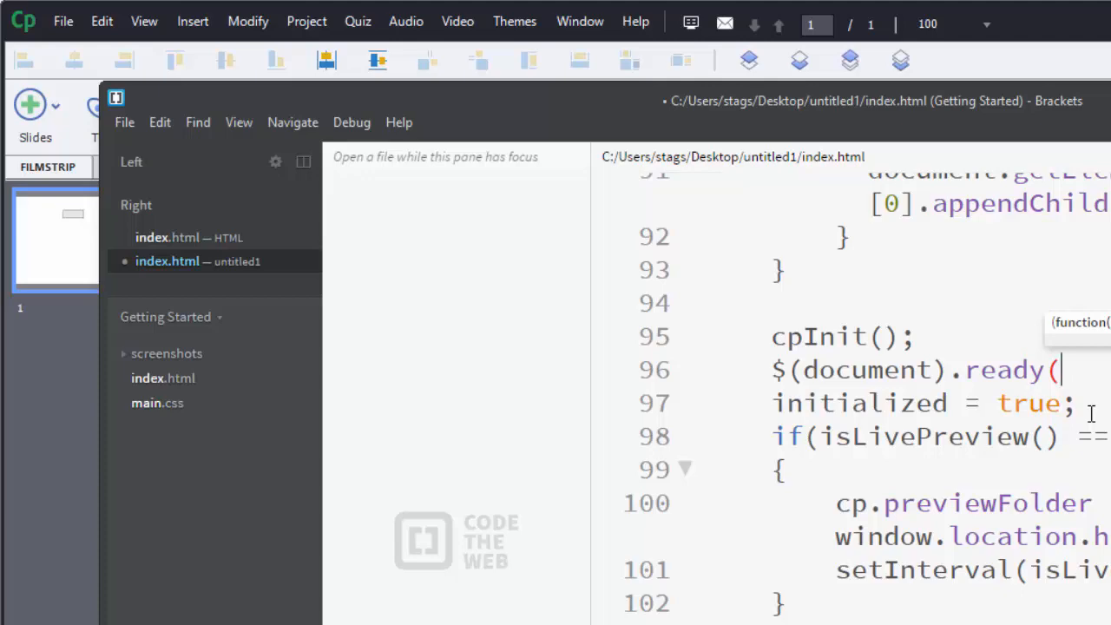
type("f")
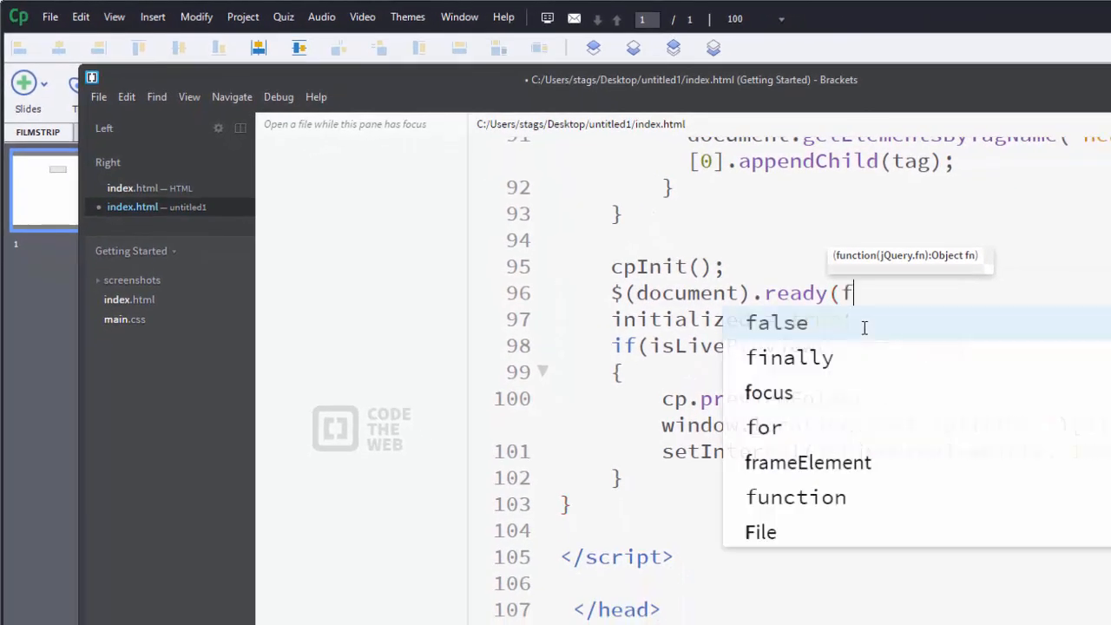
left_click(795, 497)
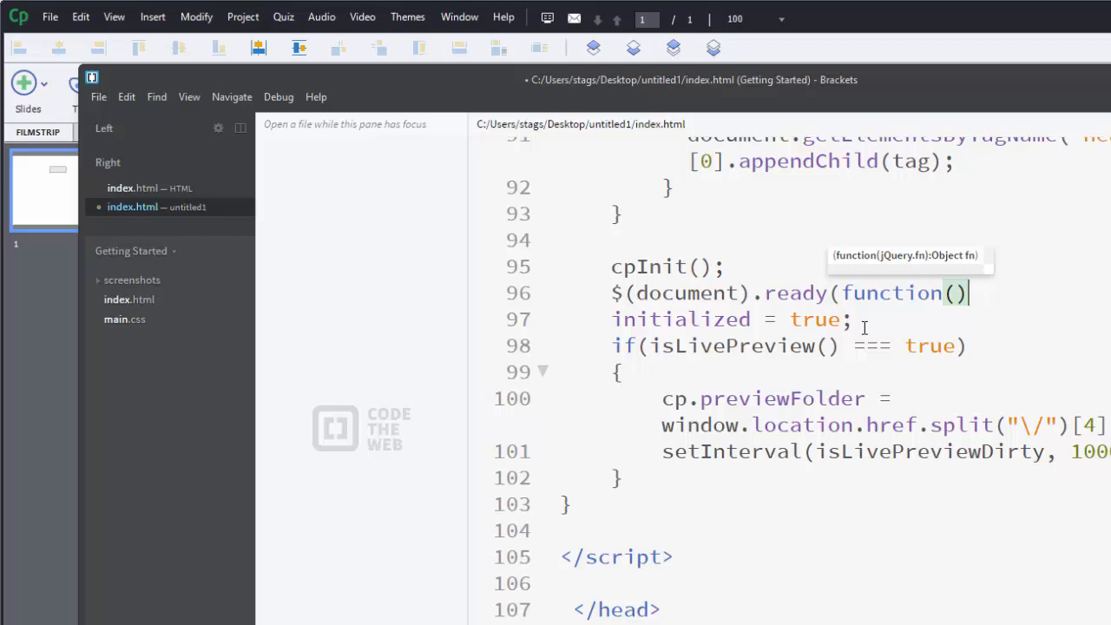
type("{")
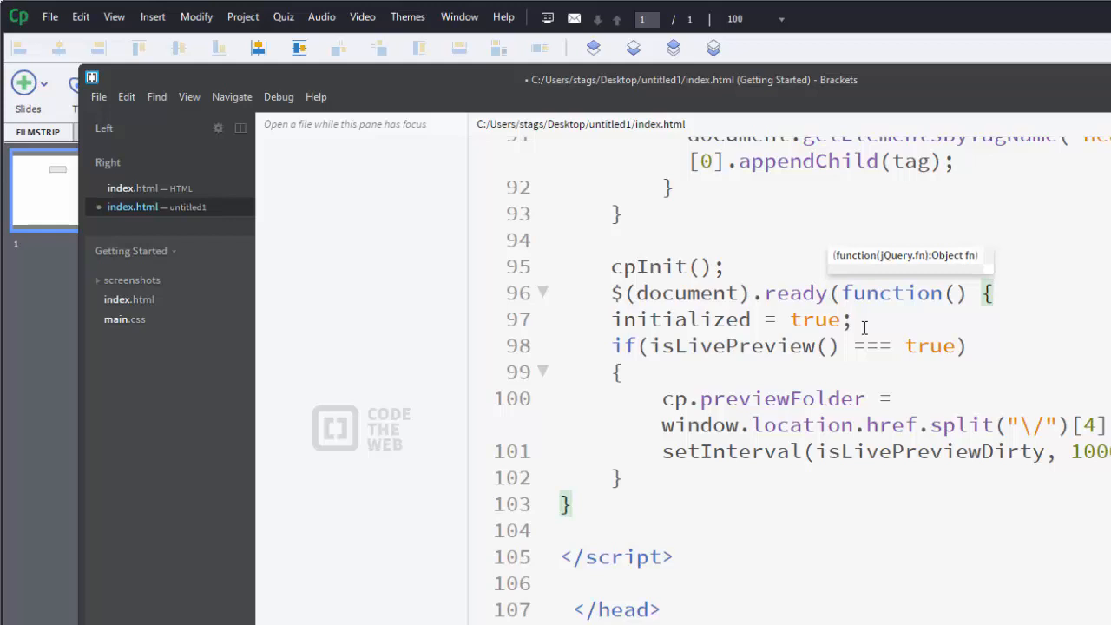
mouse_move(716, 291)
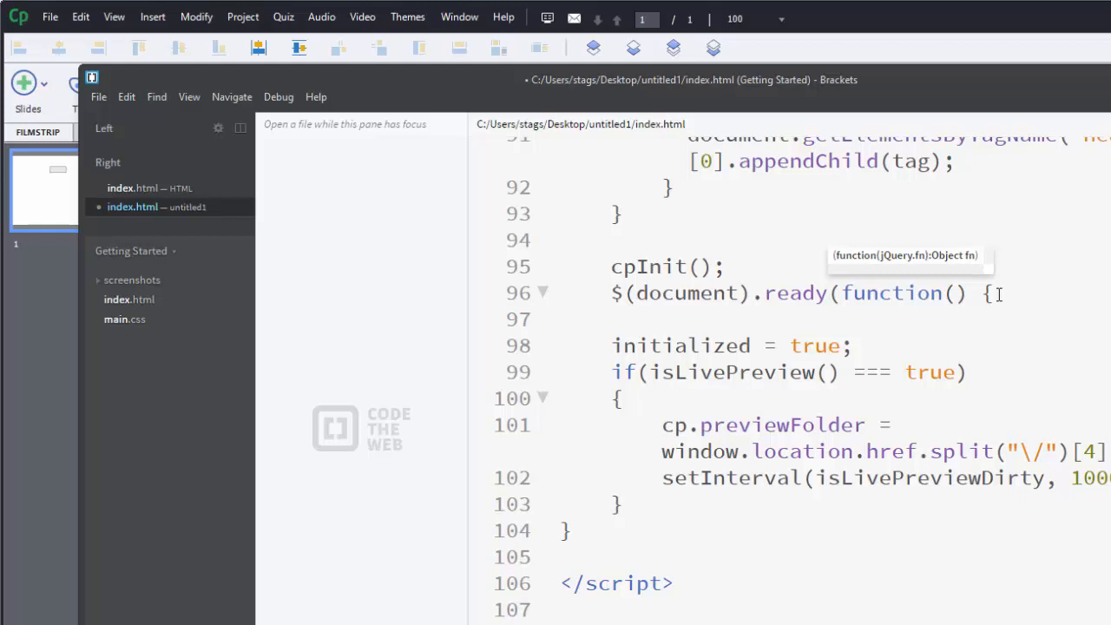
Step: Add $("#playImage").click(); inside the document-ready function
type("$(\"")
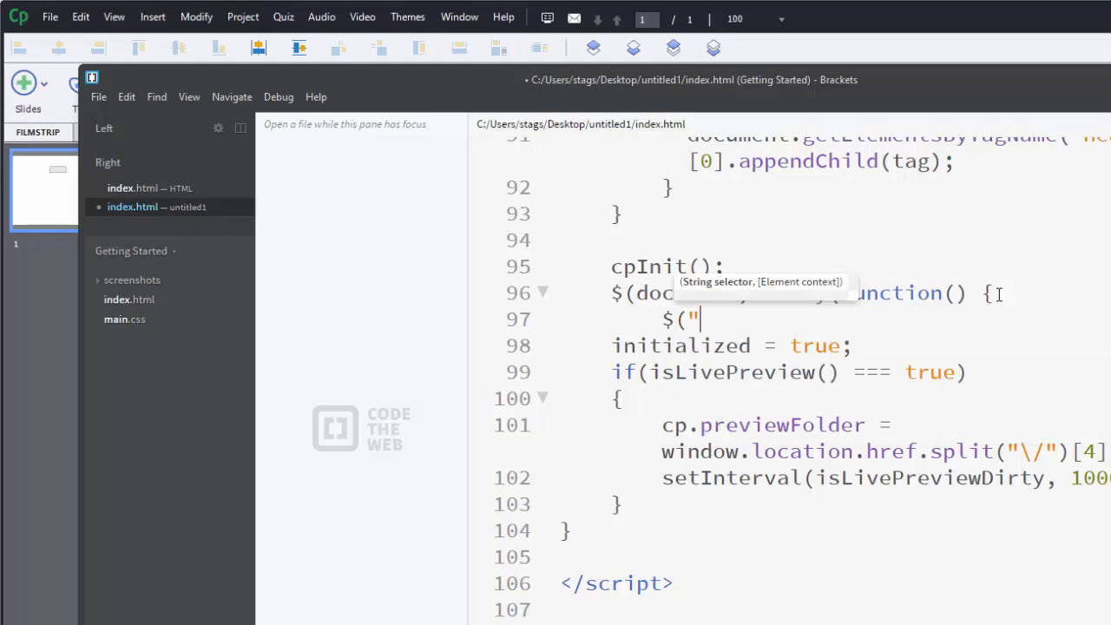
type("#")
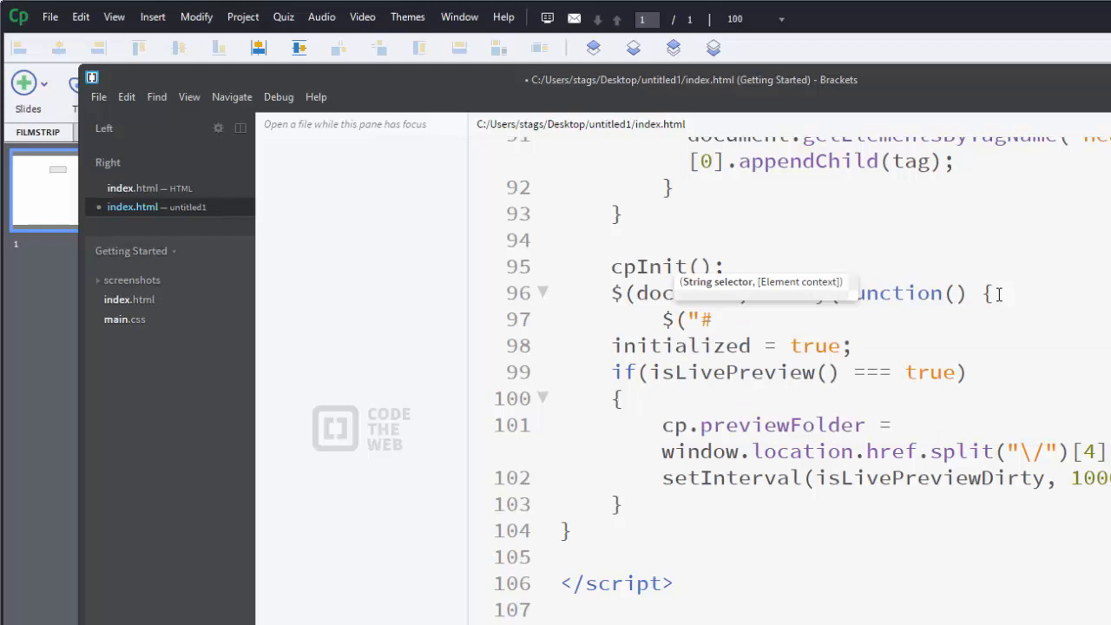
type("play")
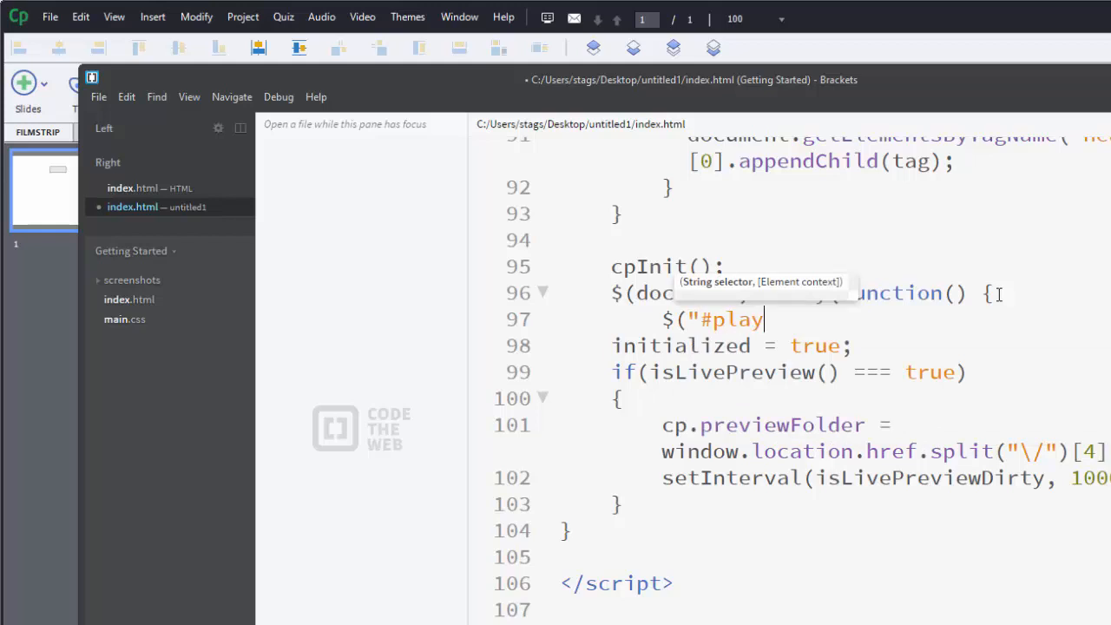
type("Image\")")
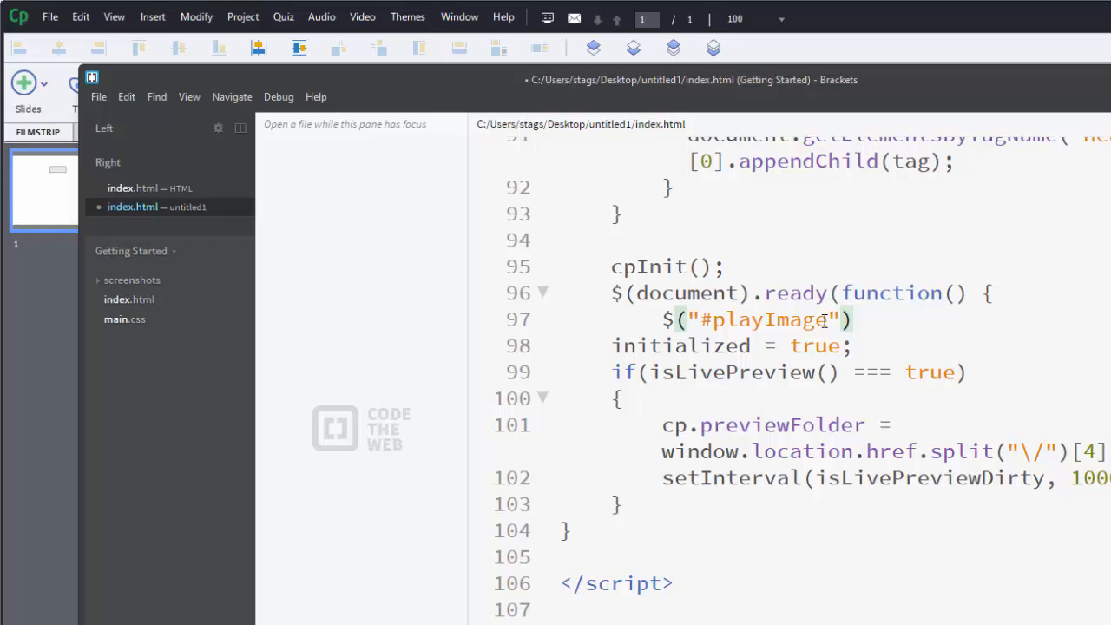
left_click(857, 319)
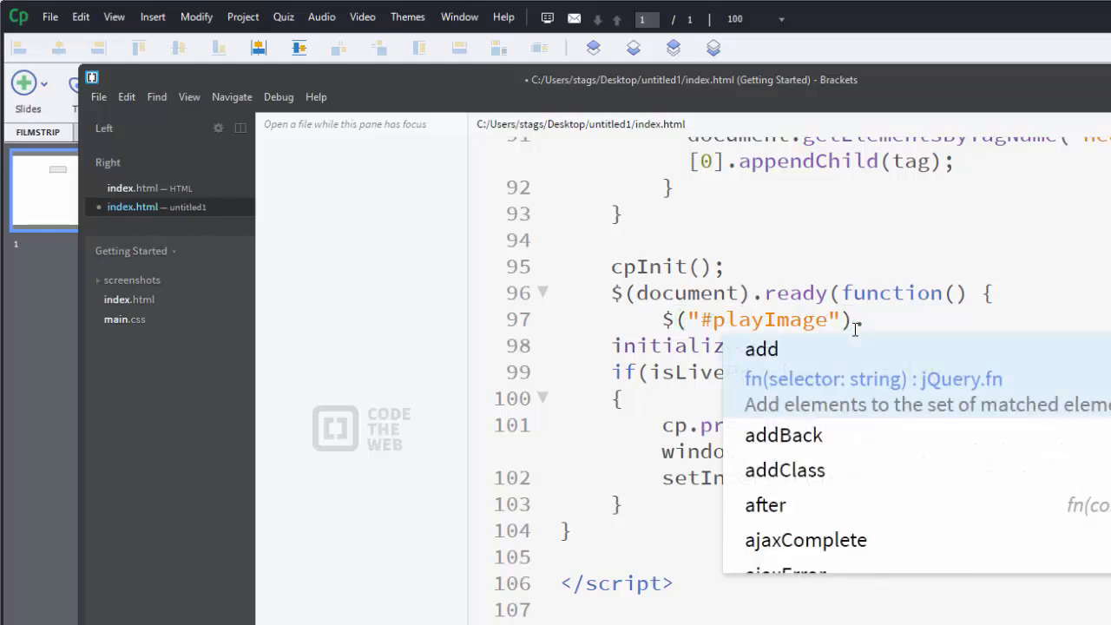
type(".click")
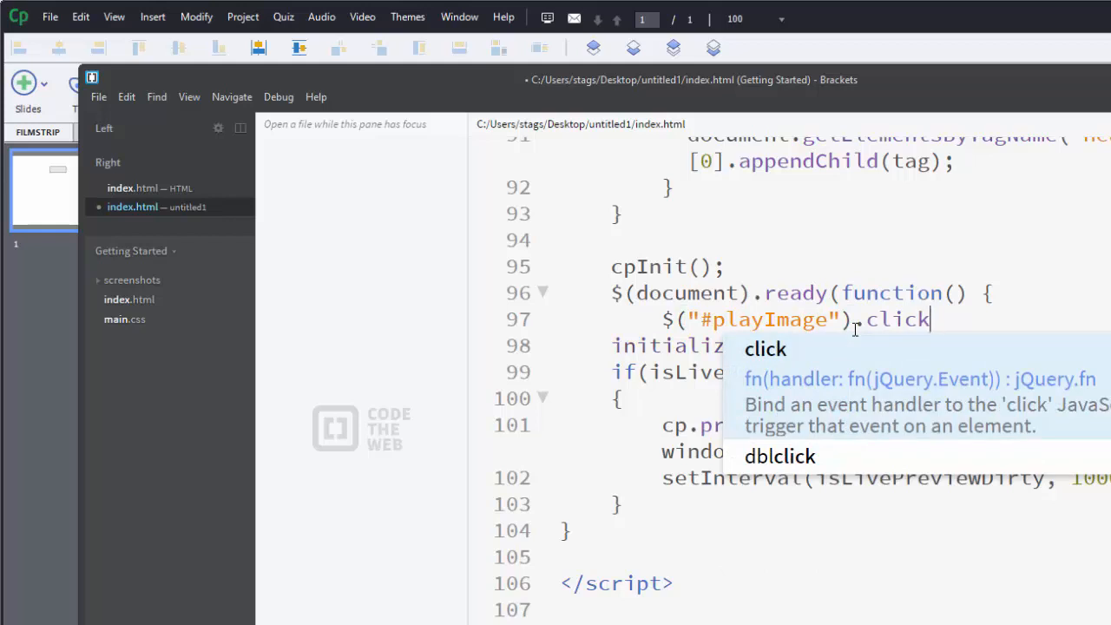
type("();")
type("})")
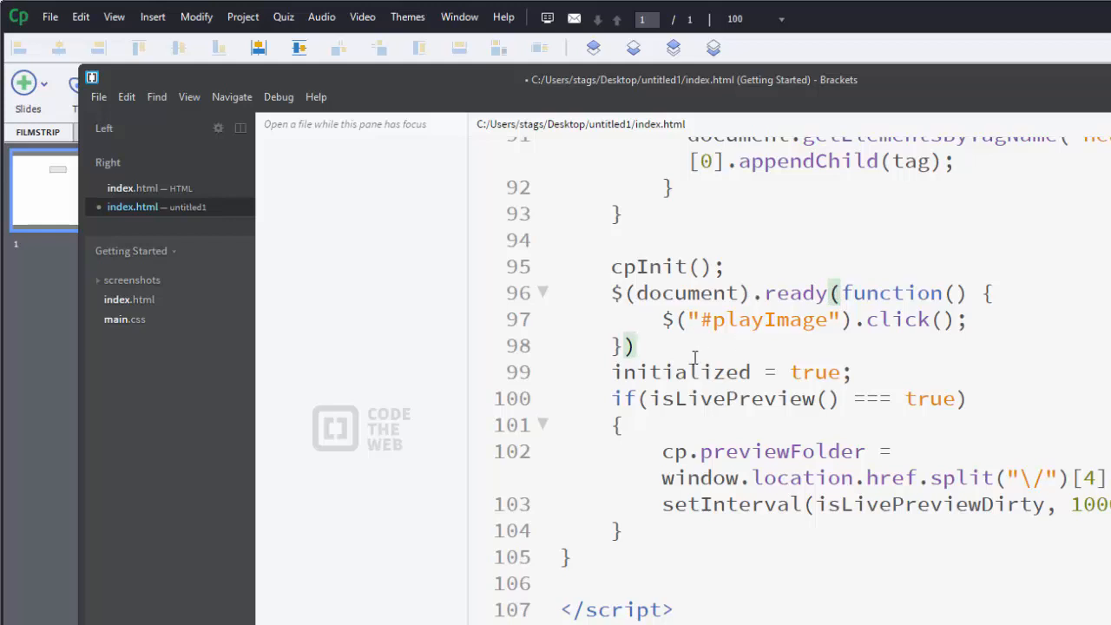
Step: Close the ready block with a semicolon and select the whole document-ready block
type(";")
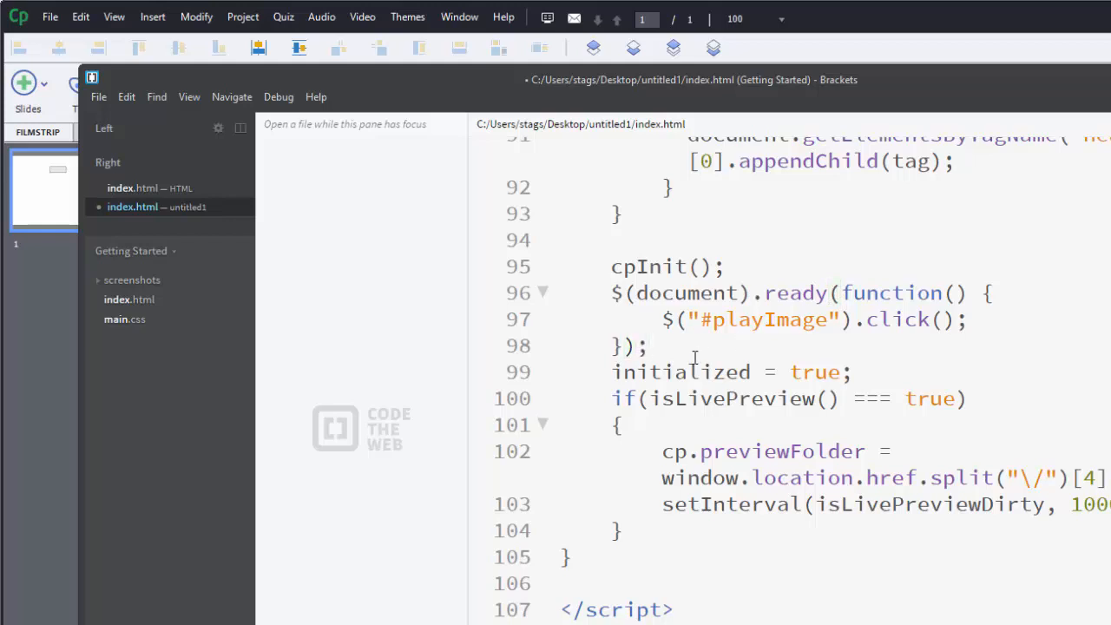
left_click(655, 346)
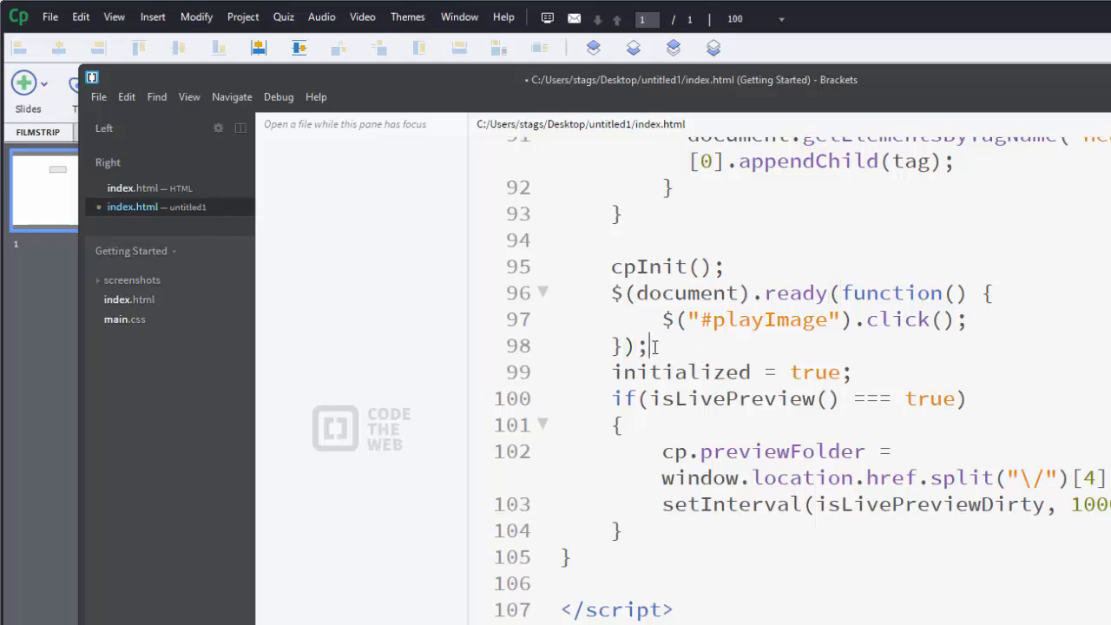
left_click_drag(611, 292, 646, 345)
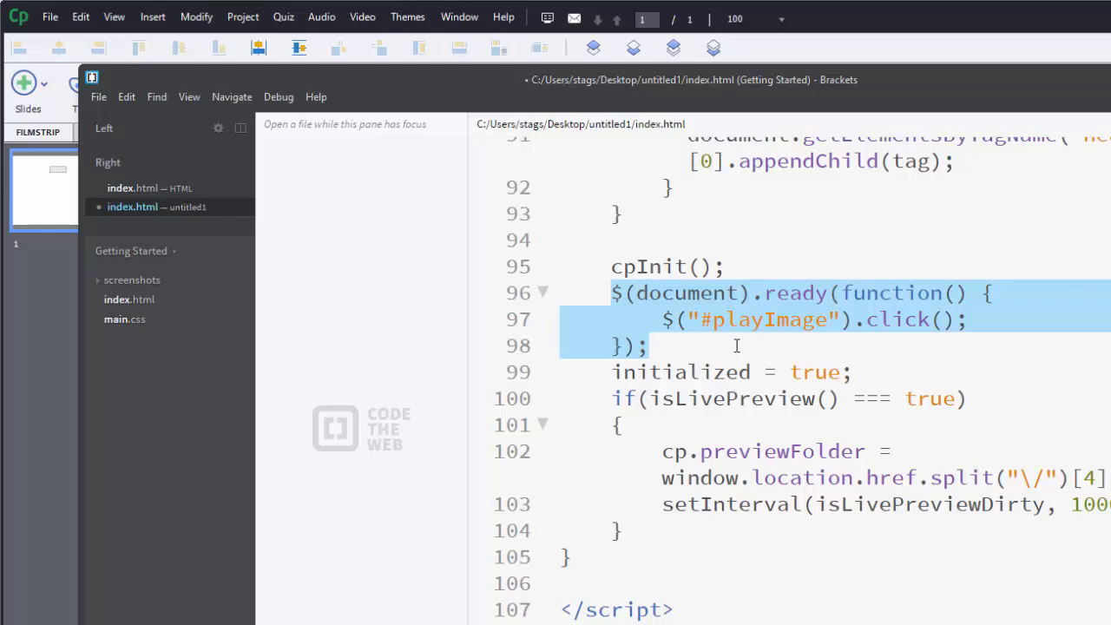
Step: Open the edited index.html from Desktop > untitled1 in Chrome
left_click(97, 97)
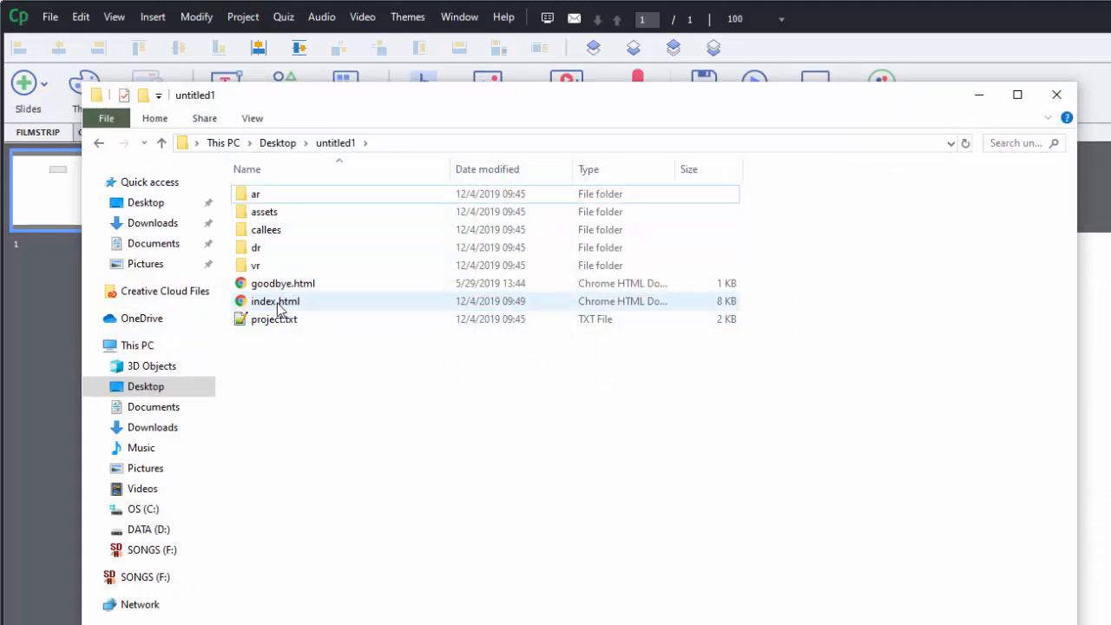
mouse_move(276, 302)
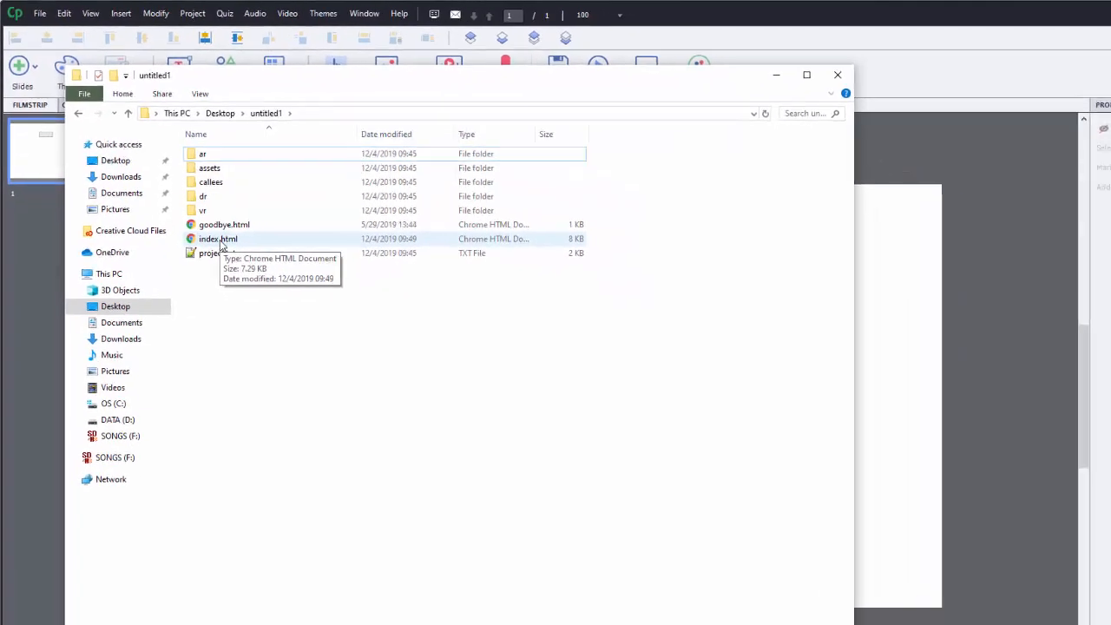
double_click(217, 240)
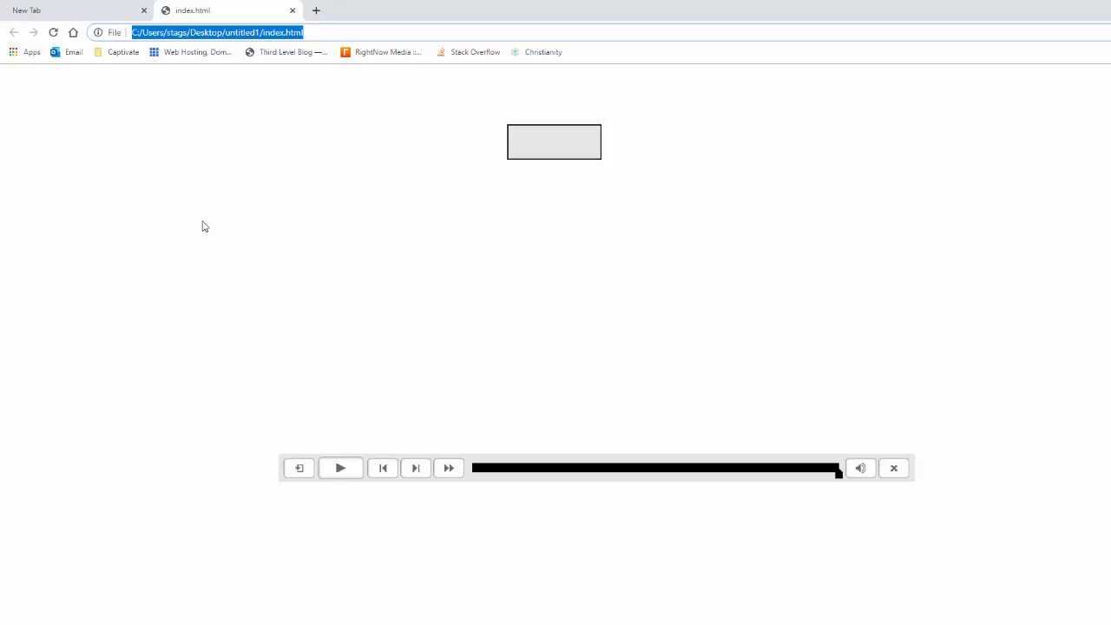
mouse_move(205, 233)
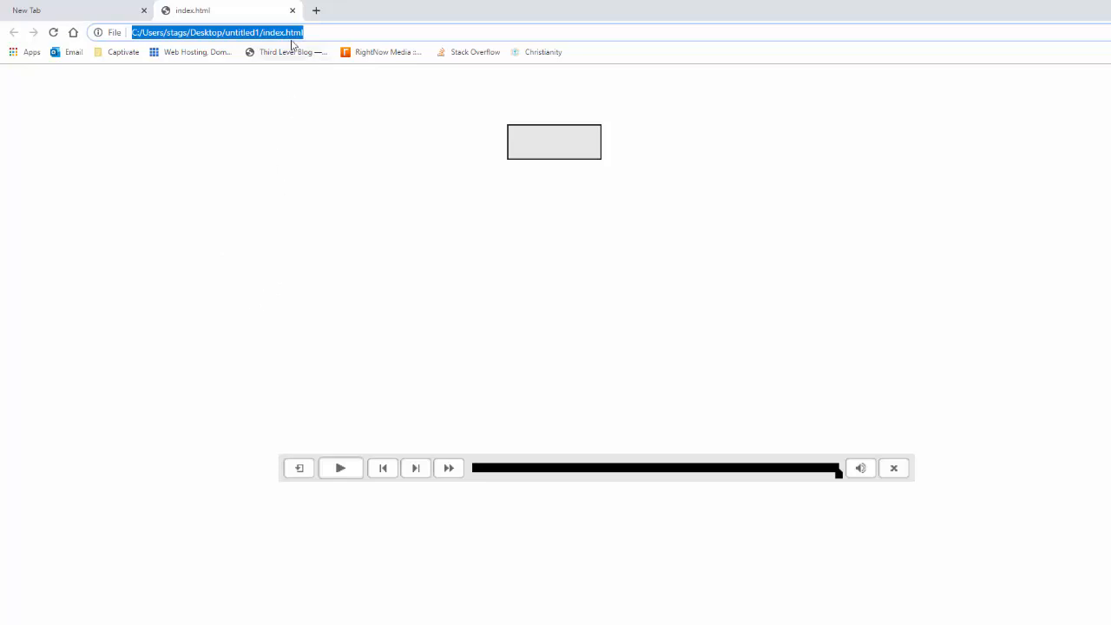
left_click(291, 10)
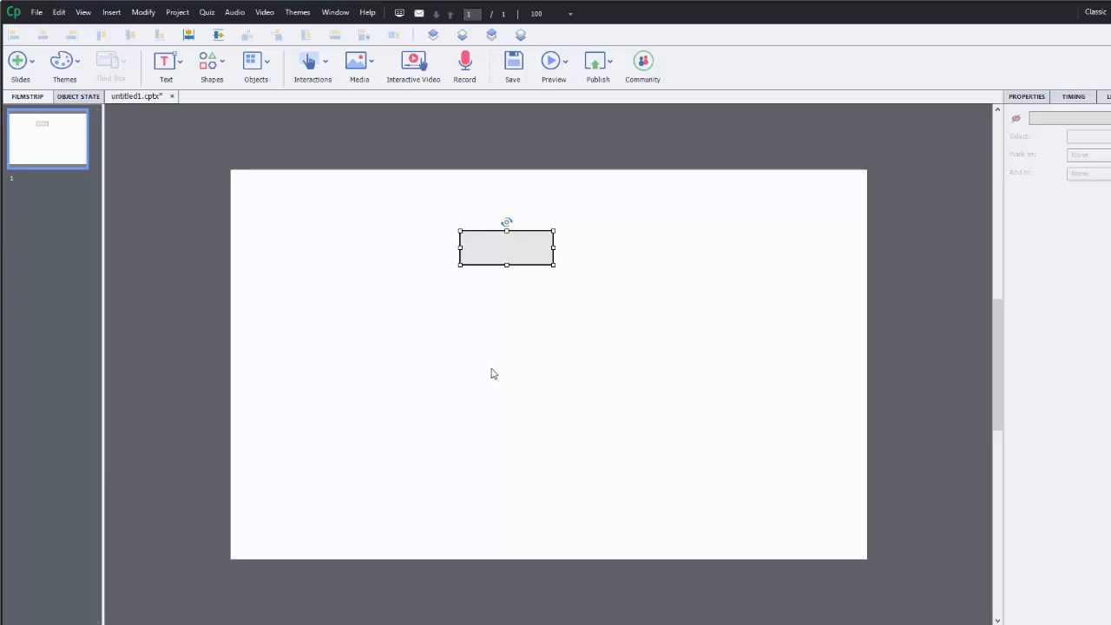
Step: Launch the HTML5 in Browser preview from the toolbar's Preview menu
left_click(552, 60)
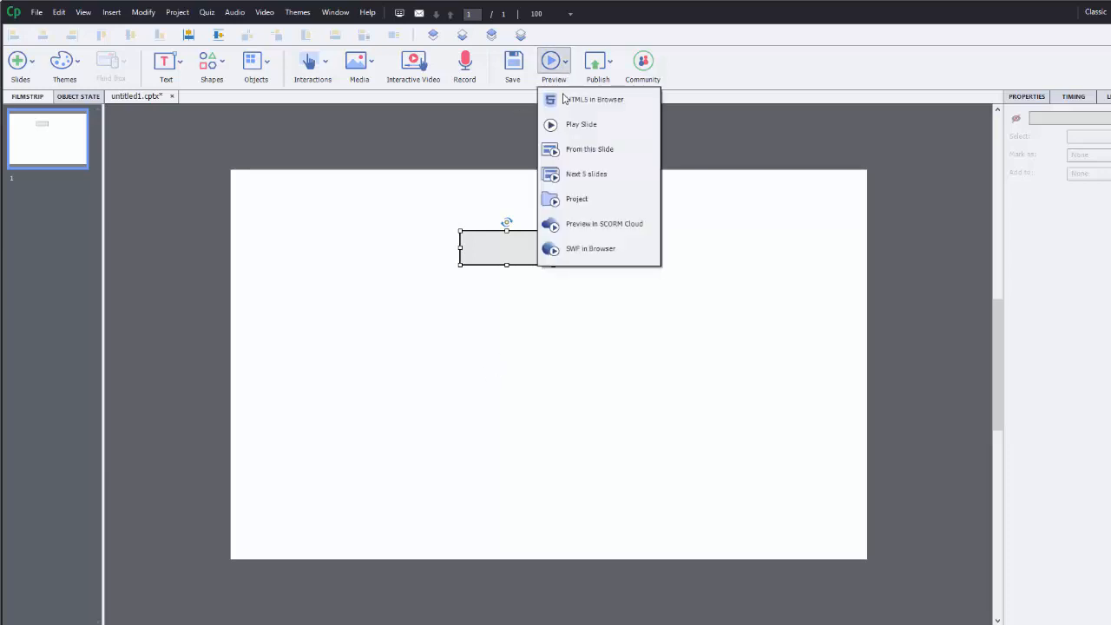
left_click(583, 98)
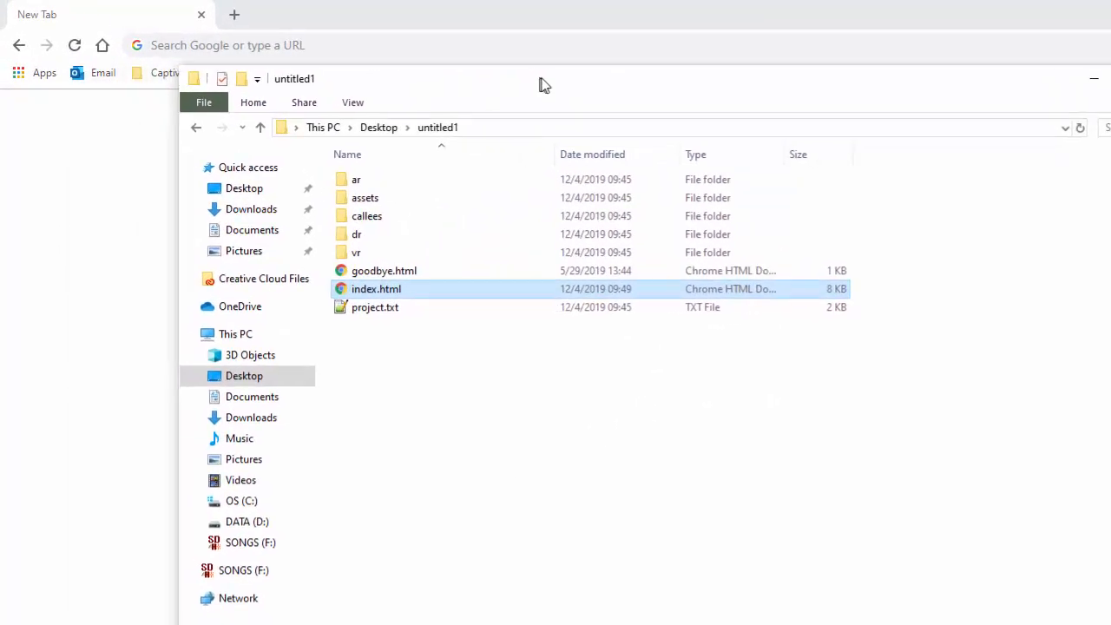
mouse_move(270, 515)
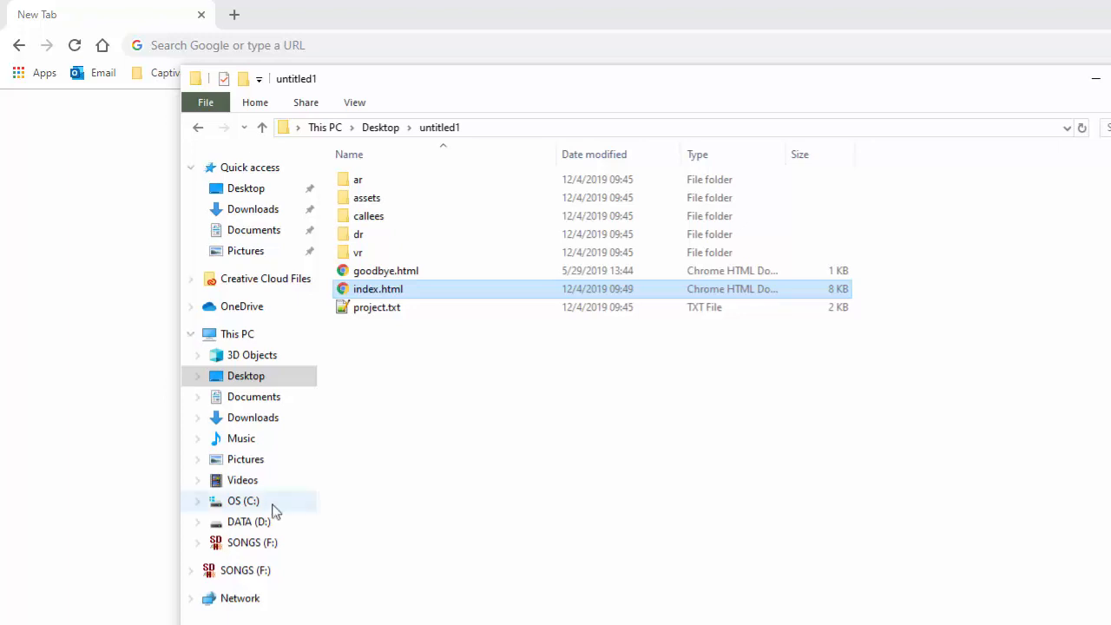
Step: Navigate to C:\Program Files\Adobe\Adobe Captivate 2019 x64\HTML containing index.html
left_click(243, 500)
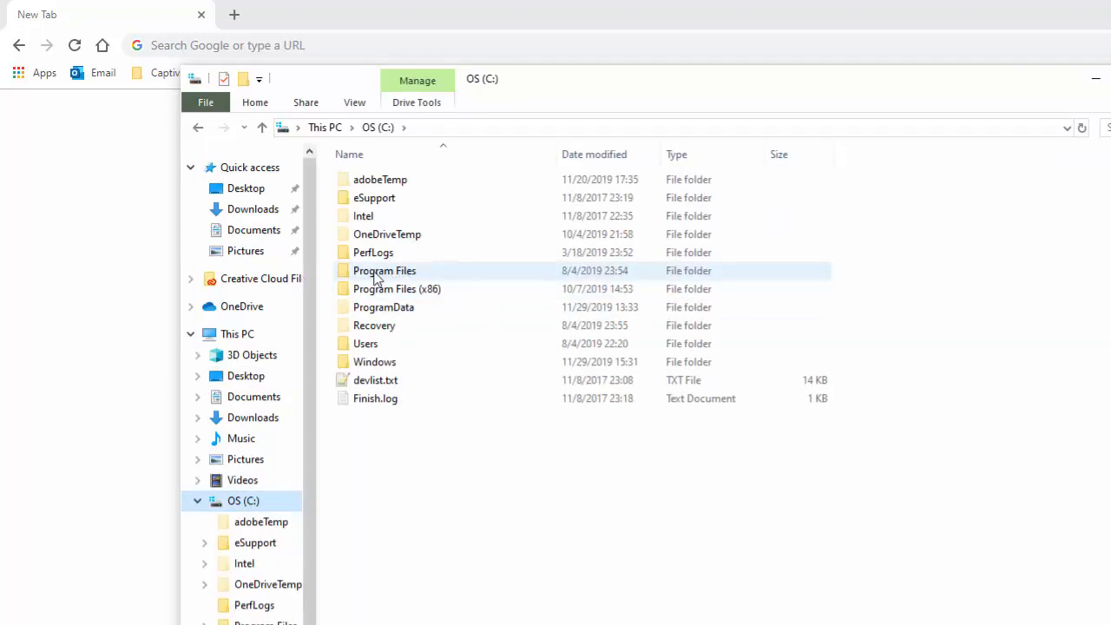
double_click(384, 271)
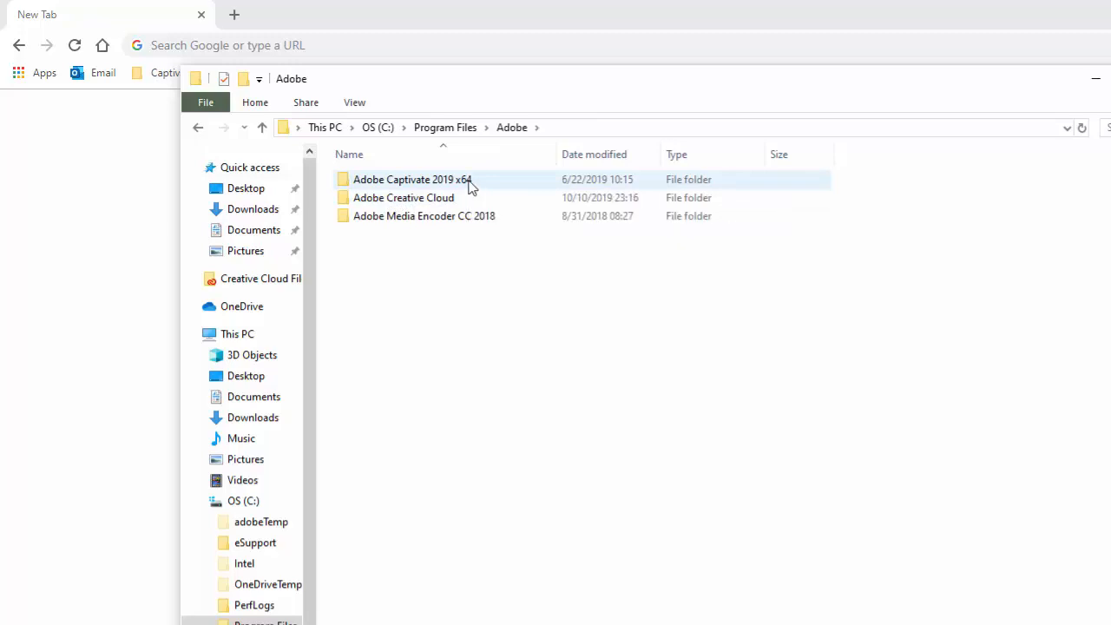
double_click(412, 179)
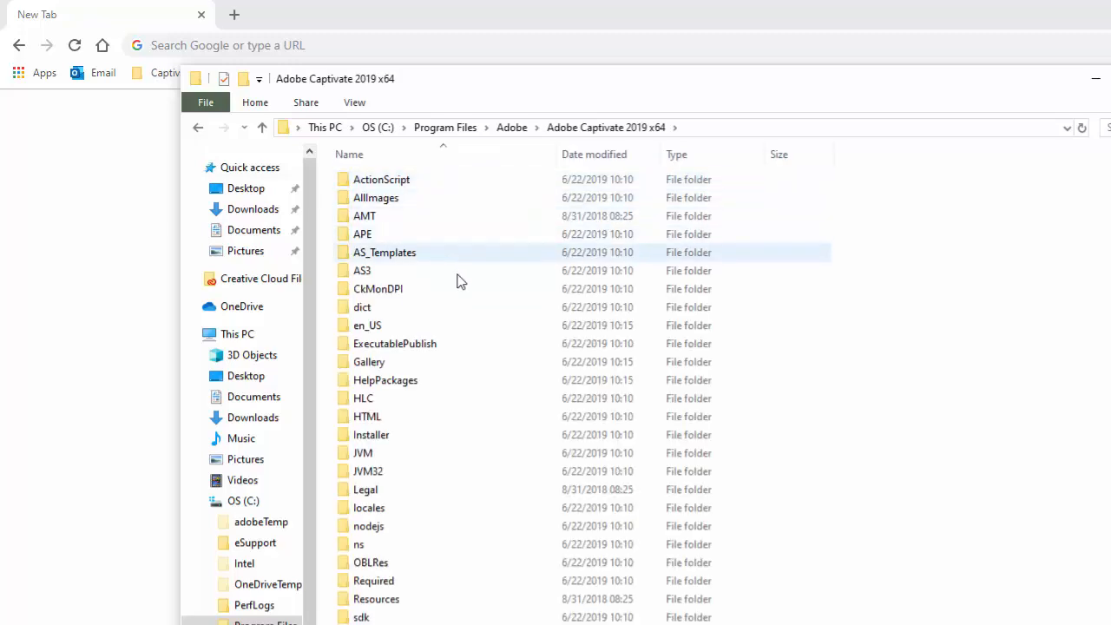
mouse_move(368, 417)
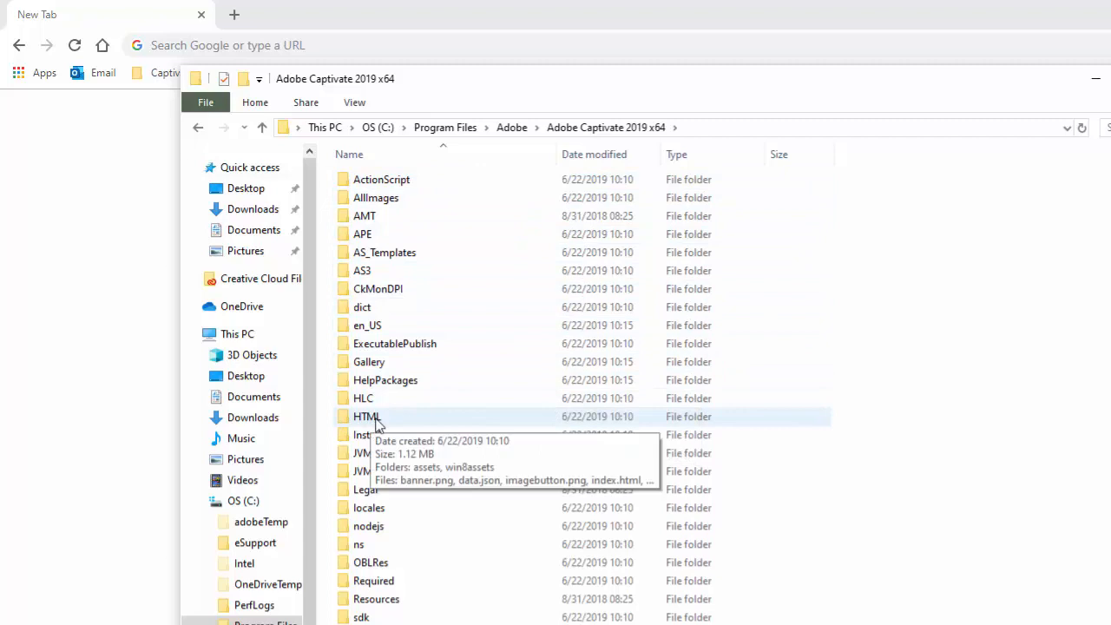
mouse_move(386, 427)
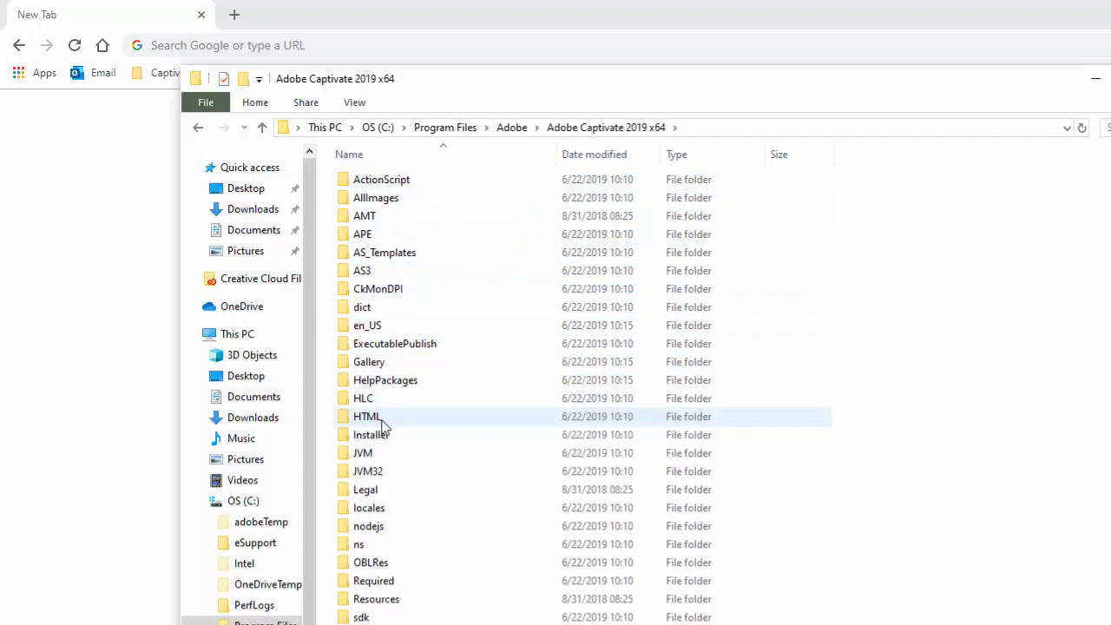
double_click(364, 416)
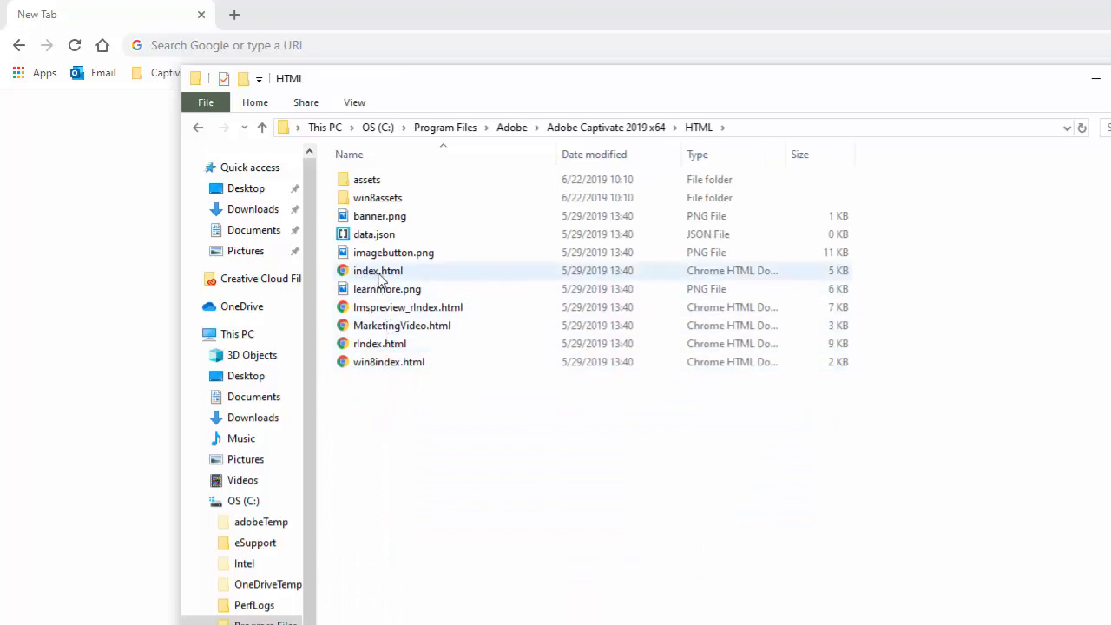
mouse_move(399, 277)
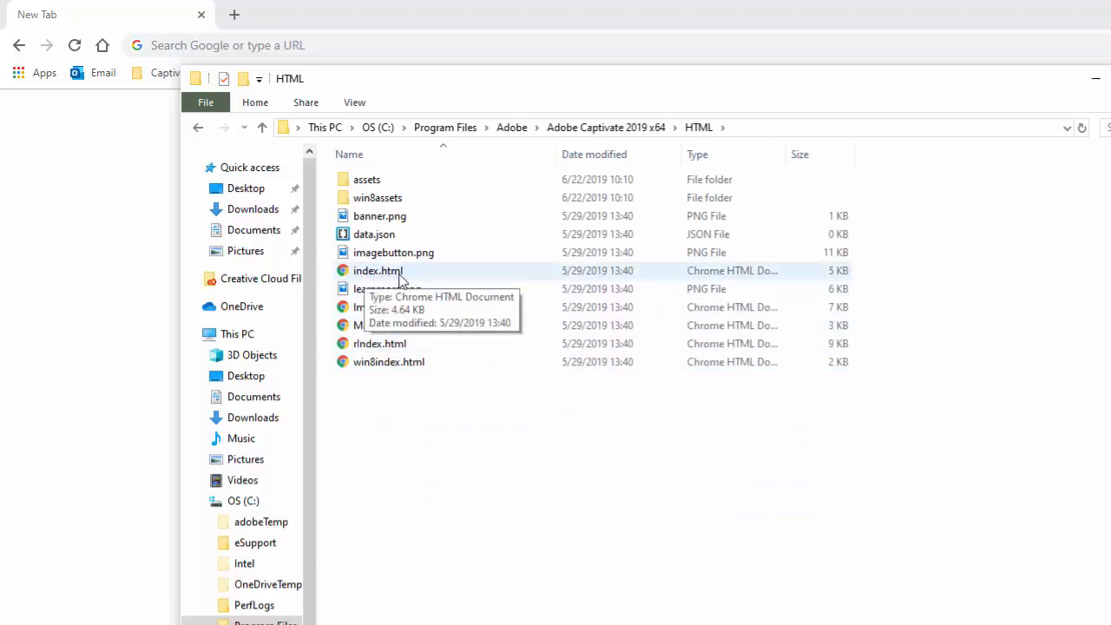
mouse_move(375, 344)
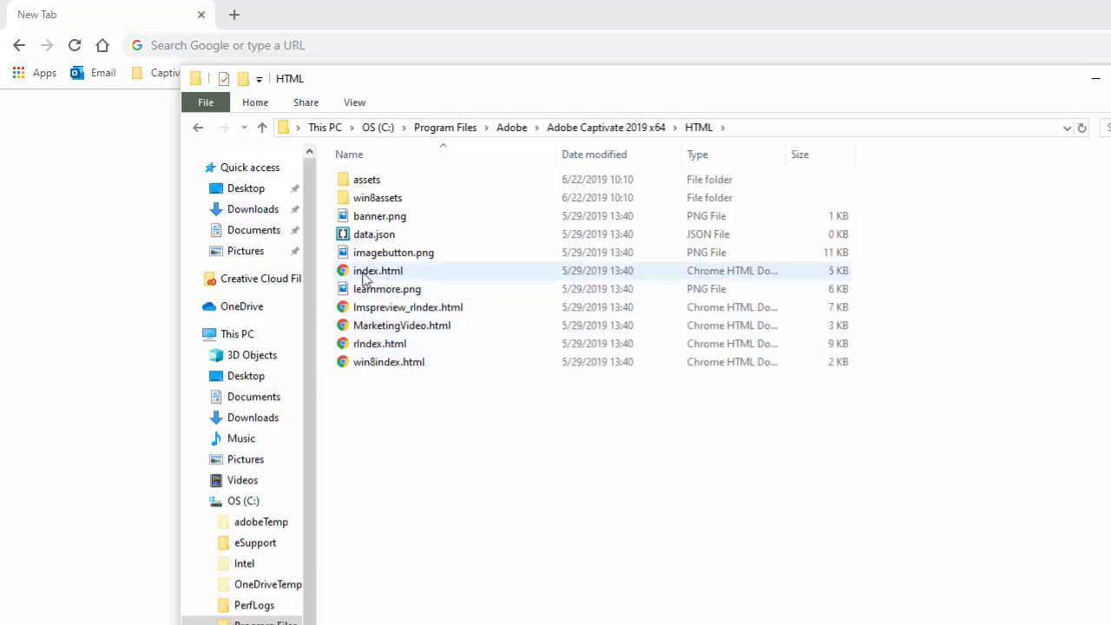
mouse_move(378, 276)
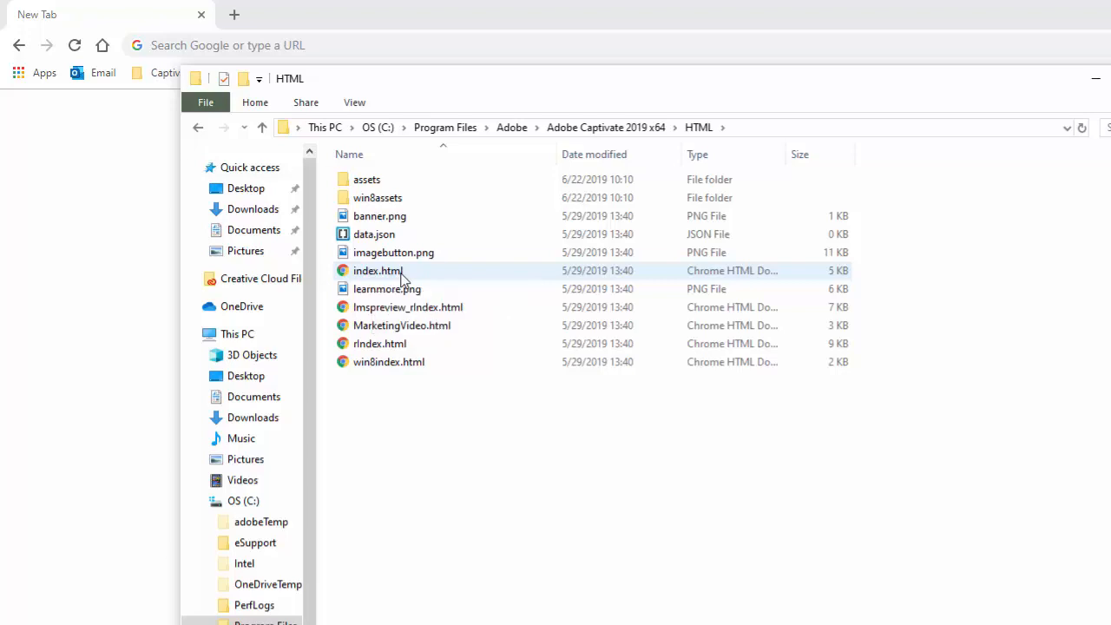
Step: Open index.html in Brackets and begin a $(document).ready(function block after cpInit()
left_click(379, 271)
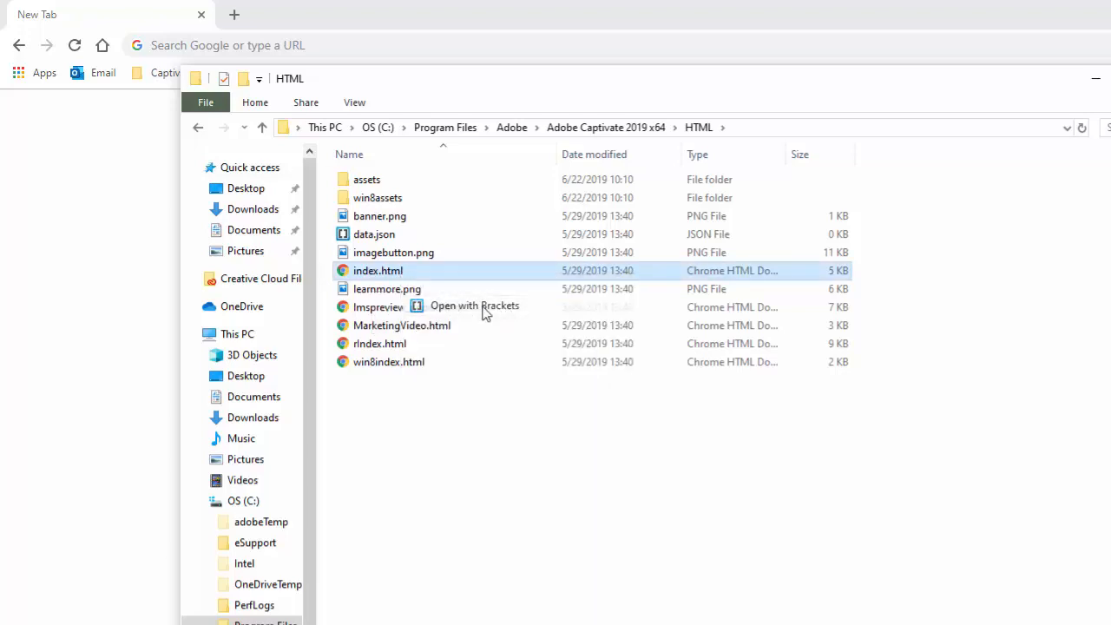
left_click(474, 306)
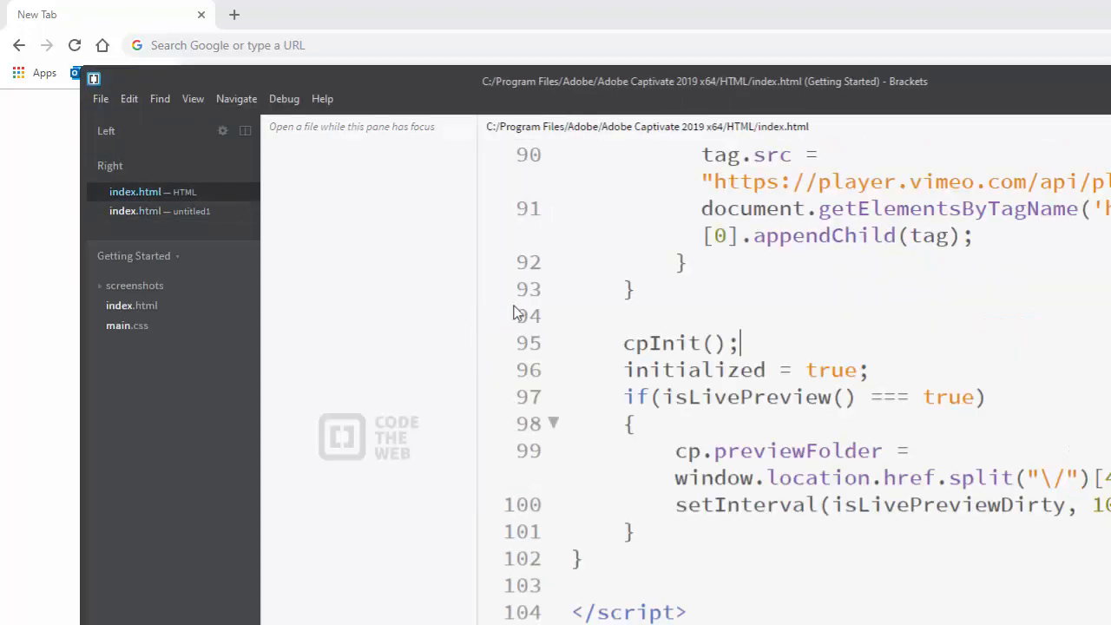
mouse_move(545, 354)
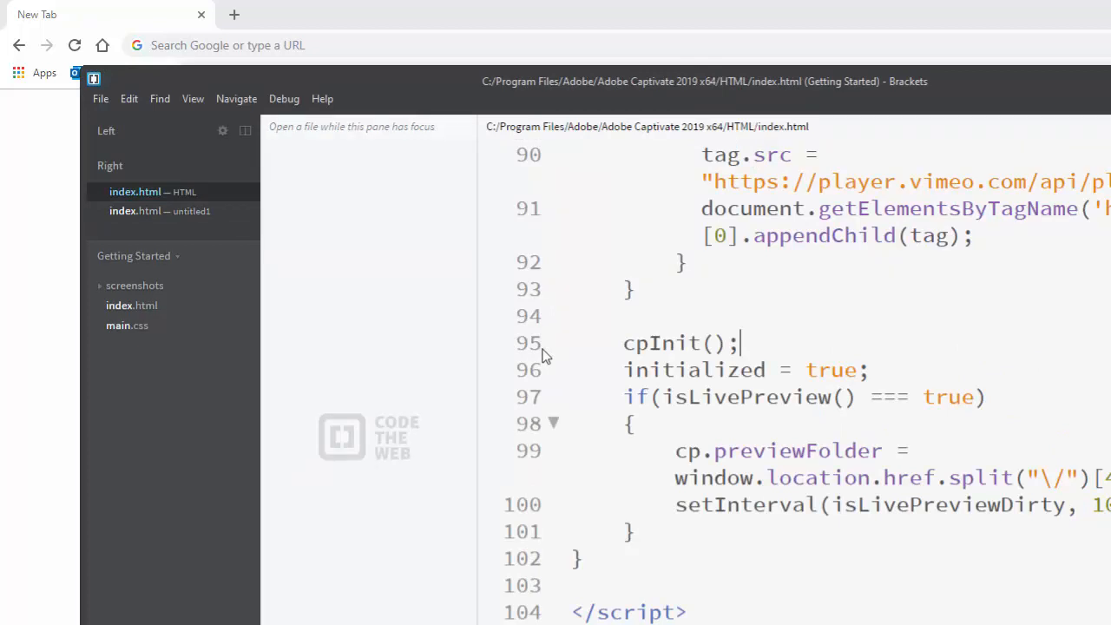
mouse_move(698, 343)
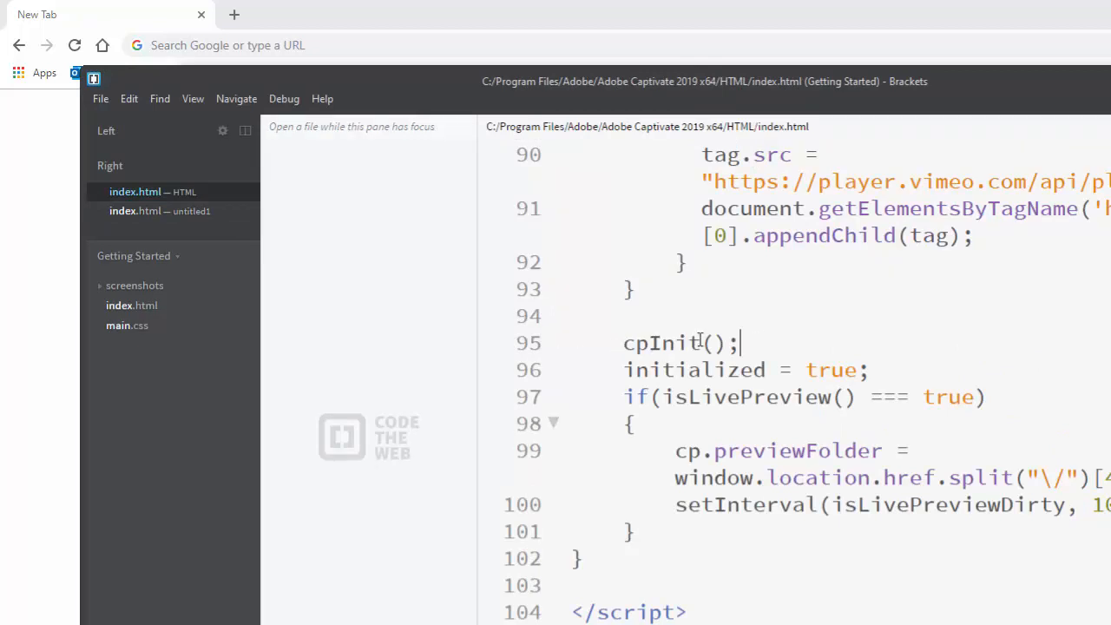
mouse_move(762, 343)
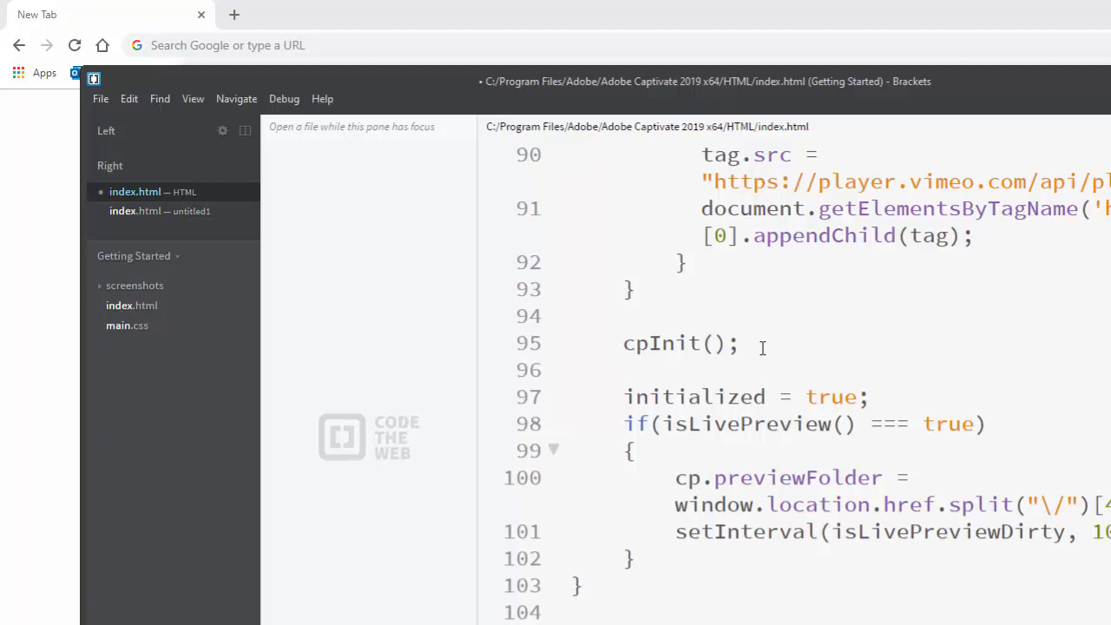
type("$")
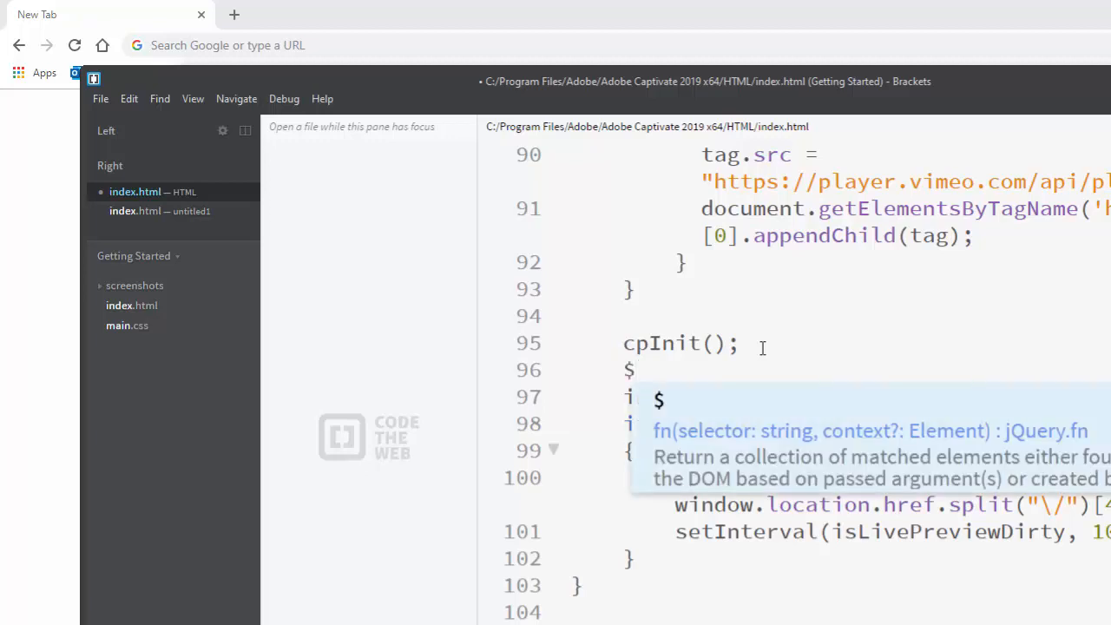
type("(docu")
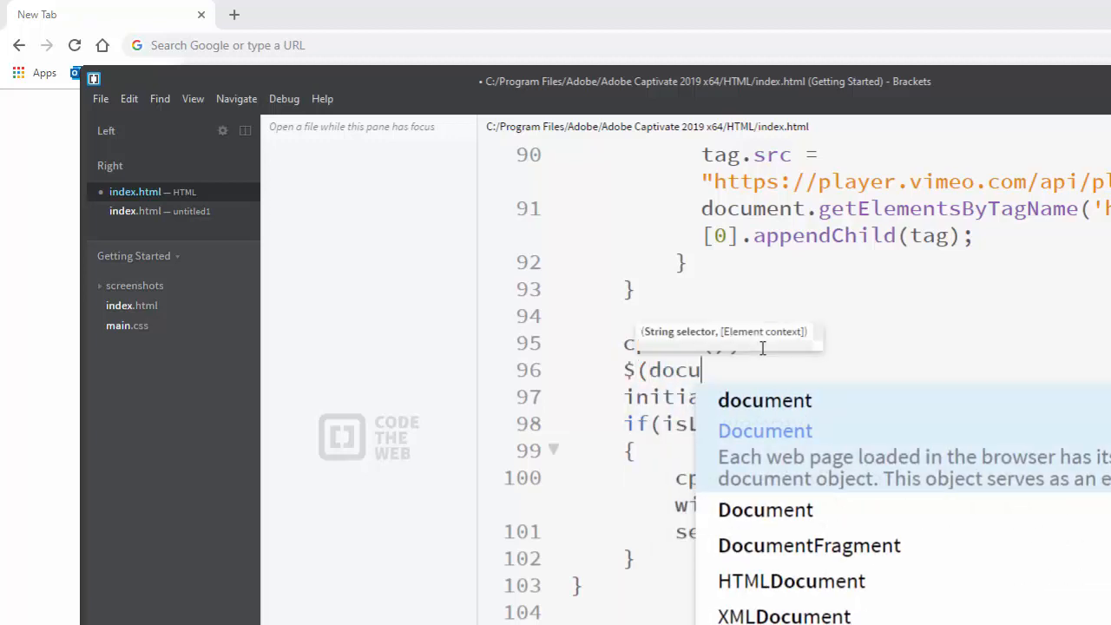
type("ment).")
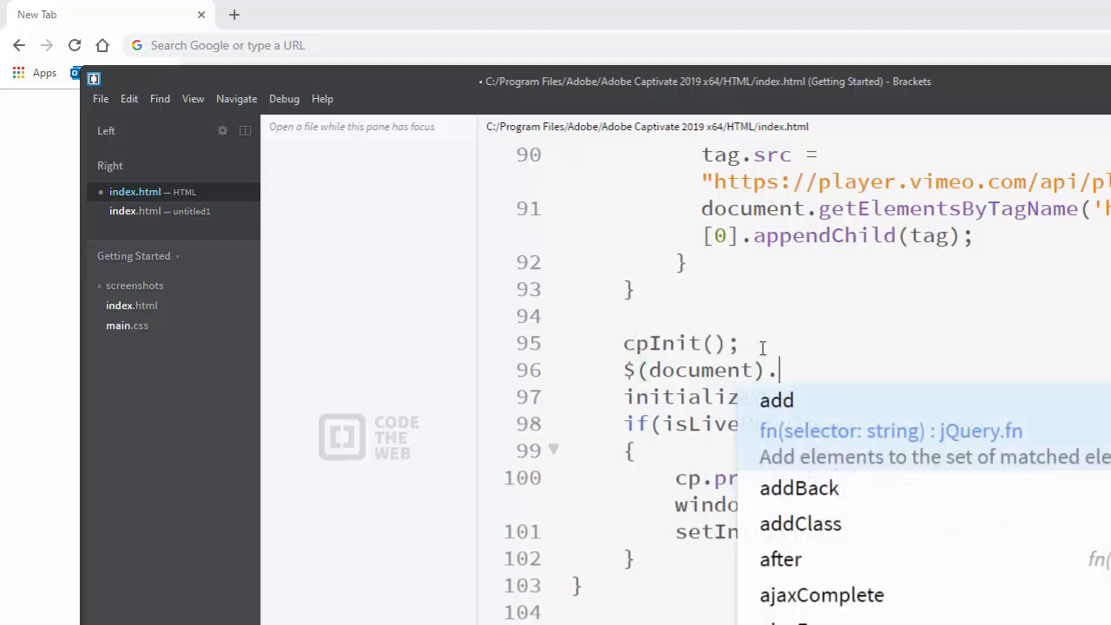
type("ready()")
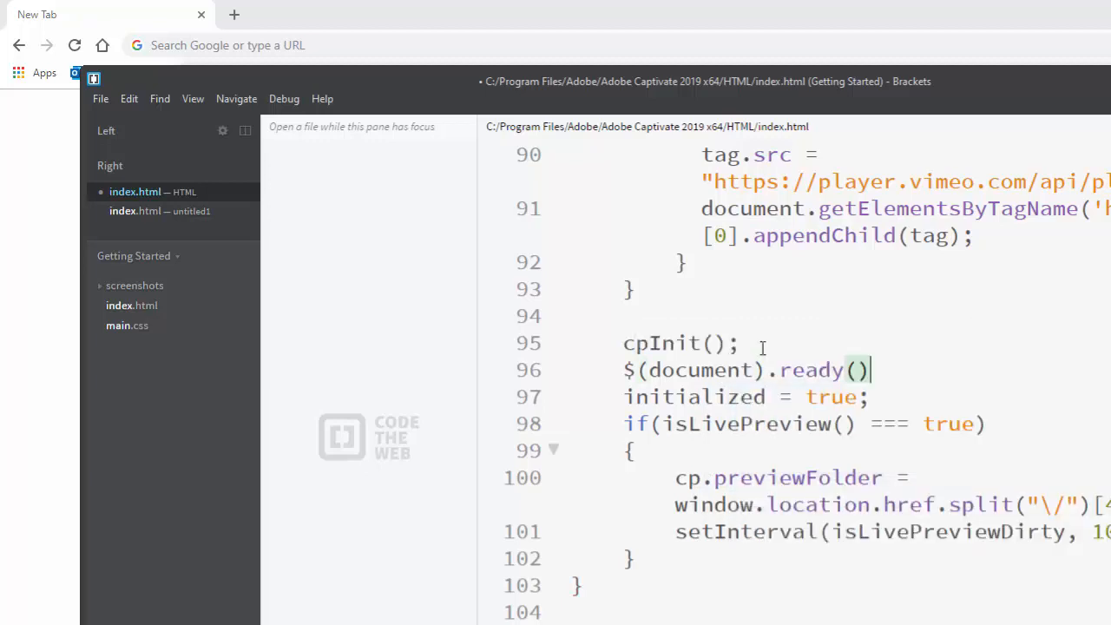
type("function(")
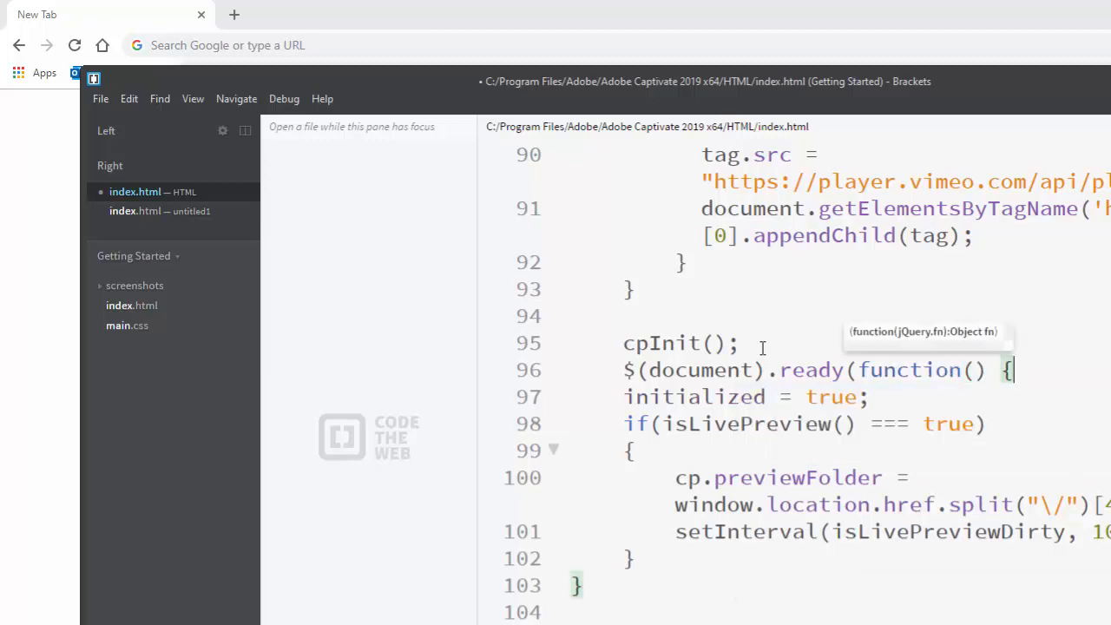
Step: Complete the handler with $("#playImage").click(); and close the block with a semicolon
type("$")
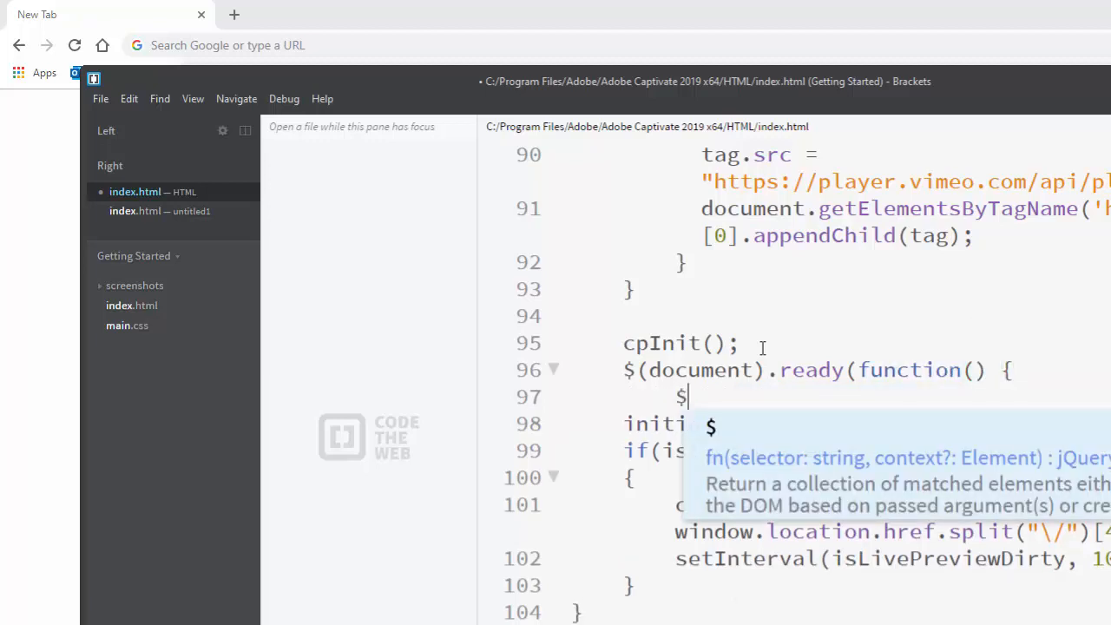
type("(\"")
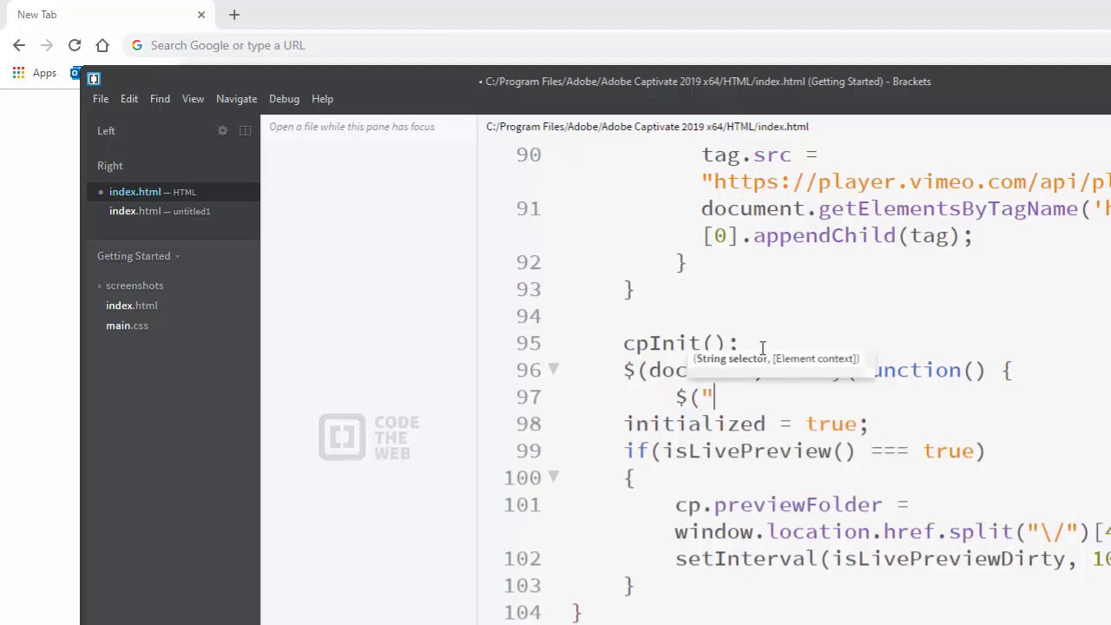
type("#")
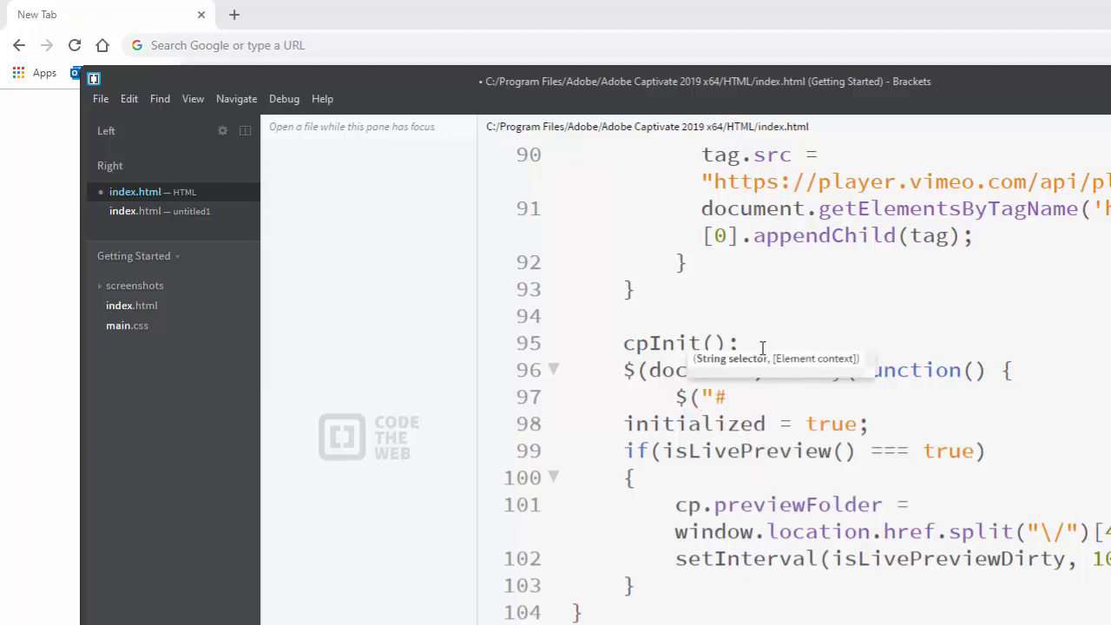
type("playImage")
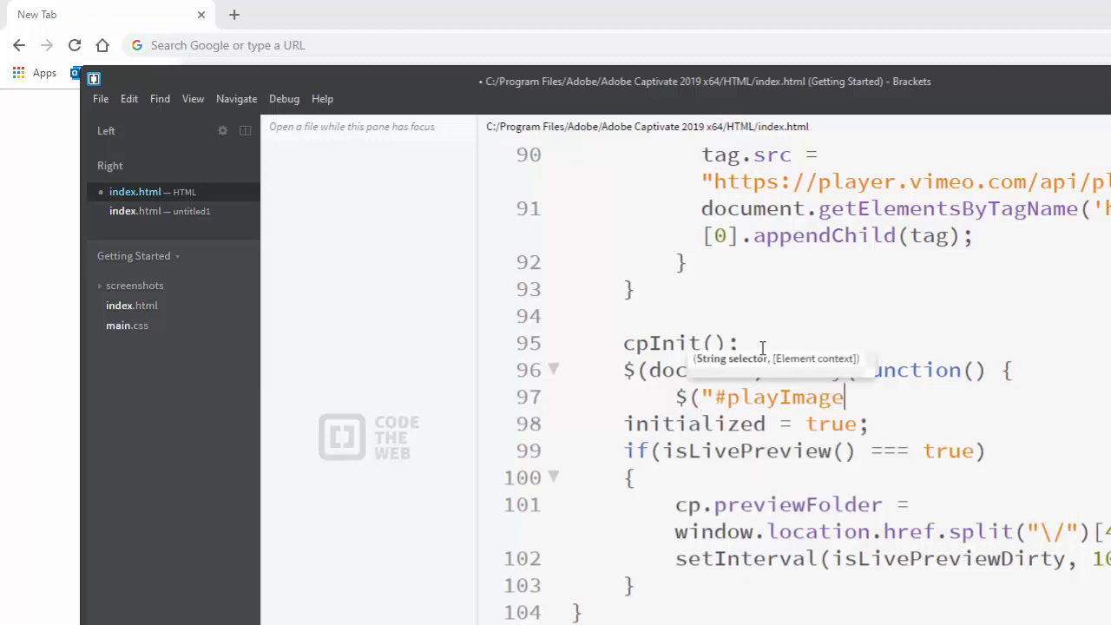
type(".")
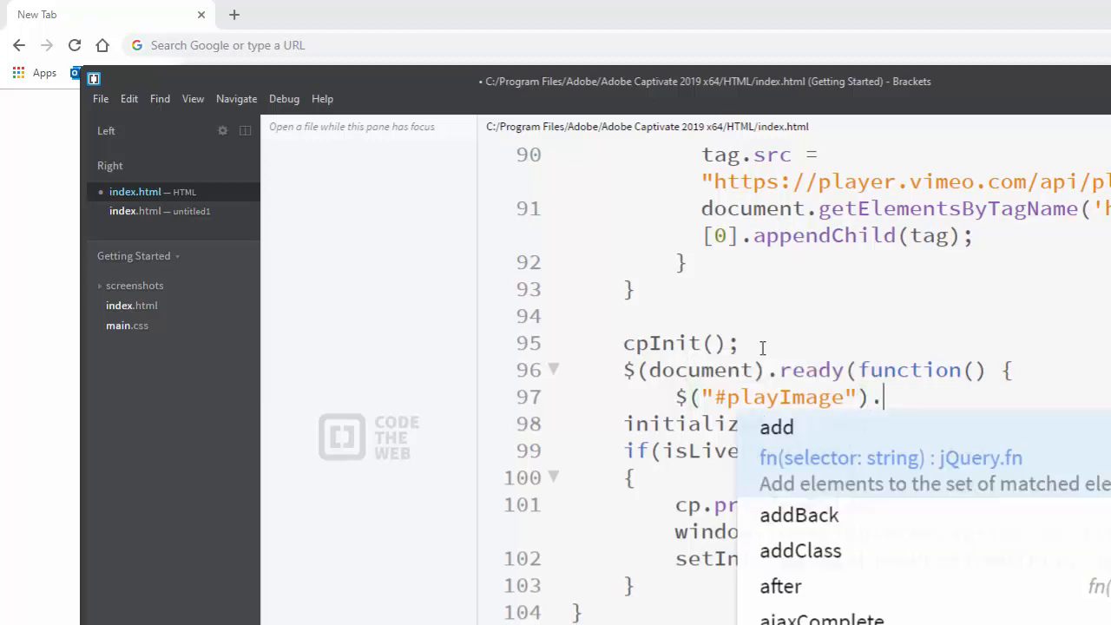
type("click()")
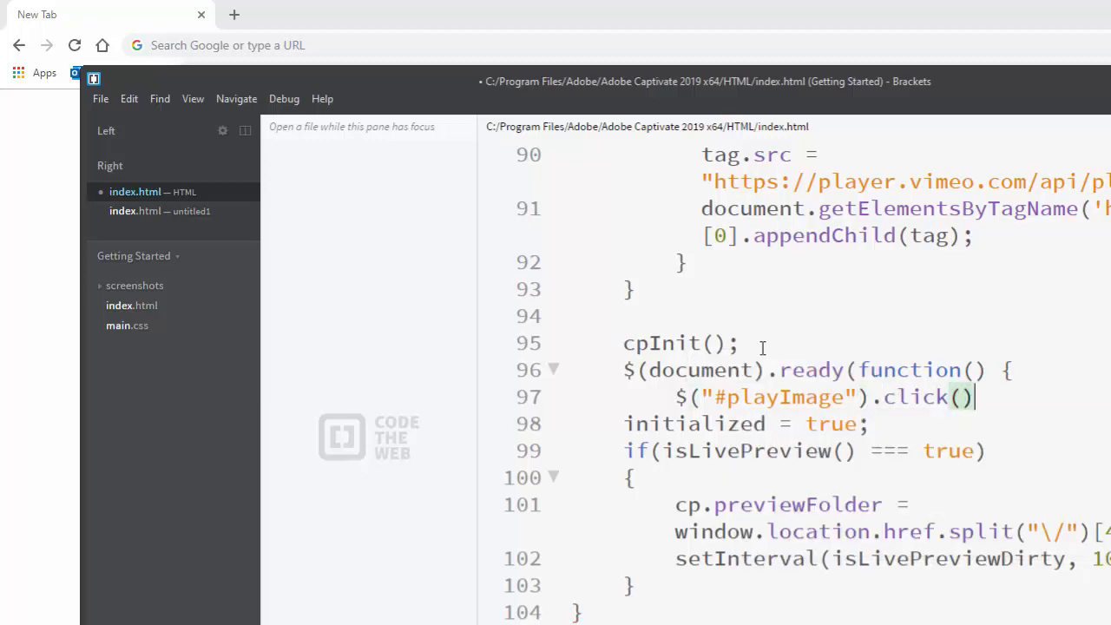
type(";")
type("})")
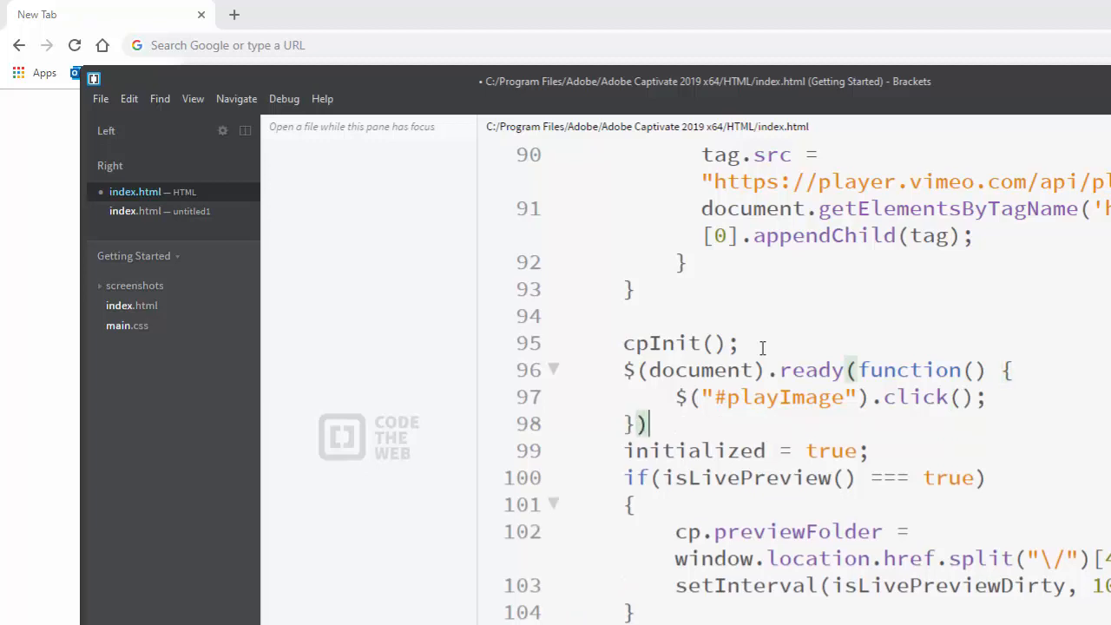
type(";")
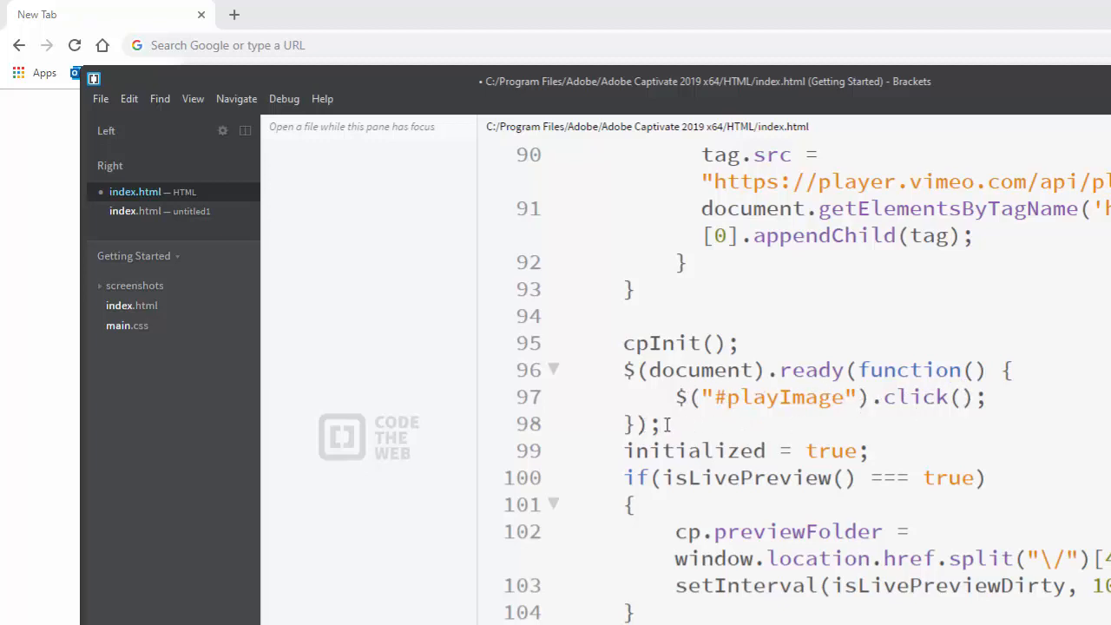
mouse_move(661, 423)
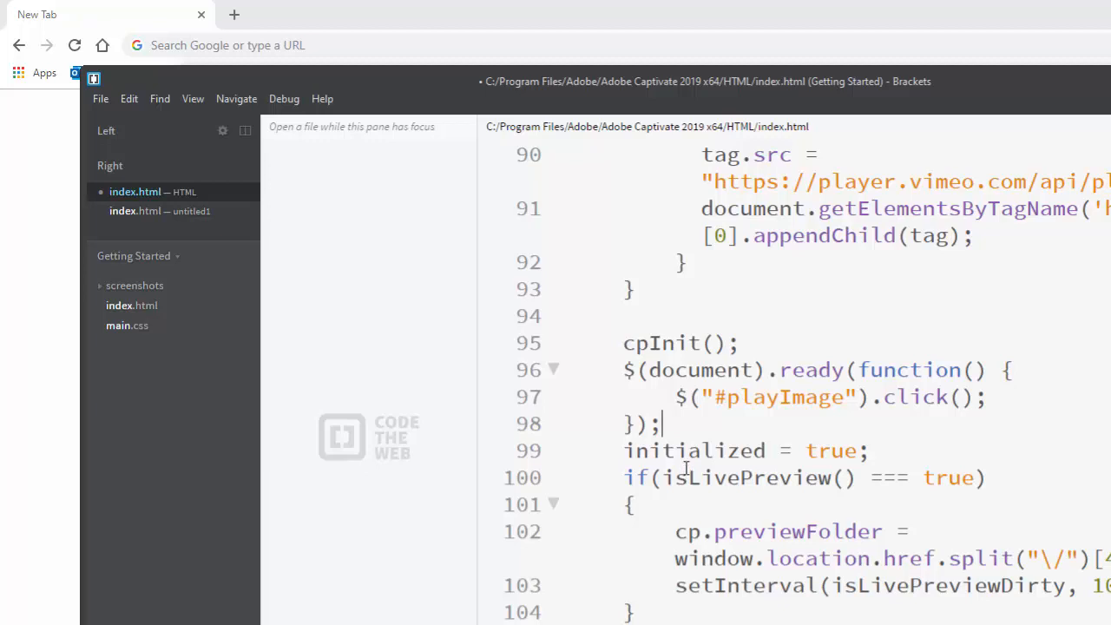
mouse_move(547, 417)
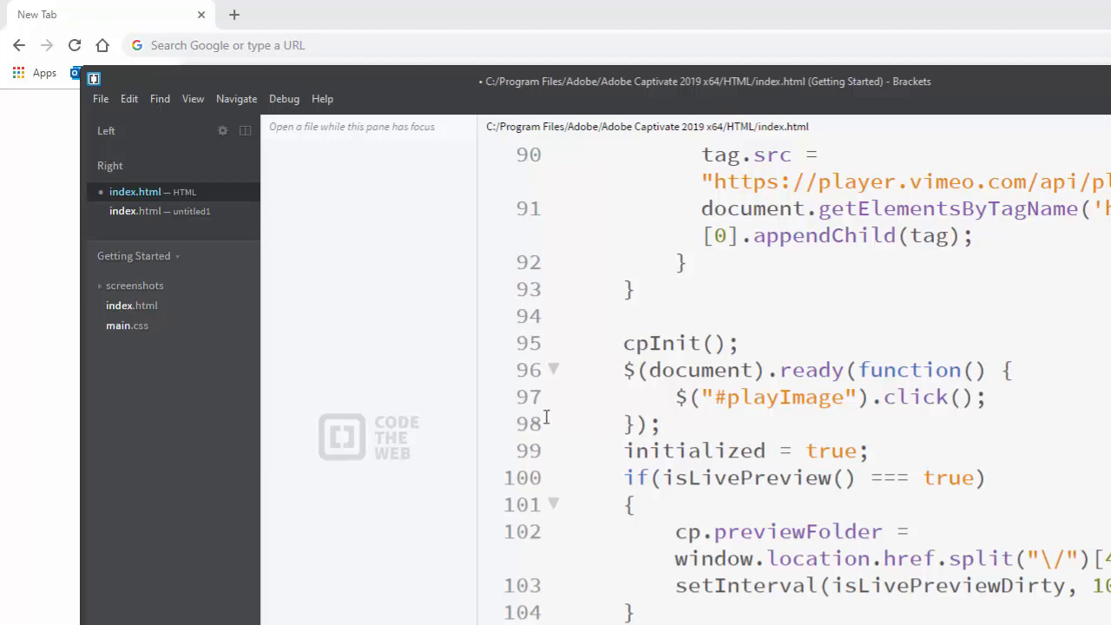
Step: Attempt File > Save on index.html and dismiss the permissions error
left_click(100, 97)
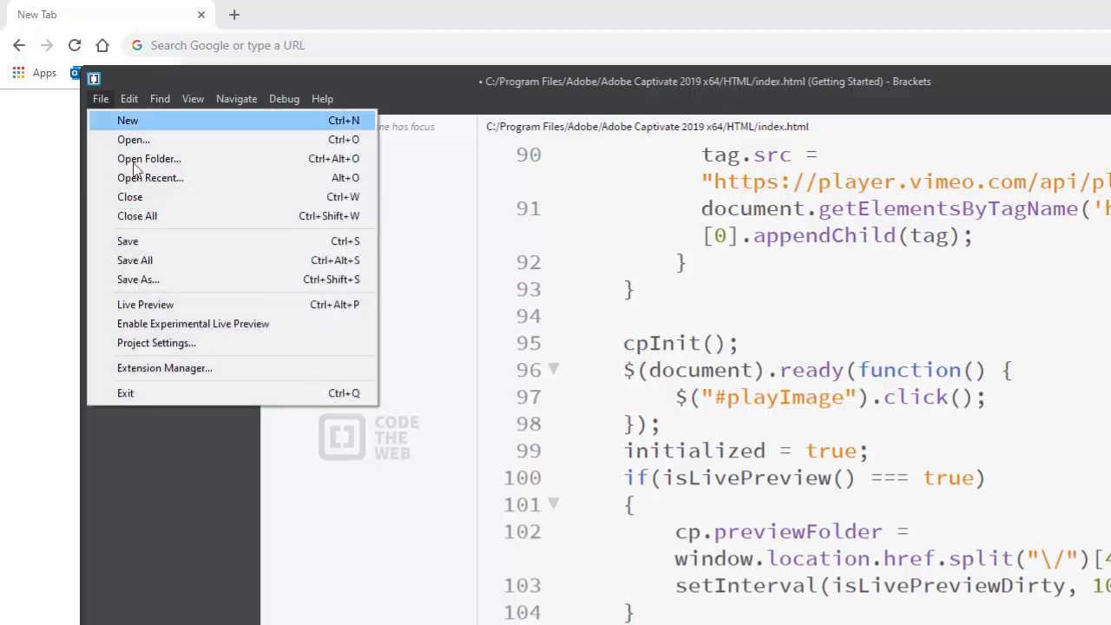
left_click(128, 240)
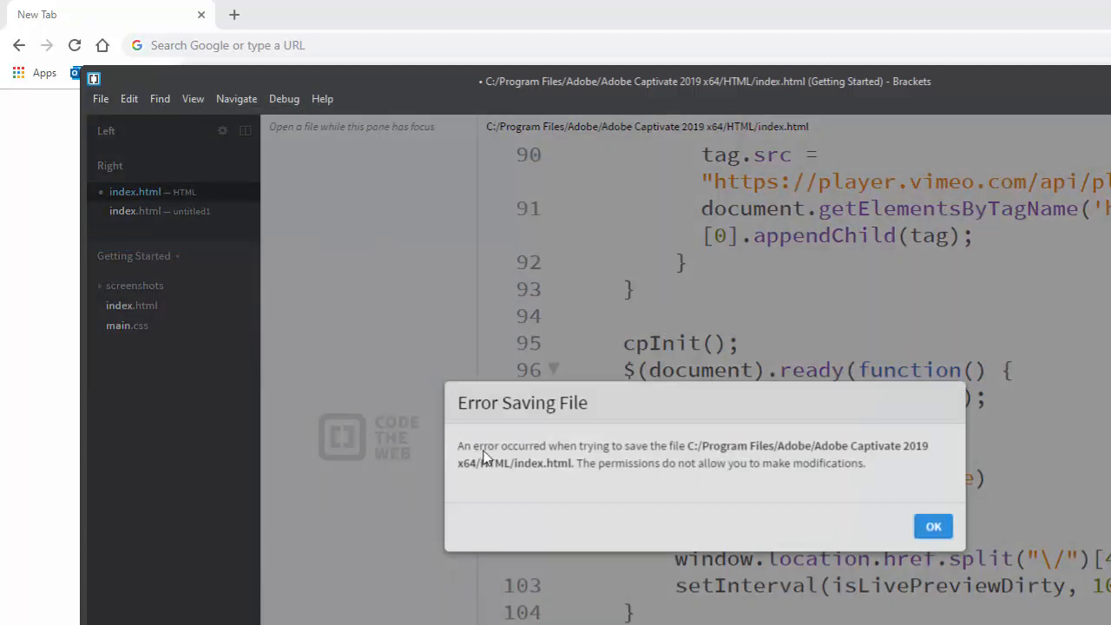
mouse_move(691, 483)
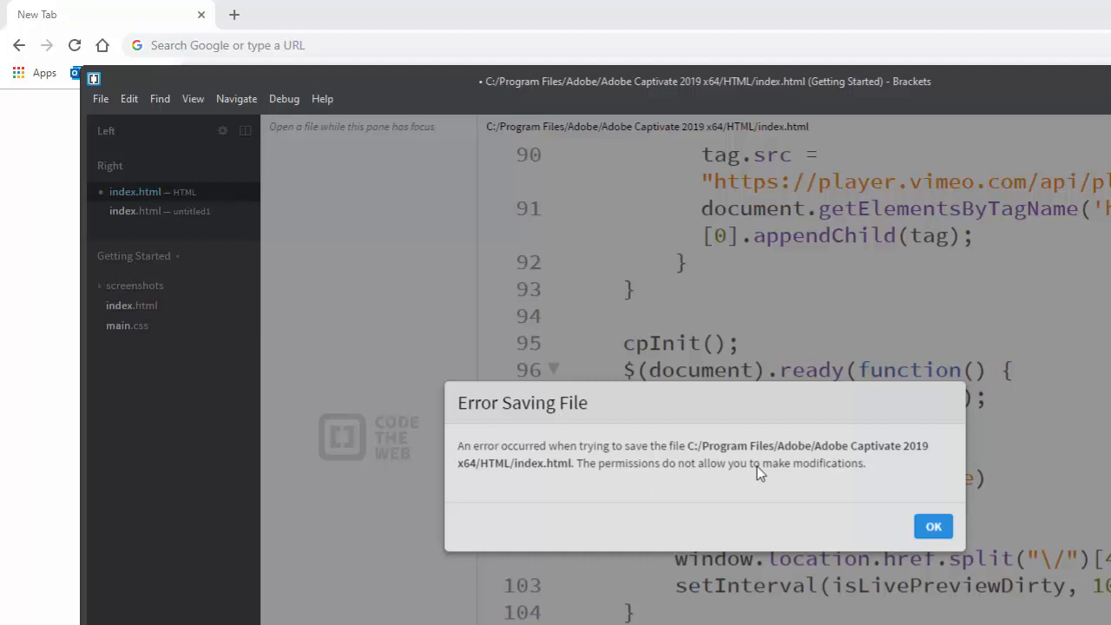
mouse_move(736, 508)
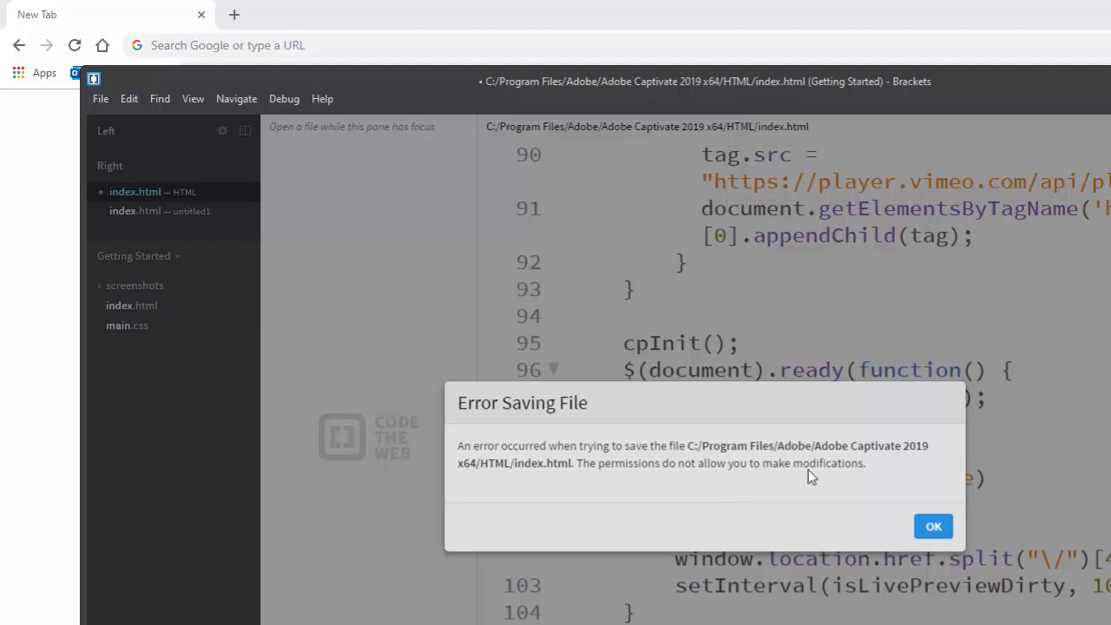
left_click(934, 526)
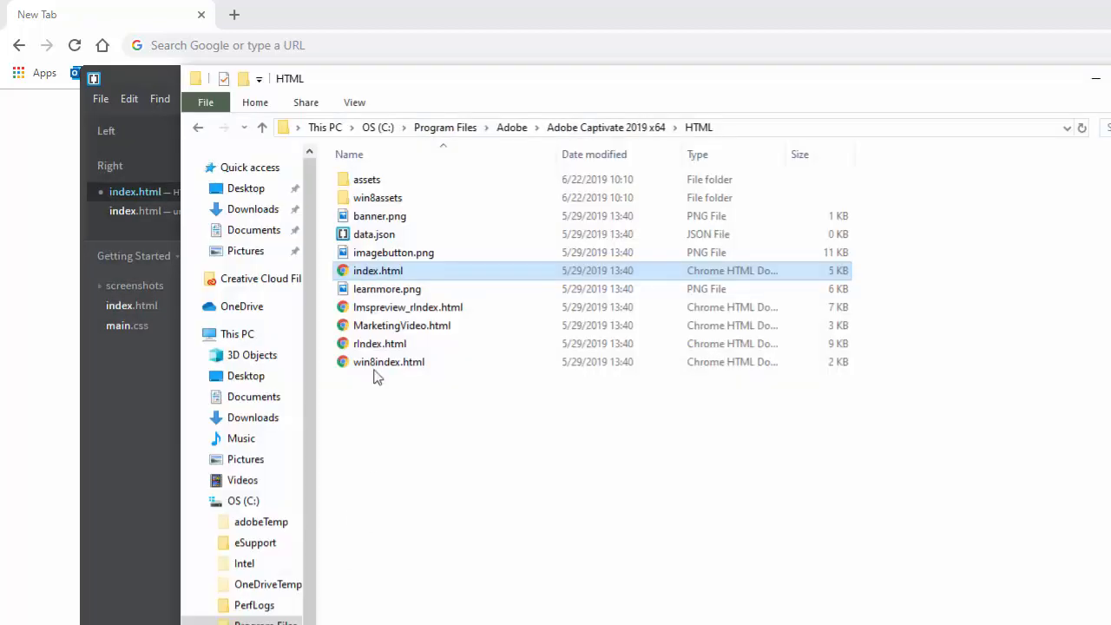
mouse_move(378, 271)
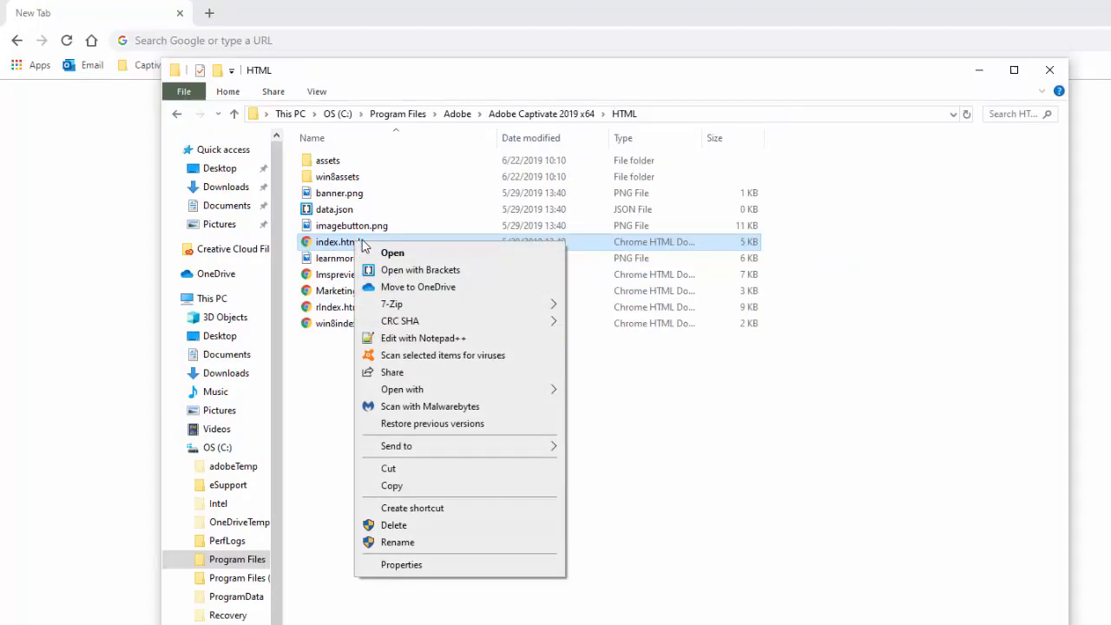
mouse_move(401, 564)
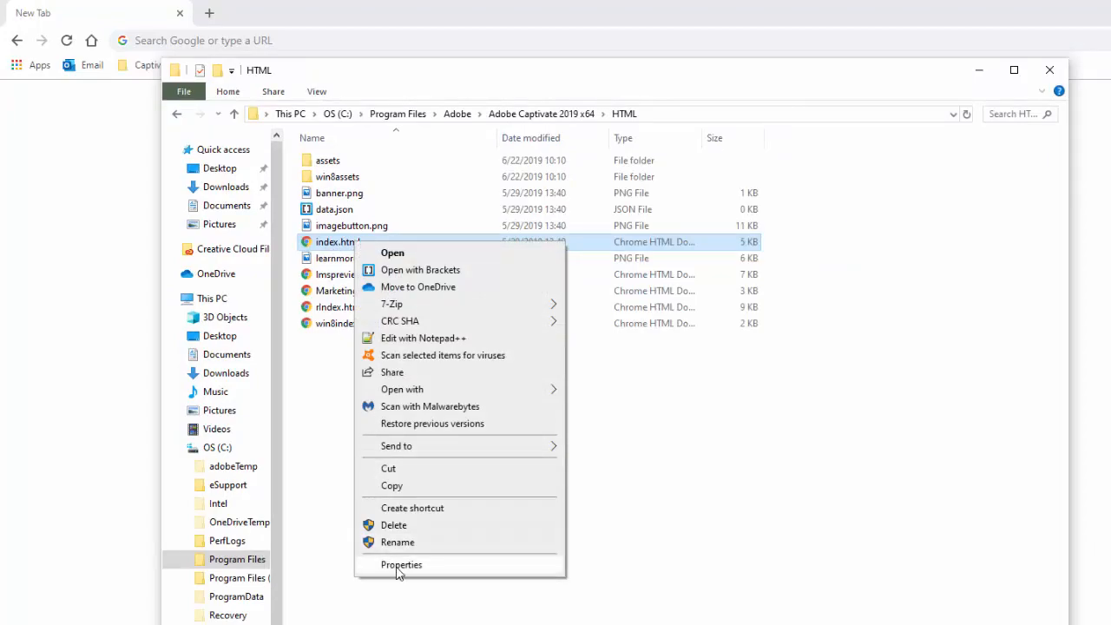
Step: Open index.html Properties, view Users on the Security tab, and begin editing permissions
left_click(401, 564)
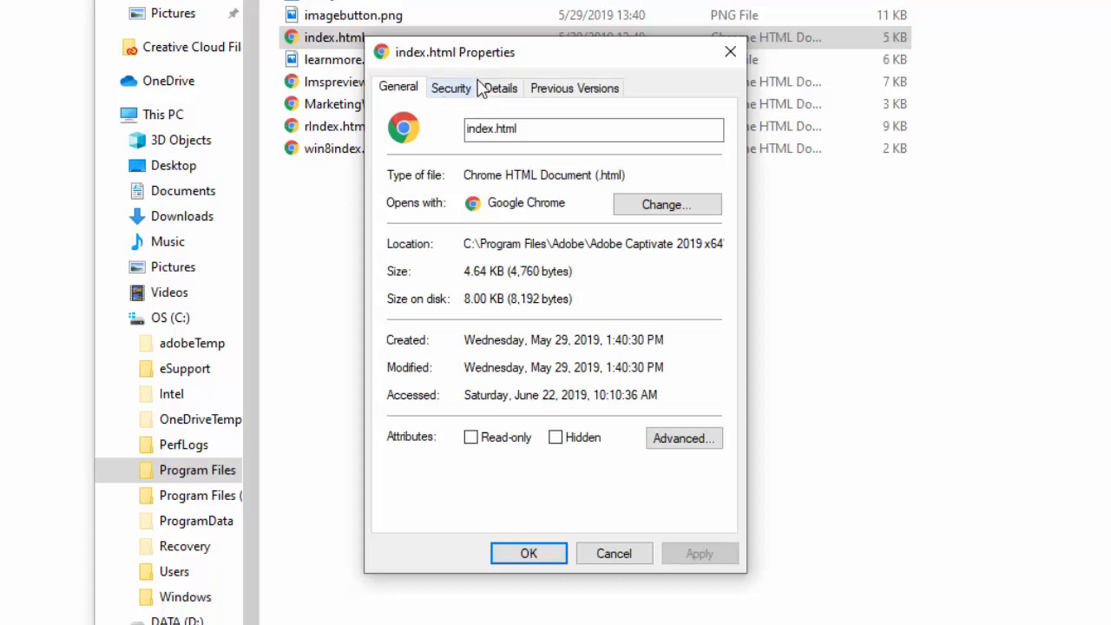
left_click(451, 87)
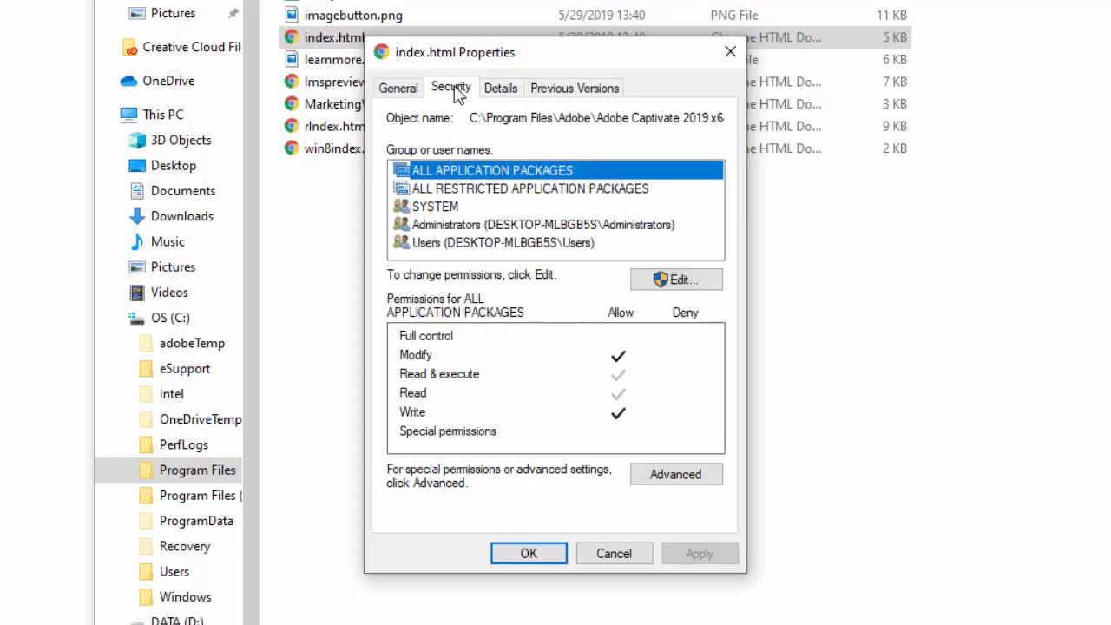
mouse_move(575, 232)
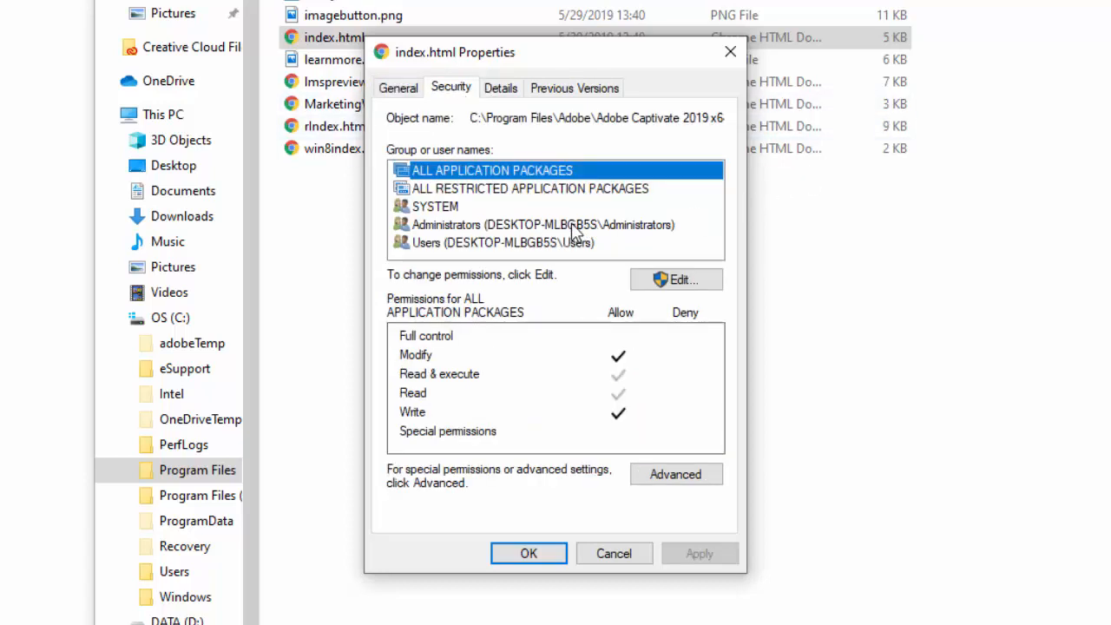
left_click(502, 243)
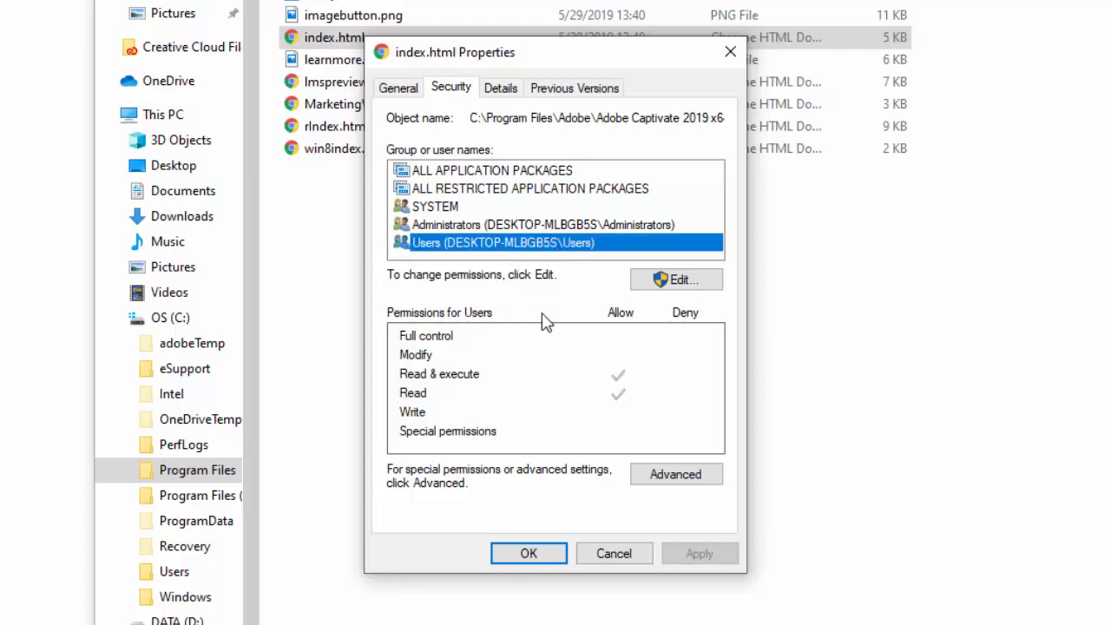
mouse_move(424, 373)
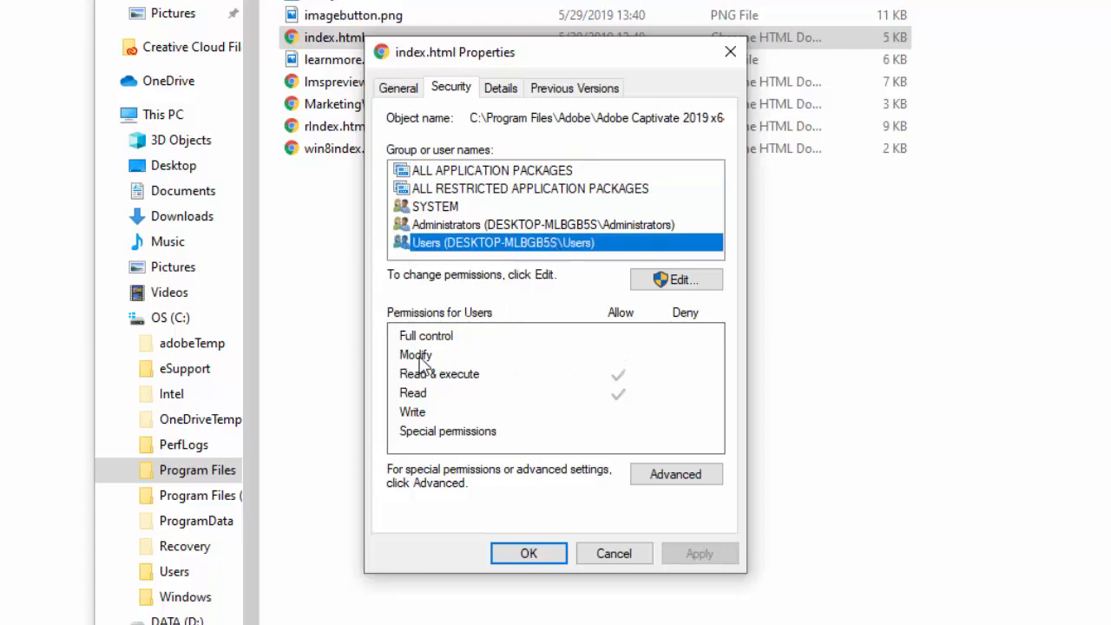
mouse_move(448, 406)
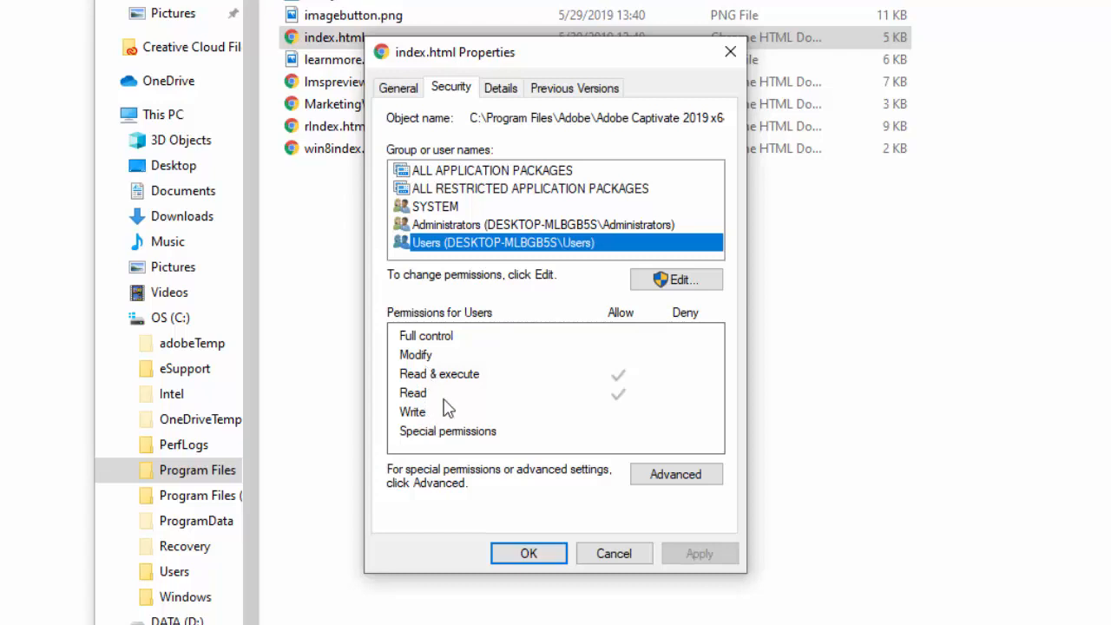
left_click(675, 280)
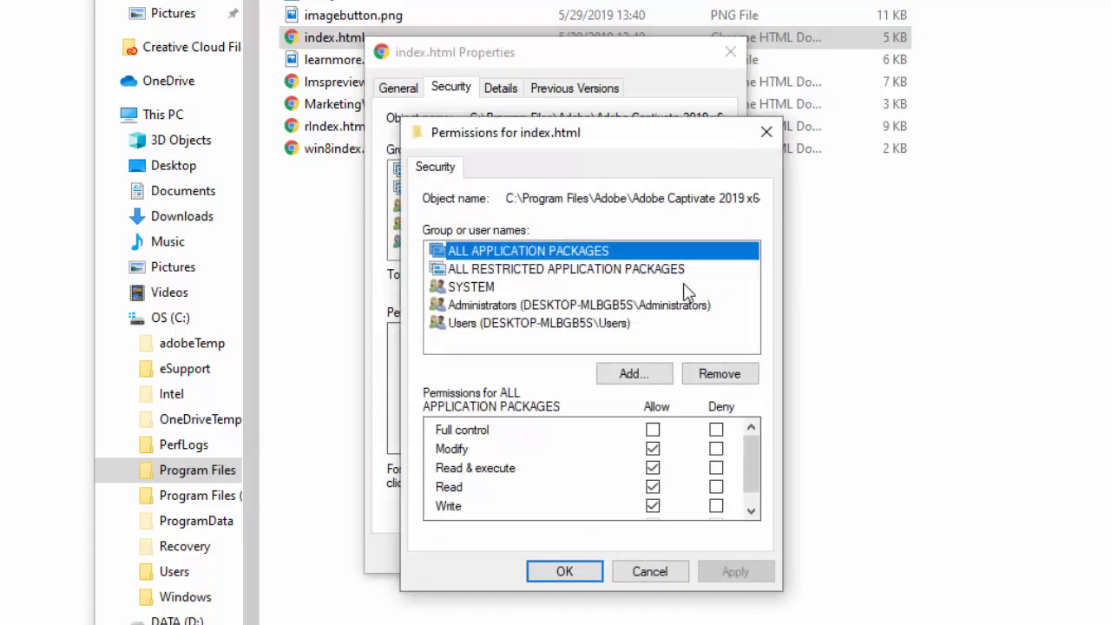
Step: Grant the Users group Allow for Modify and Write on index.html and apply it
left_click(521, 323)
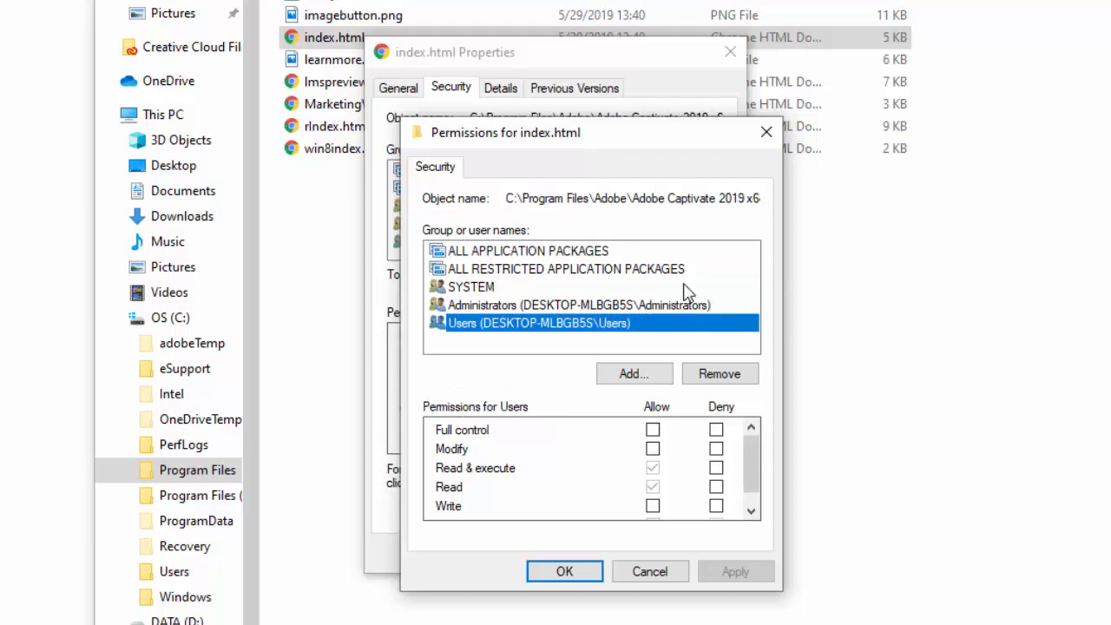
left_click(653, 448)
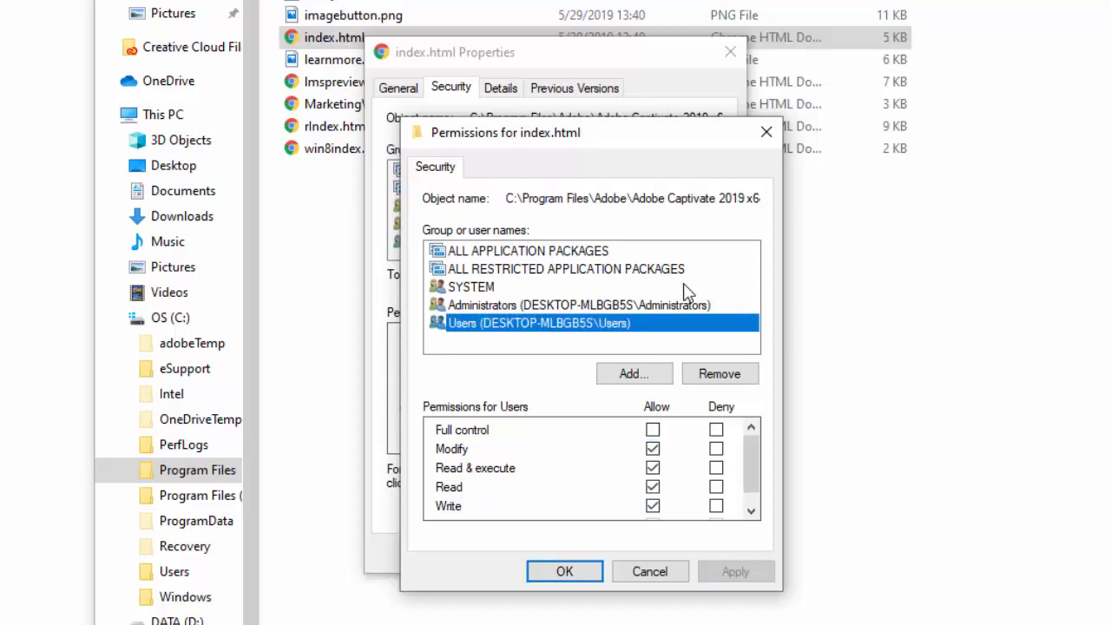
left_click(564, 571)
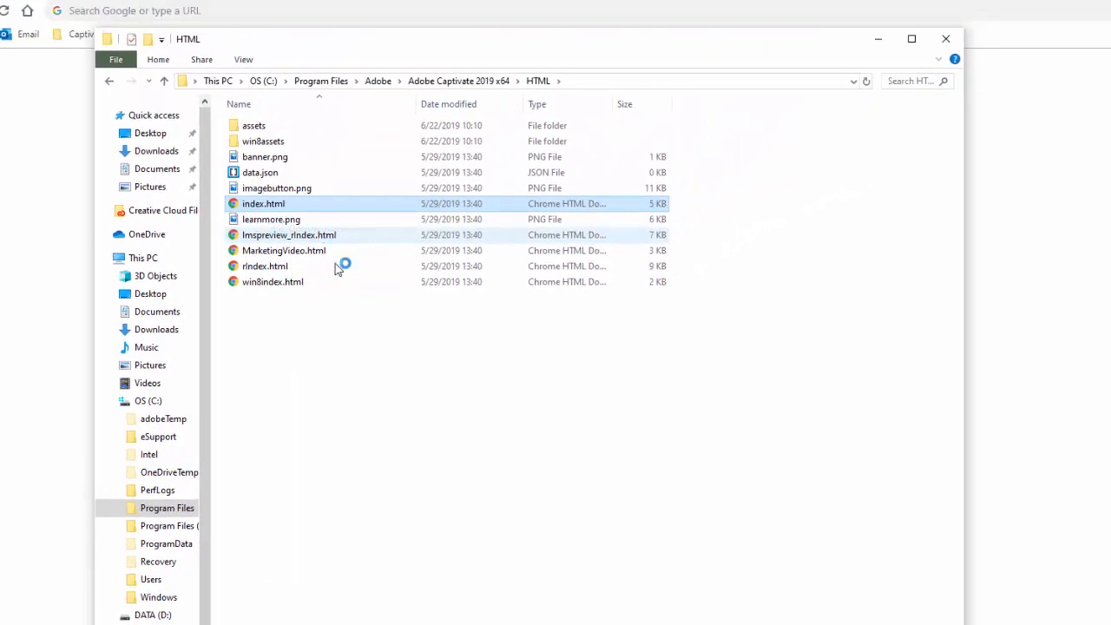
Step: Save the edited index.html template in Brackets now that permissions allow it
double_click(264, 203)
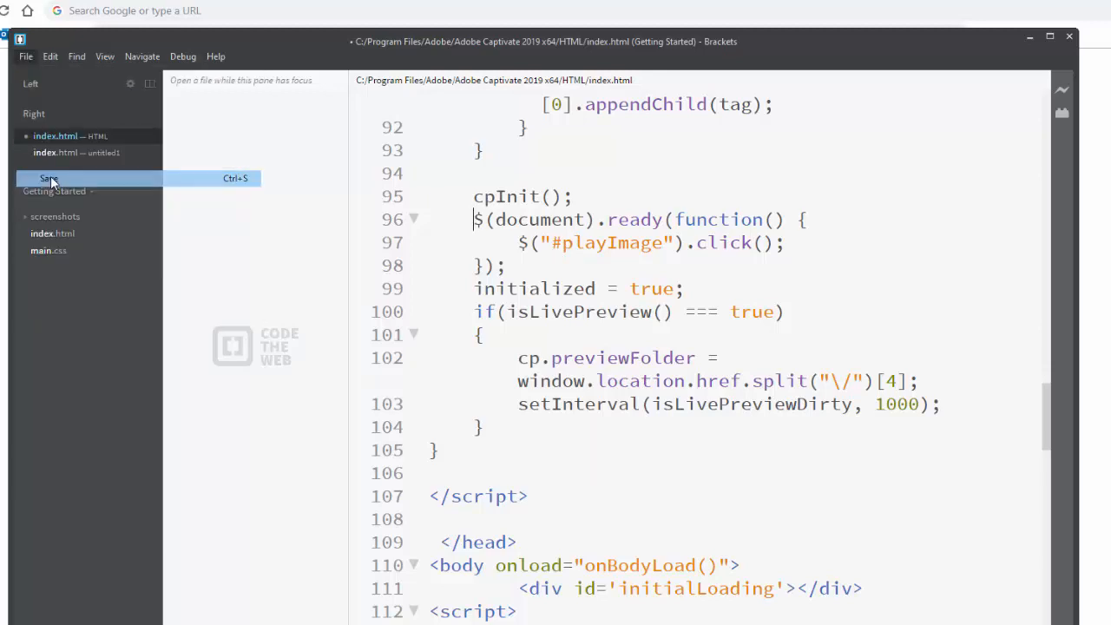
left_click(52, 177)
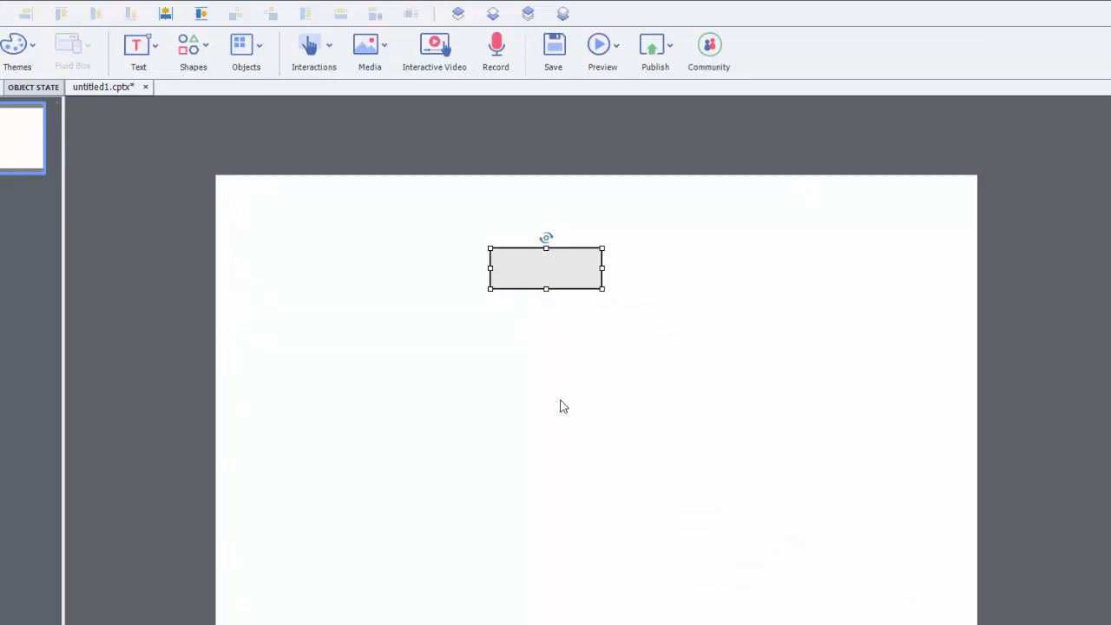
mouse_move(451, 302)
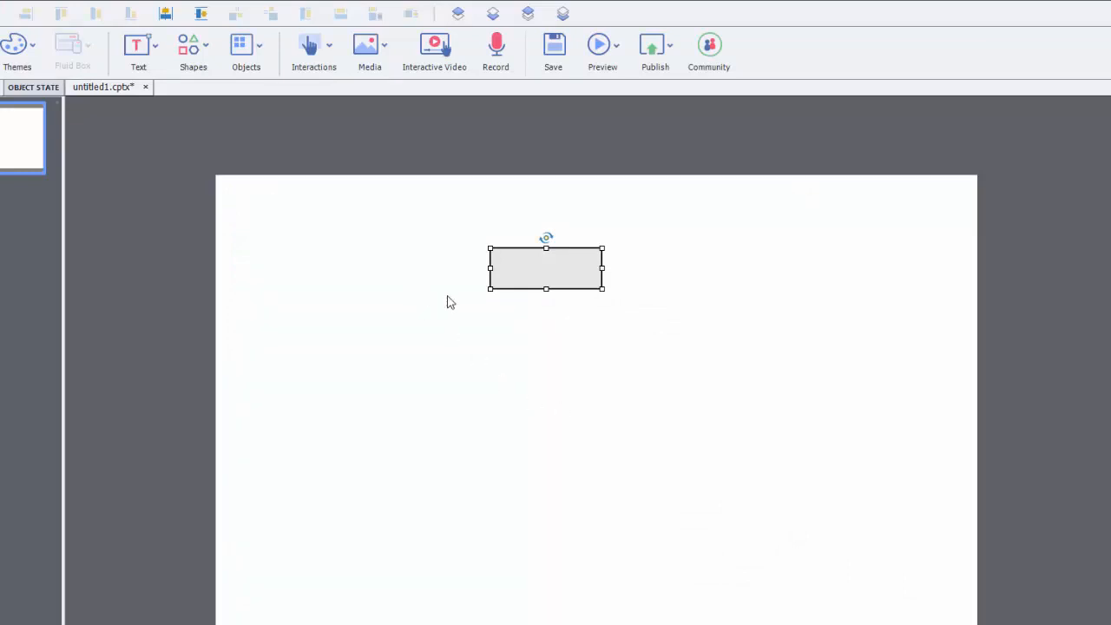
mouse_move(611, 128)
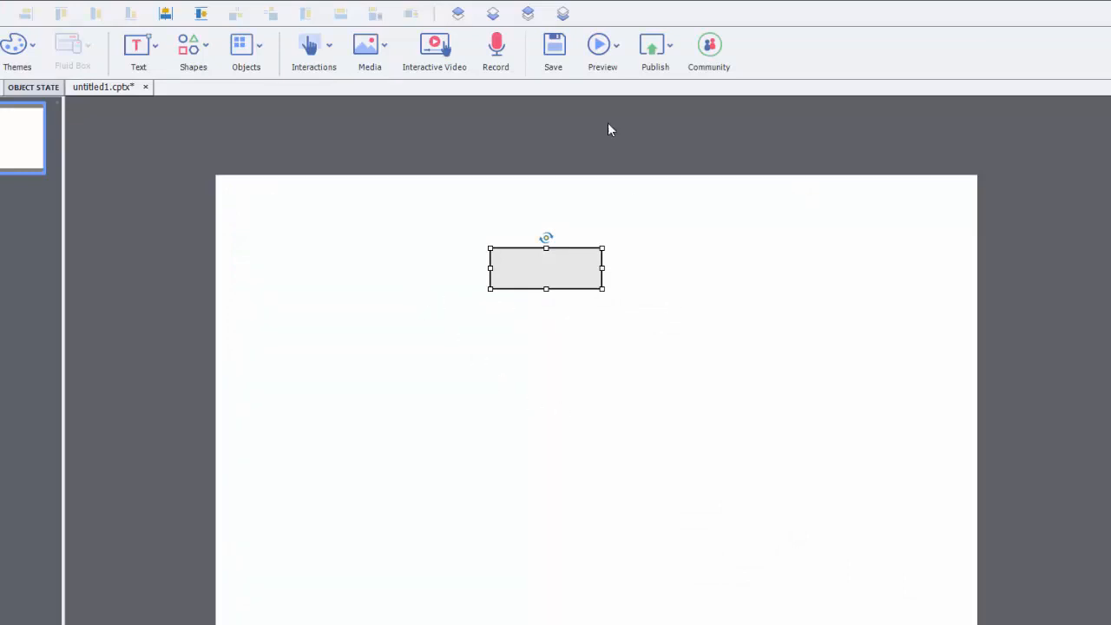
Step: Run the browser preview and confirm the slide plays without a play button
left_click(597, 45)
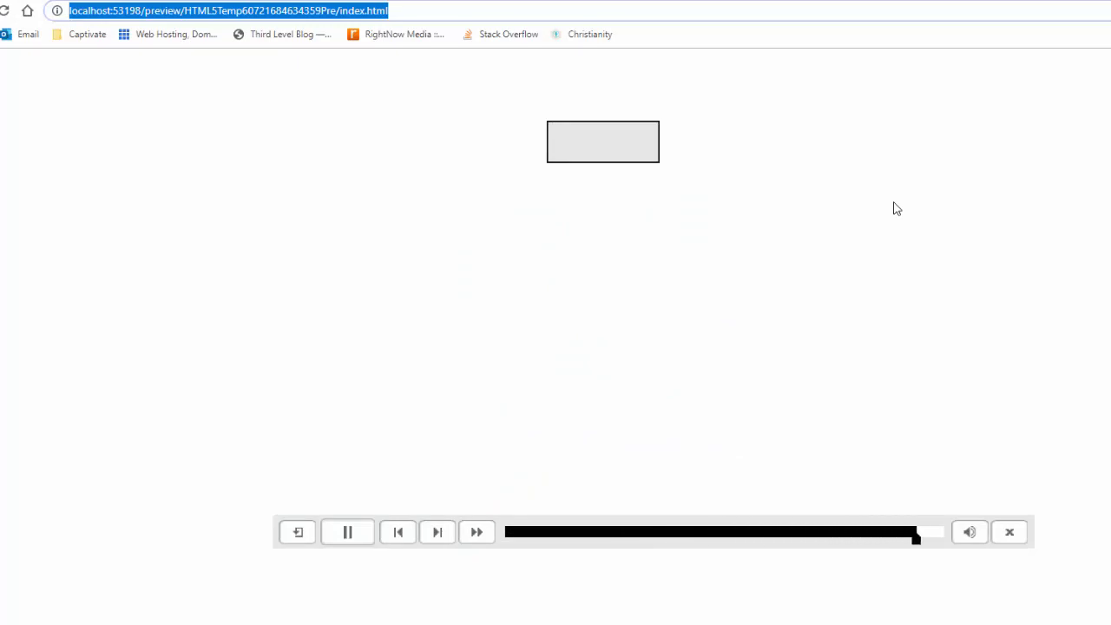
left_click(347, 531)
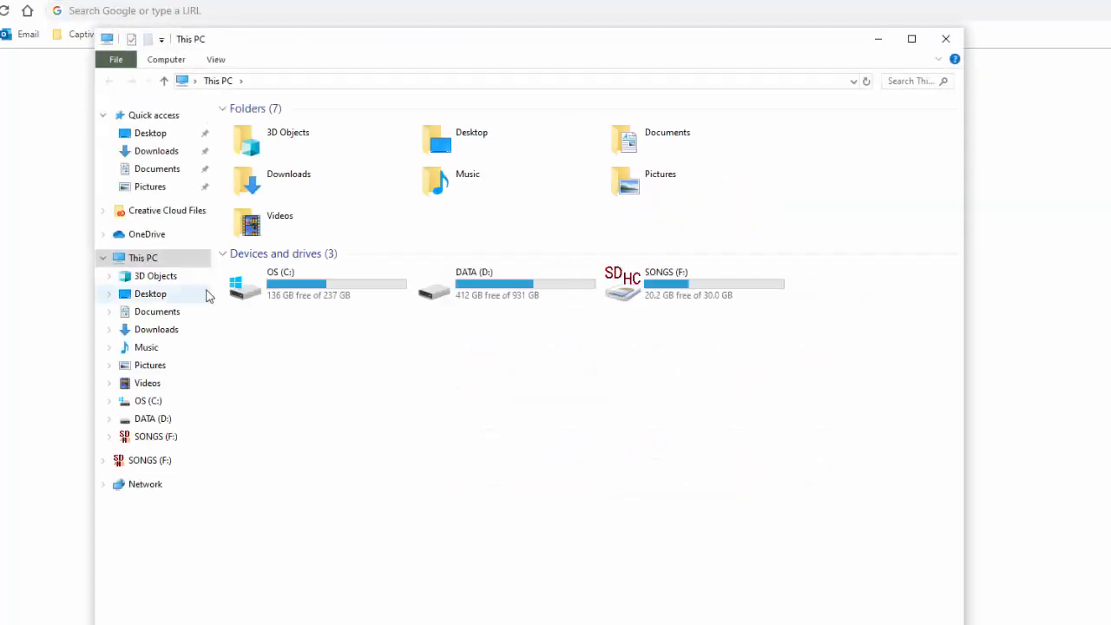
Step: Go to the Desktop and bring up options for the untitled1 output folder
left_click(149, 293)
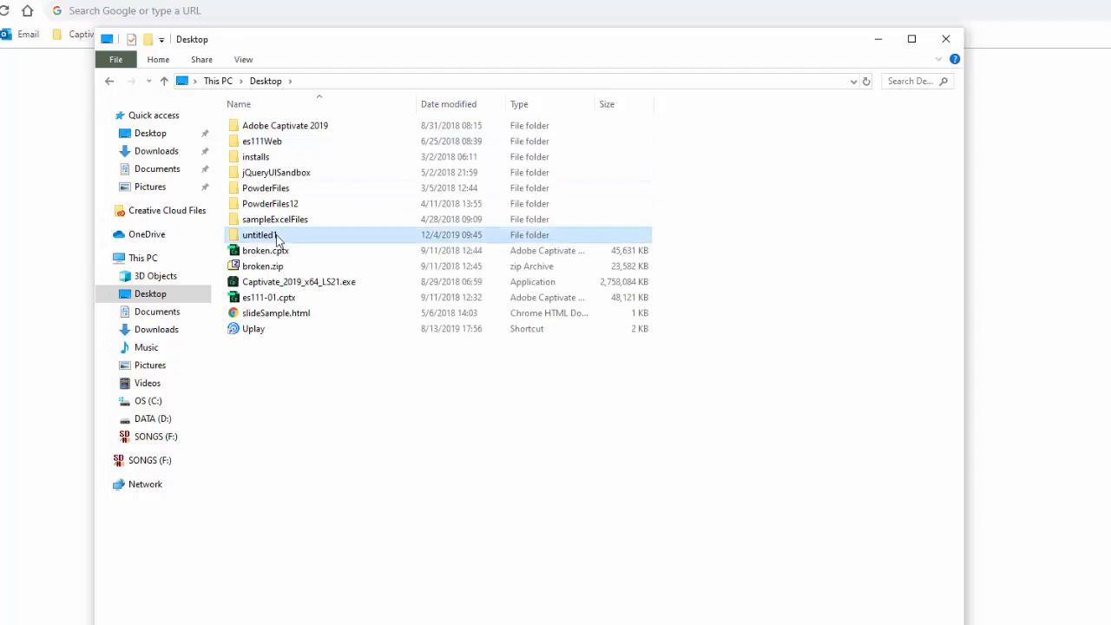
right_click(260, 234)
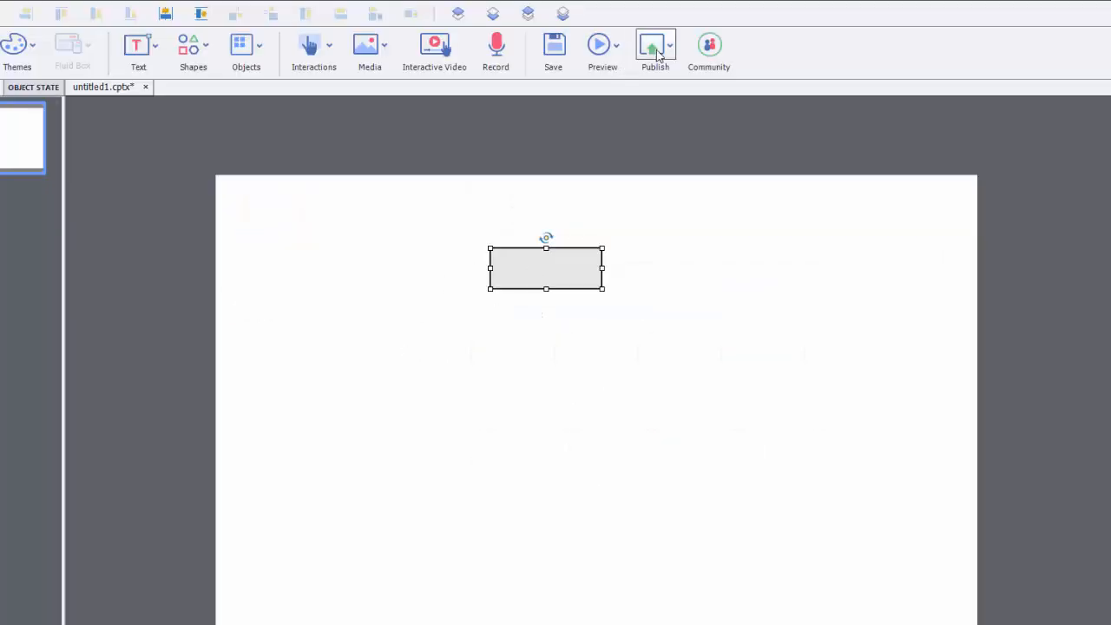
Step: Publish to Computer as HTML5 output to the Desktop titled untitled1
left_click(652, 43)
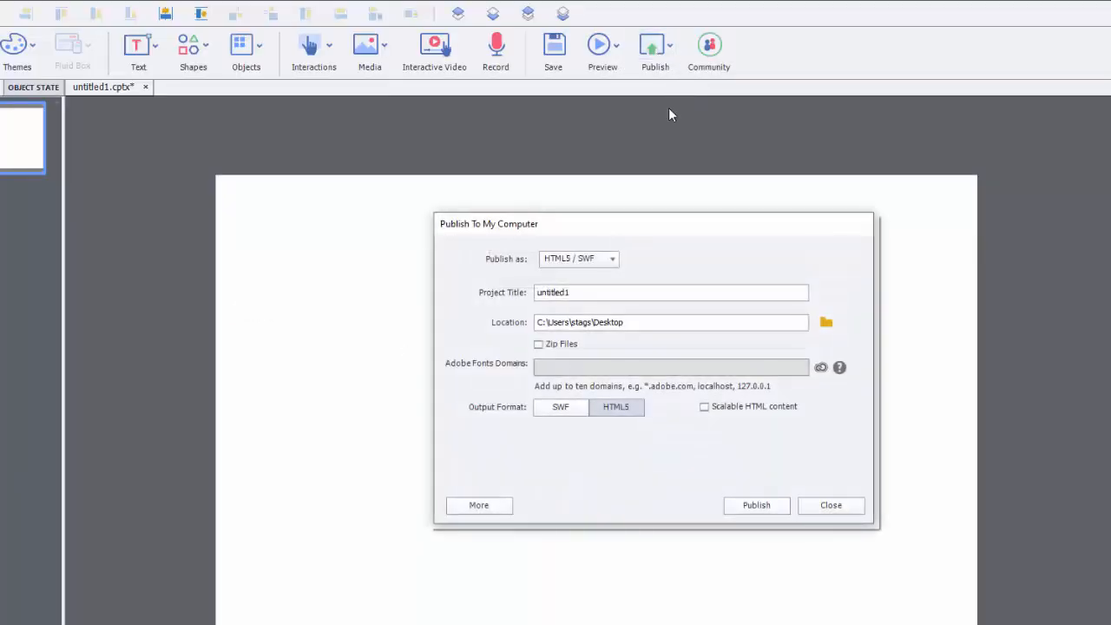
mouse_move(736, 544)
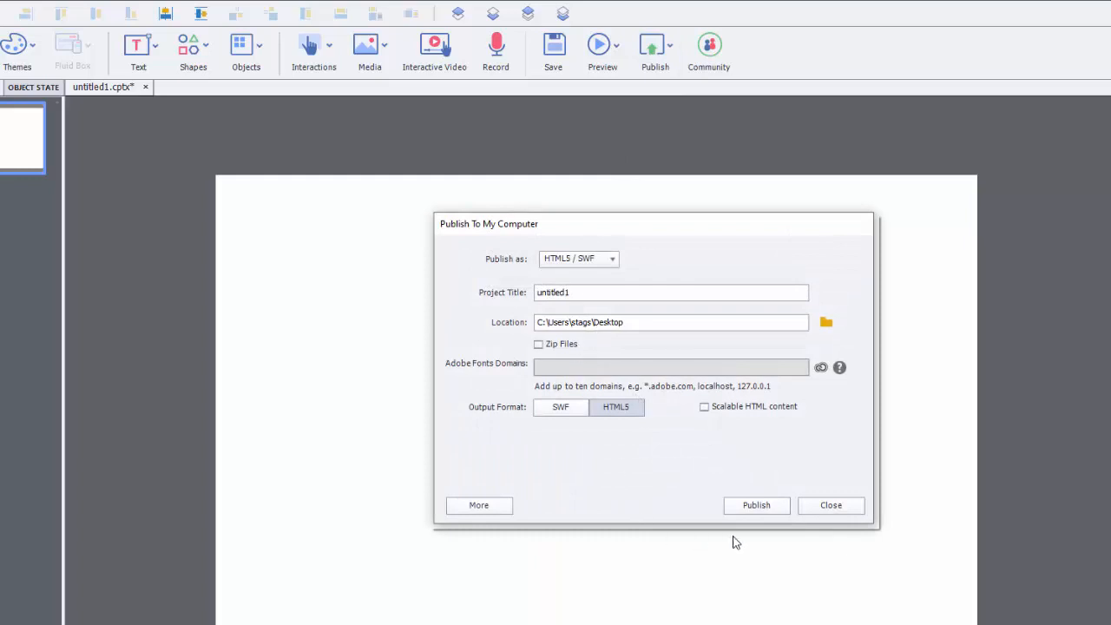
left_click(757, 505)
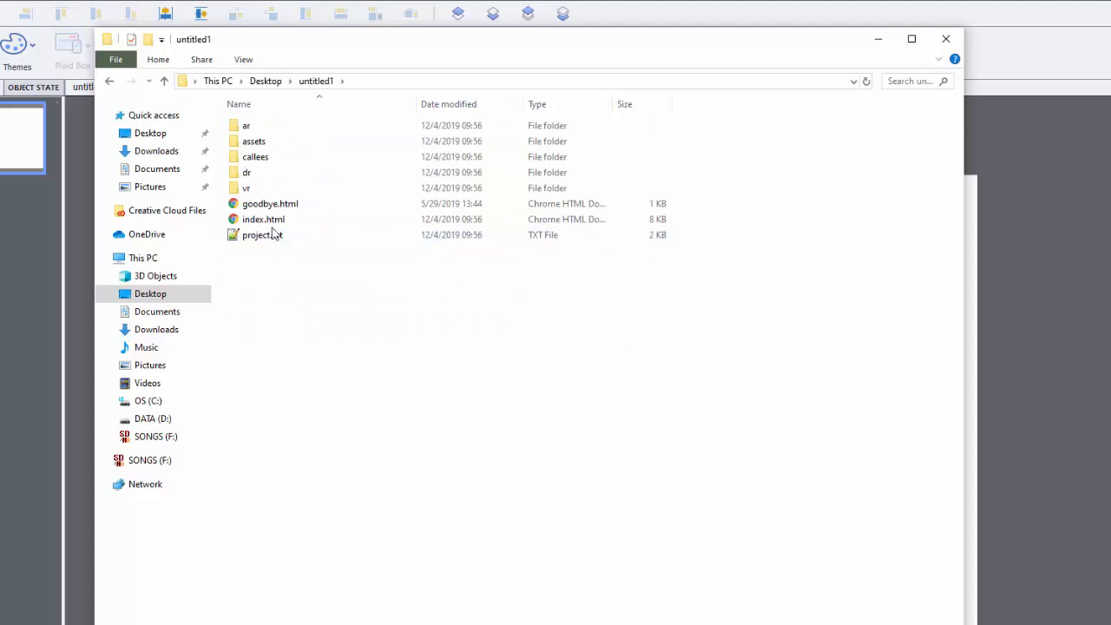
mouse_move(264, 219)
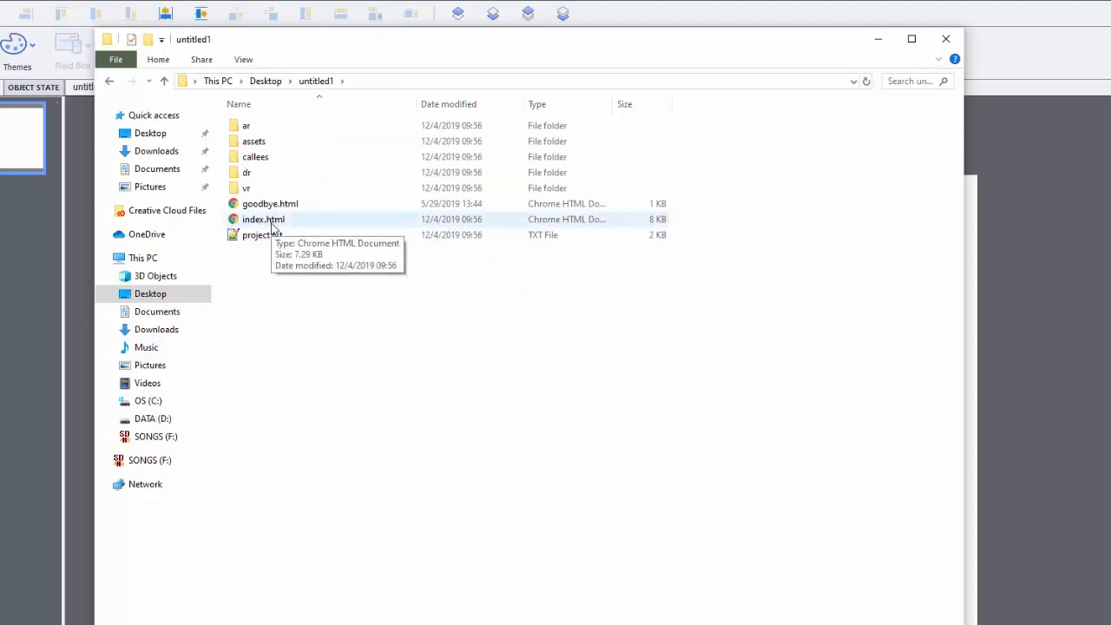
Step: Launch the republished index.html from the untitled1 folder so the course plays in Chrome
double_click(262, 219)
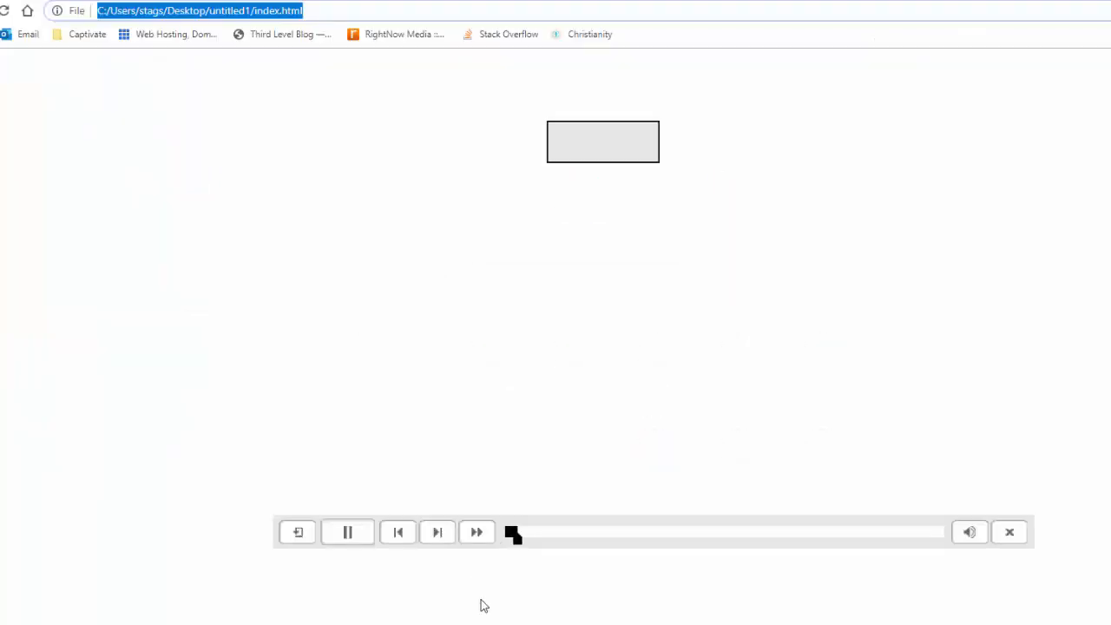